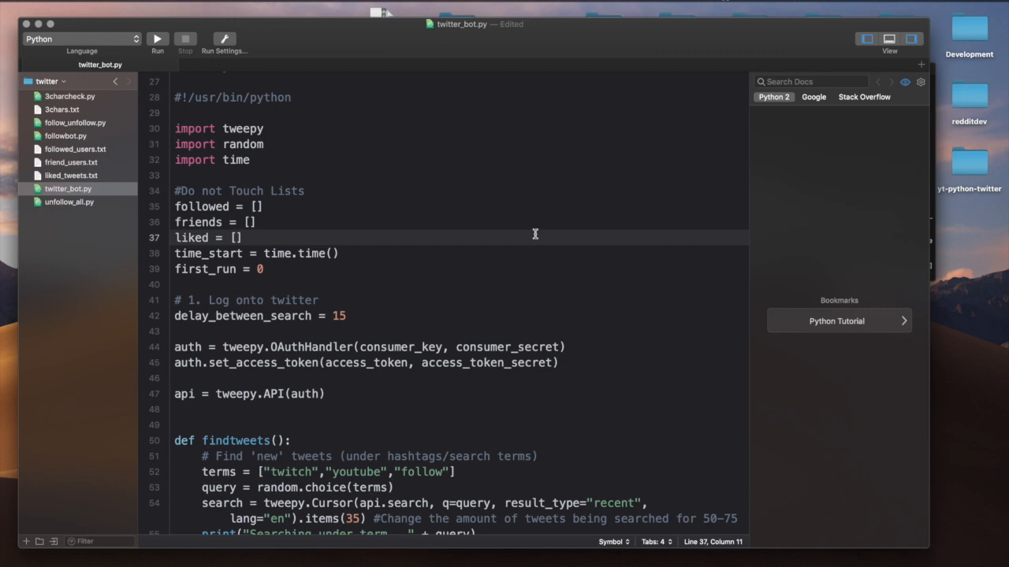
{"action": "mouse_move", "coordinate": [688, 25]}
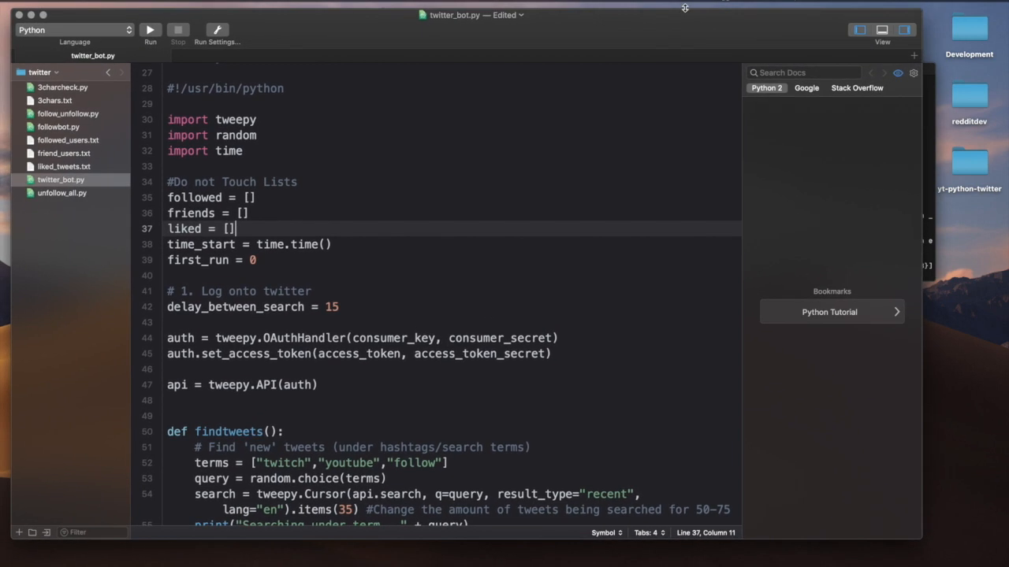
{"action": "mouse_move", "coordinate": [932, 145]}
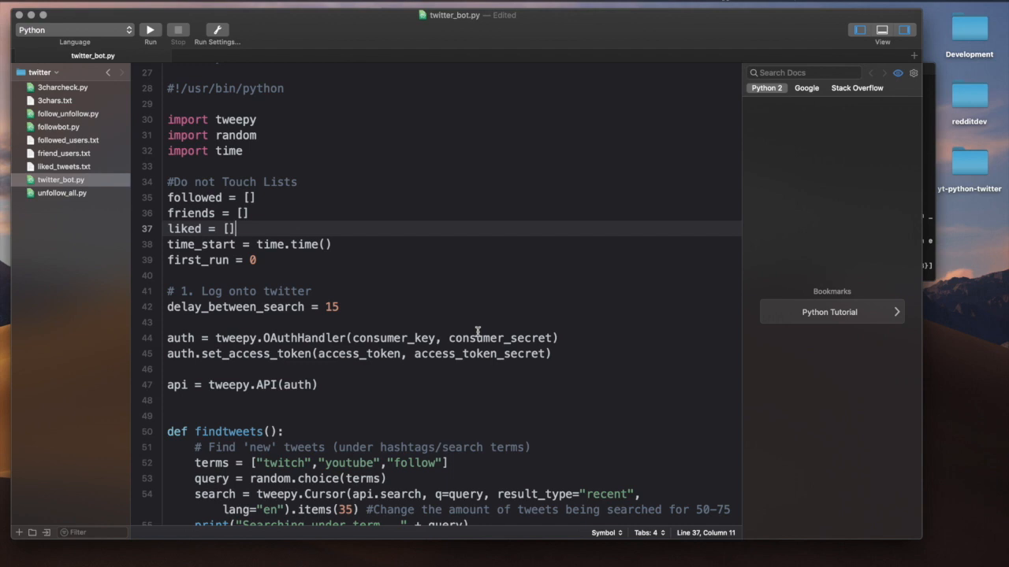
{"action": "mouse_move", "coordinate": [632, 70]}
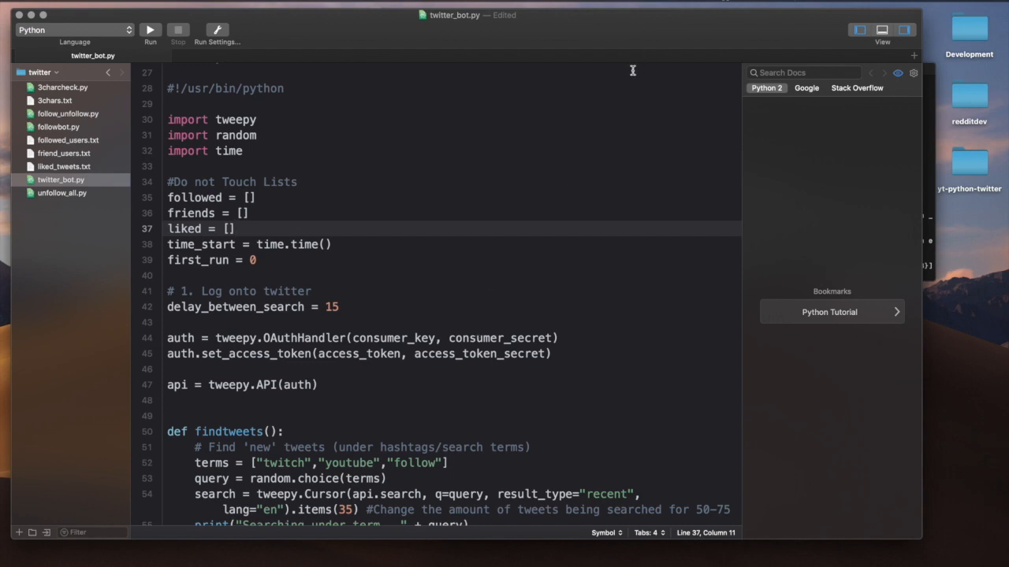
{"action": "mouse_move", "coordinate": [590, 200]}
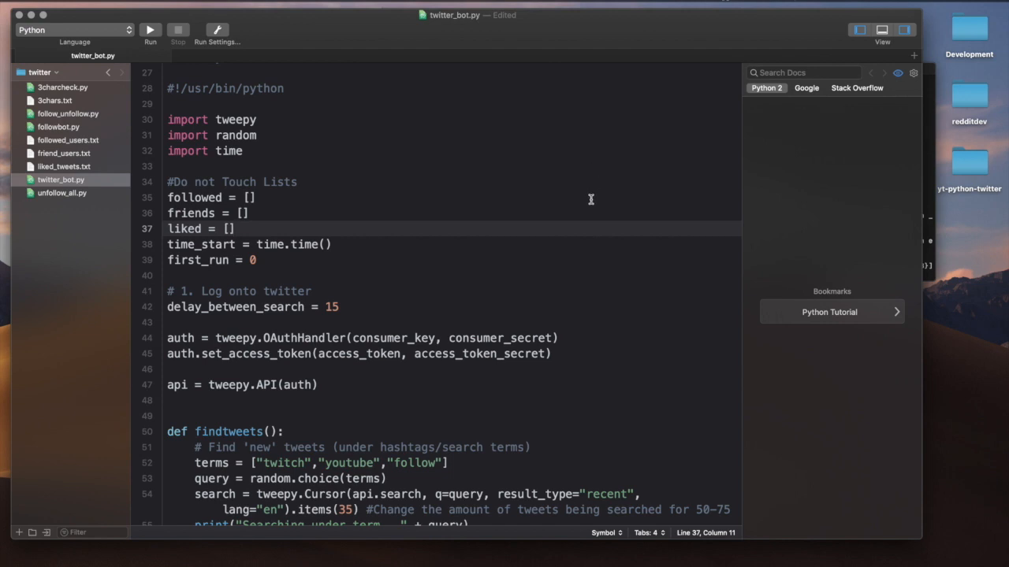
{"action": "mouse_move", "coordinate": [665, 297]}
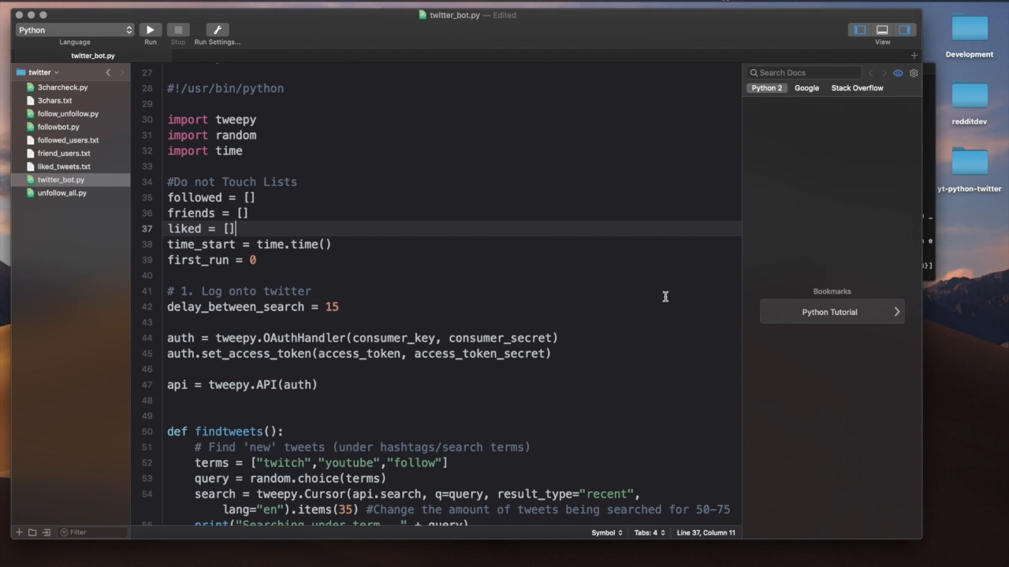
{"action": "mouse_move", "coordinate": [657, 234]}
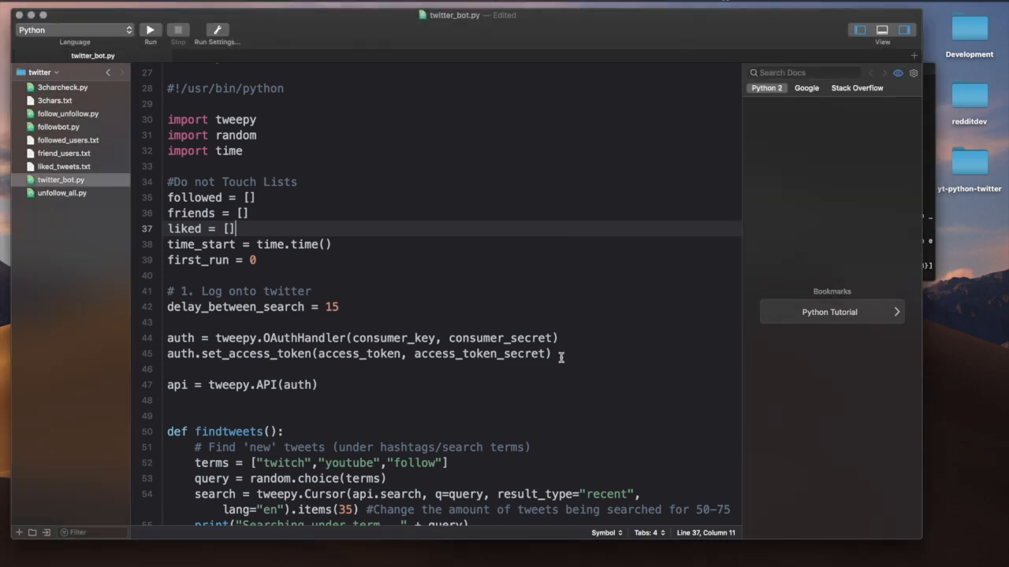
Step: Scroll through twitter_bot.py to review its functions
{"action": "scroll", "scroll_direction": "down", "scroll_amount": 3}
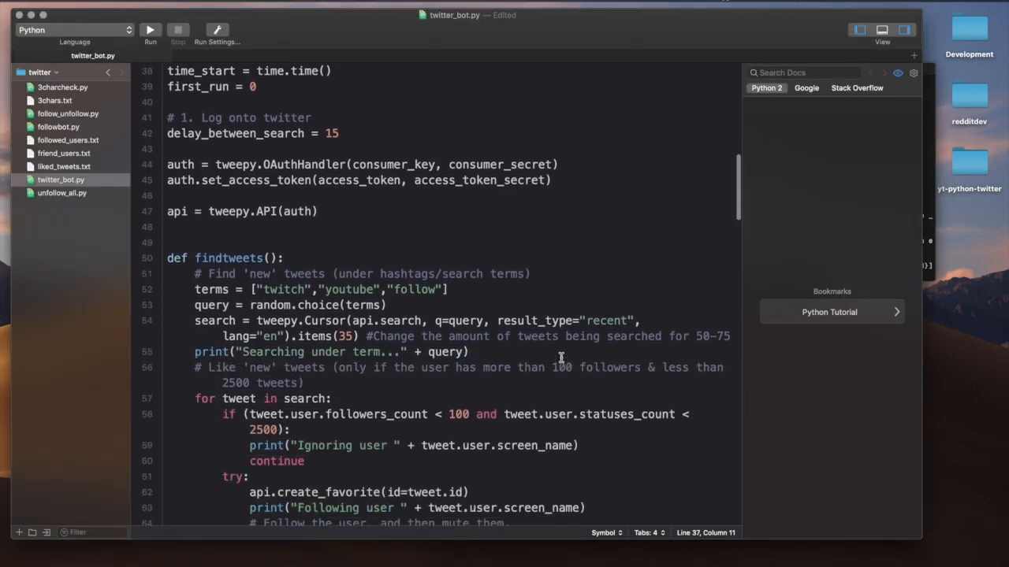
{"action": "scroll", "scroll_direction": "down", "scroll_amount": 3}
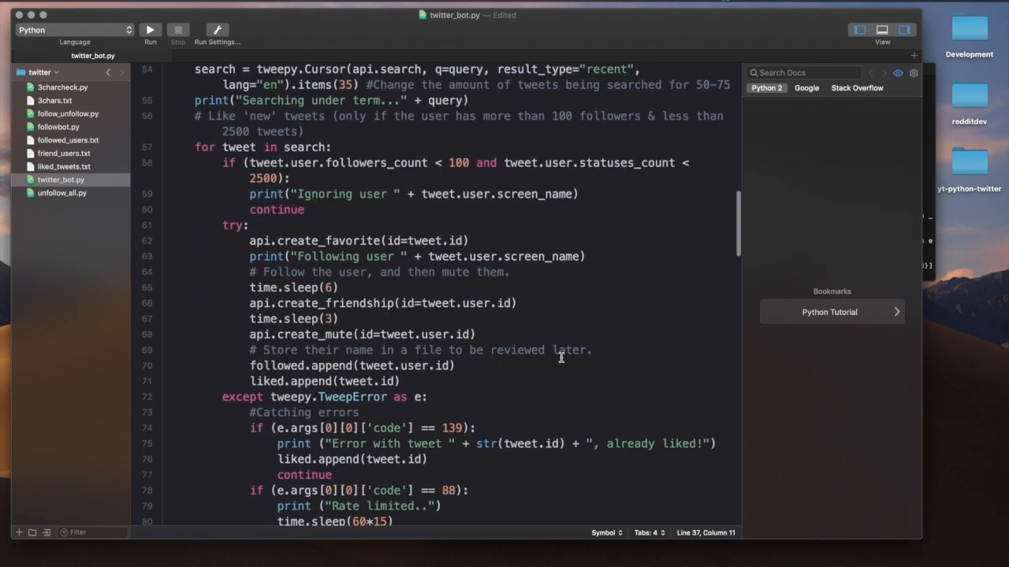
{"action": "scroll", "scroll_direction": "down", "scroll_amount": 3}
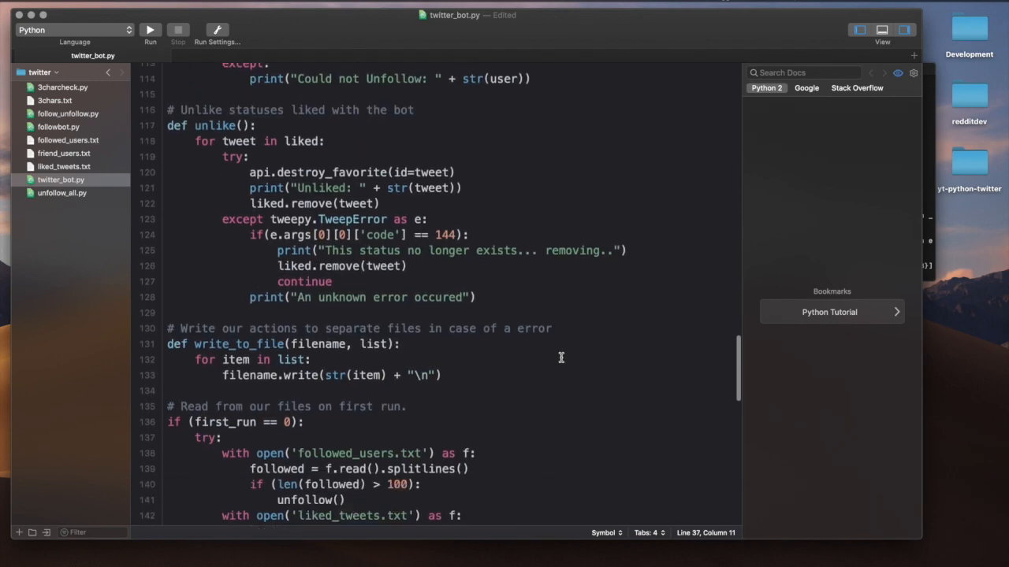
{"action": "scroll", "scroll_direction": "down", "scroll_amount": 3}
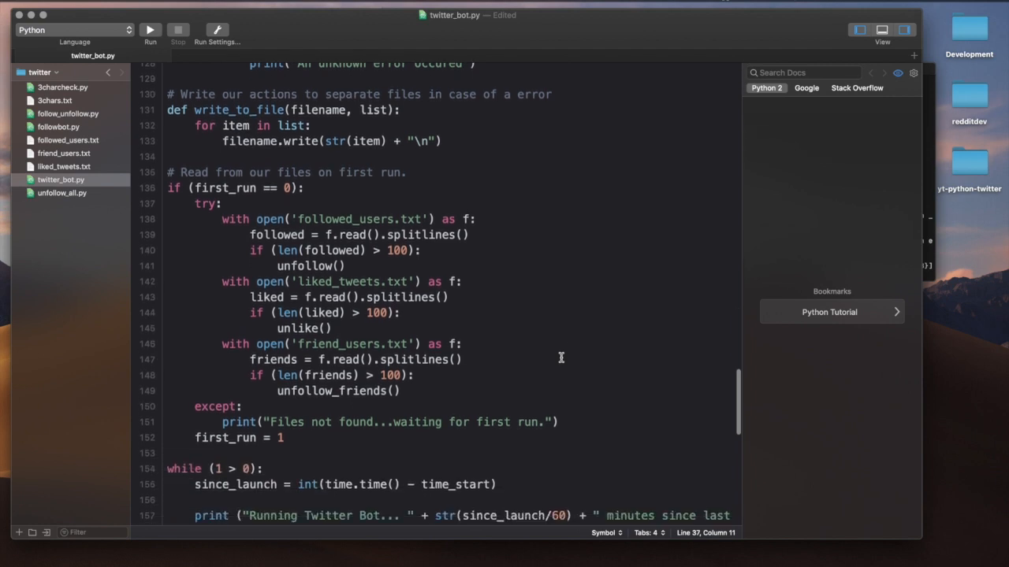
{"action": "scroll", "scroll_direction": "down", "scroll_amount": 3}
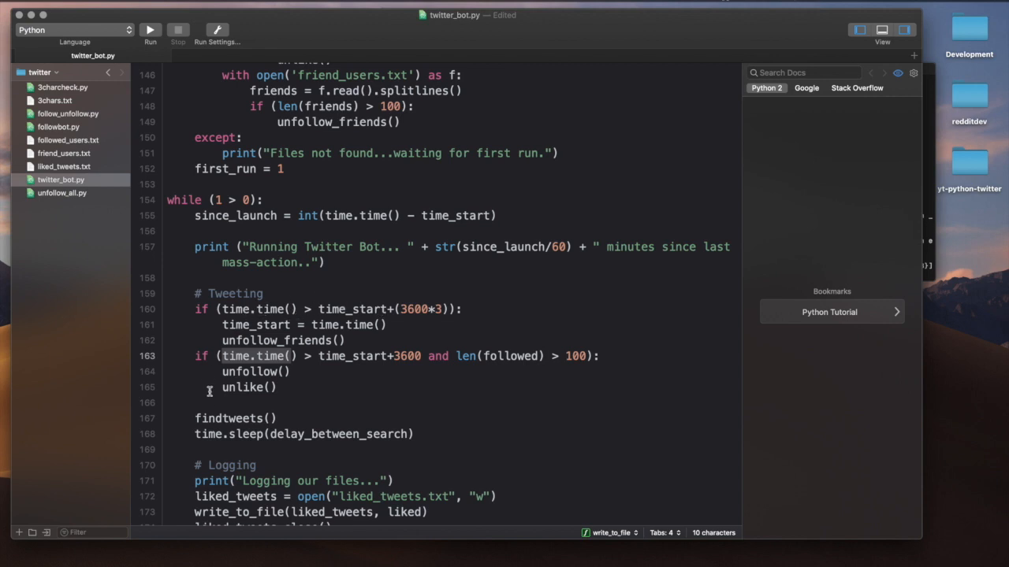
{"action": "mouse_move", "coordinate": [456, 469]}
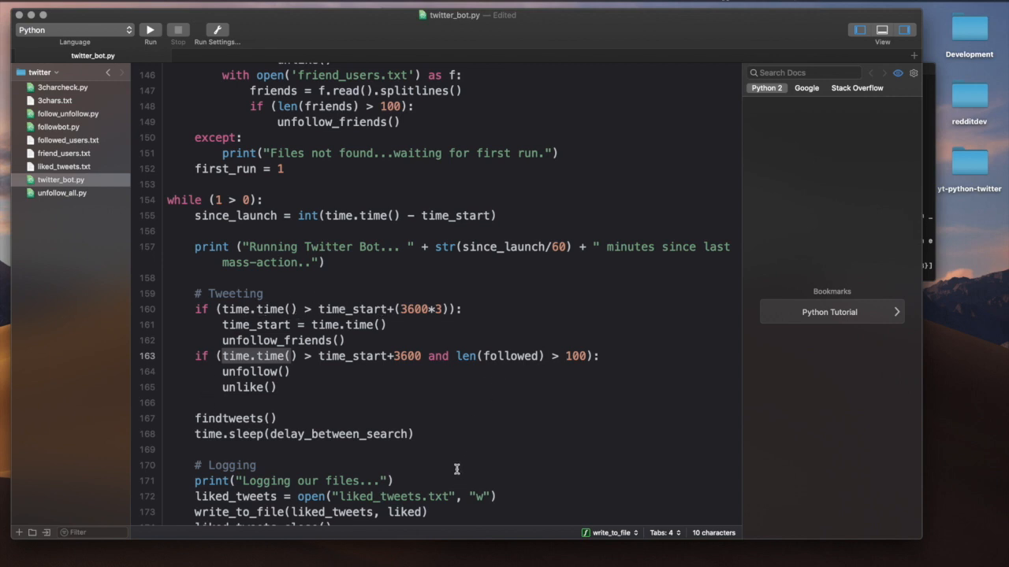
{"action": "mouse_move", "coordinate": [384, 363]}
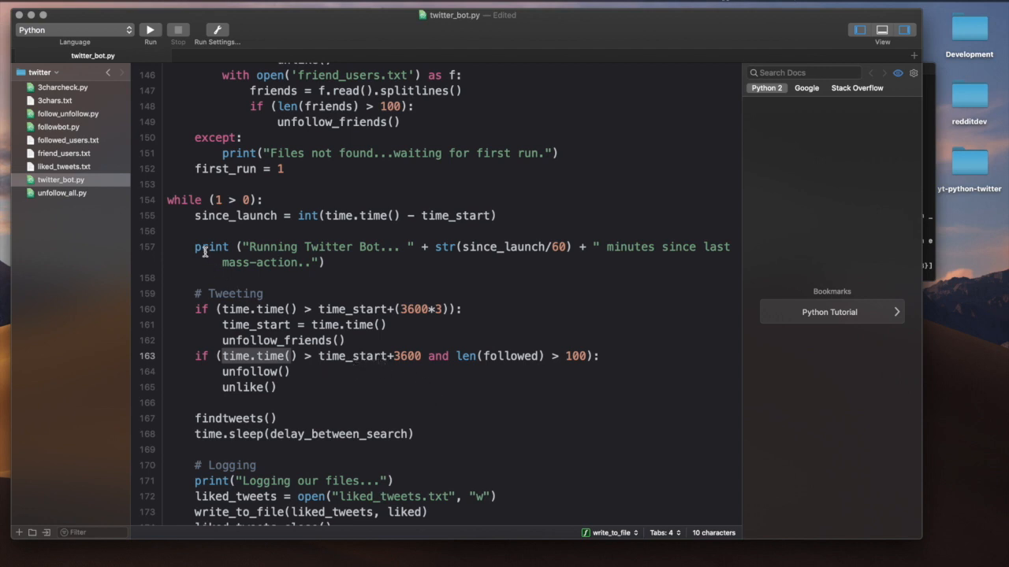
{"action": "mouse_move", "coordinate": [224, 264]}
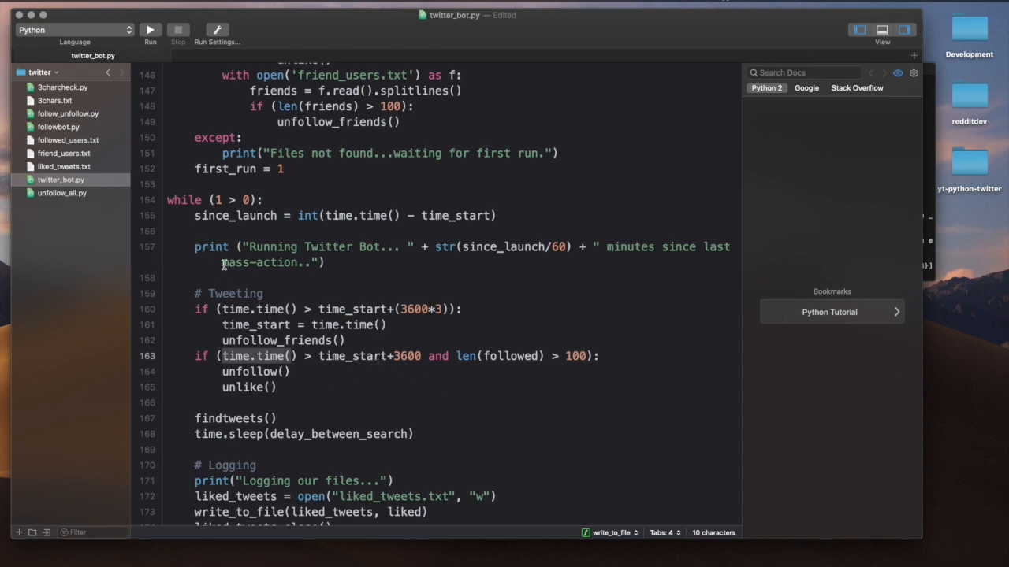
{"action": "mouse_move", "coordinate": [358, 230]}
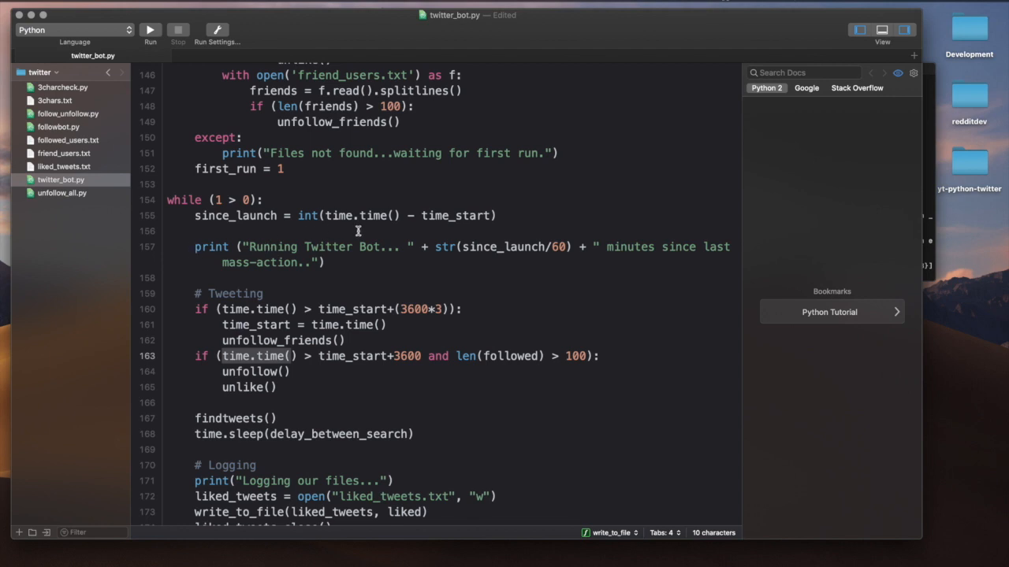
{"action": "mouse_move", "coordinate": [554, 215]}
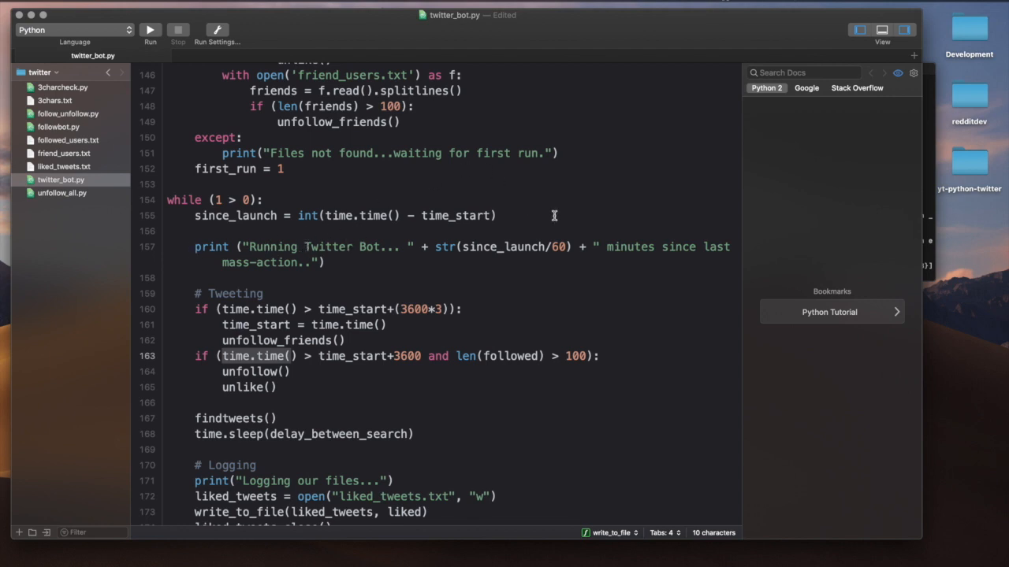
{"action": "scroll", "scroll_direction": "down", "scroll_amount": 3}
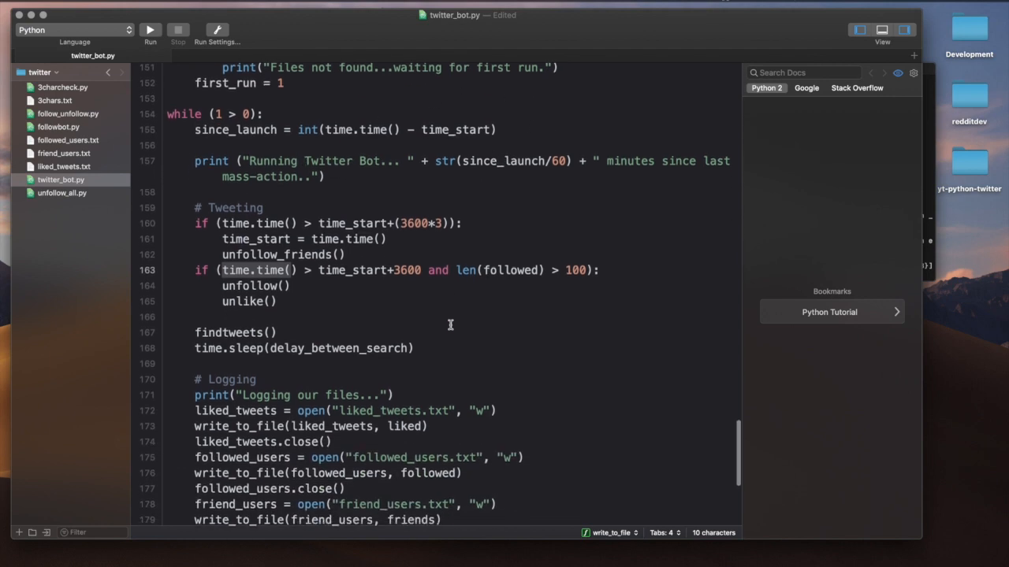
{"action": "scroll", "scroll_direction": "down", "scroll_amount": 3}
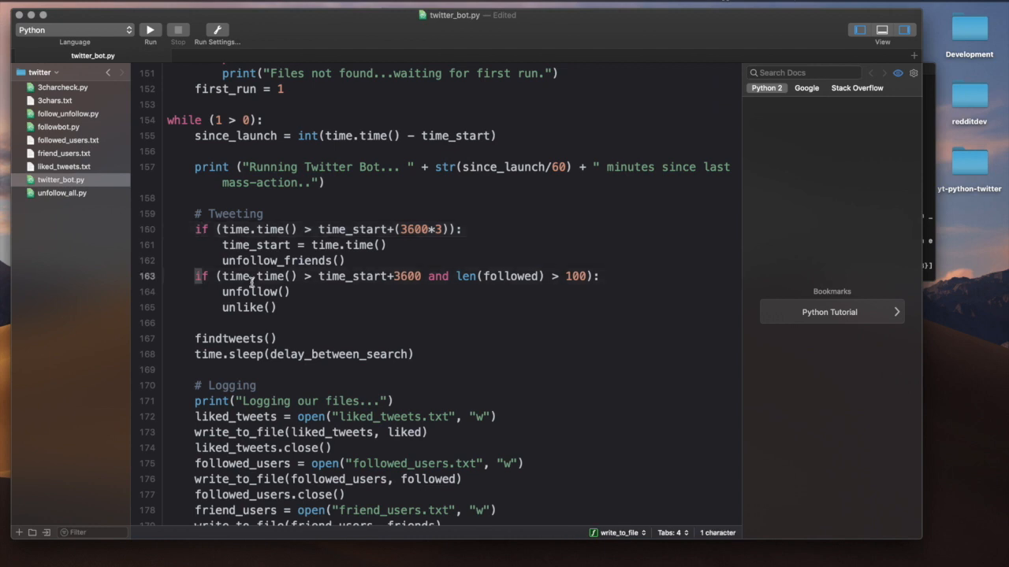
{"action": "left_click_drag", "start_coordinate": [193, 276], "coordinate": [277, 308]}
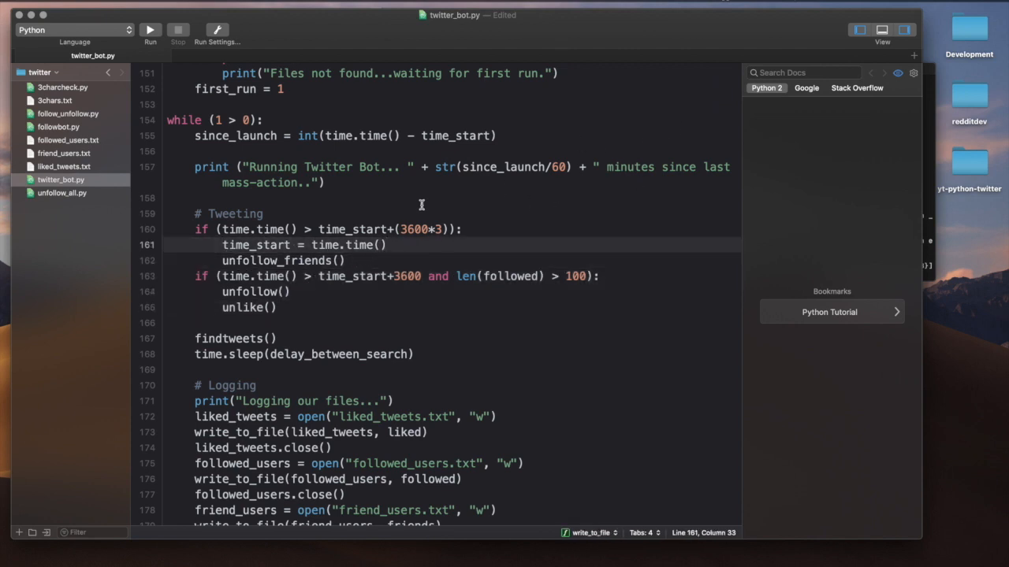
{"action": "scroll", "scroll_direction": "down", "scroll_amount": 3}
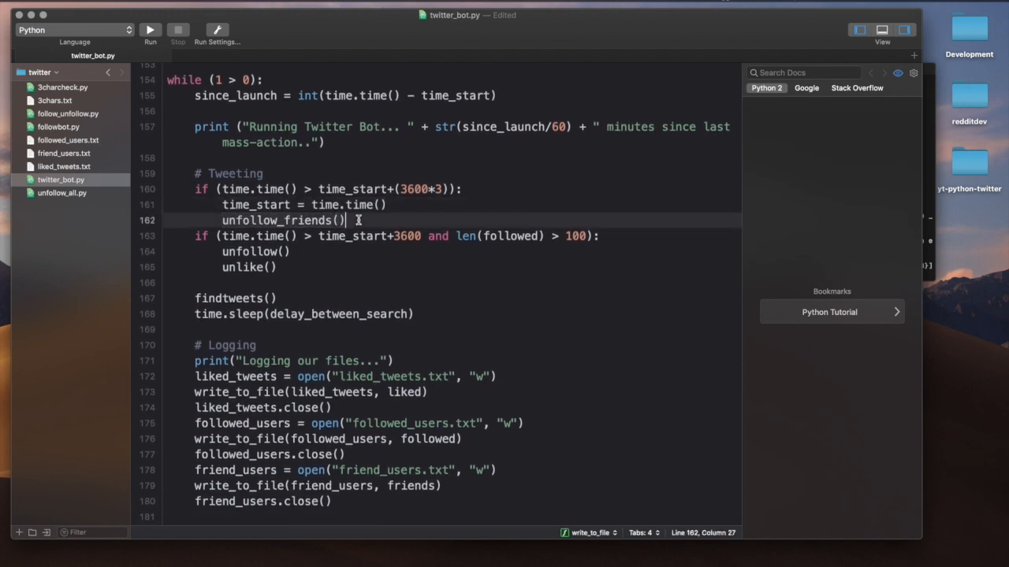
{"action": "scroll", "scroll_direction": "up", "scroll_amount": 3}
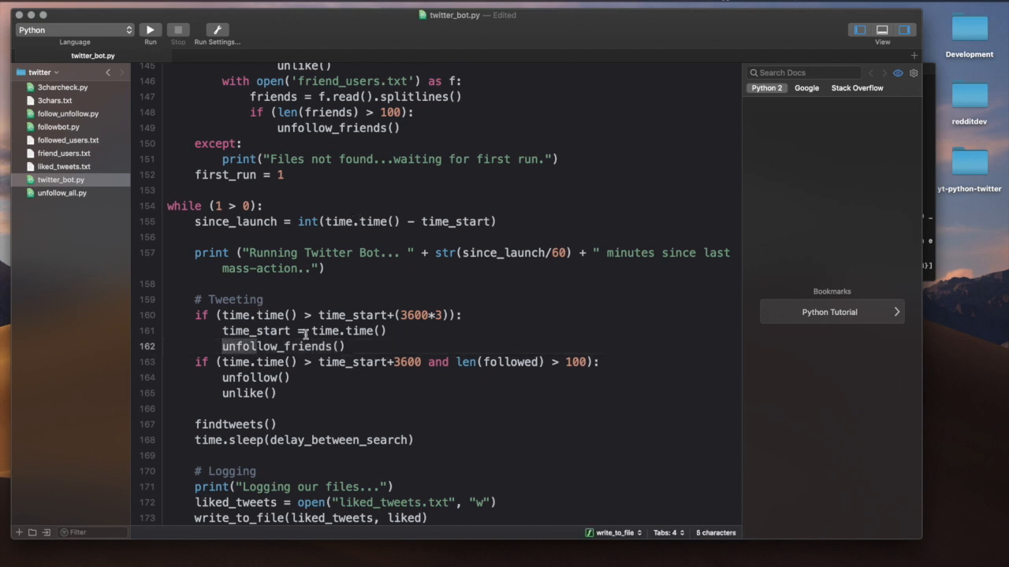
{"action": "scroll", "scroll_direction": "up", "scroll_amount": 3}
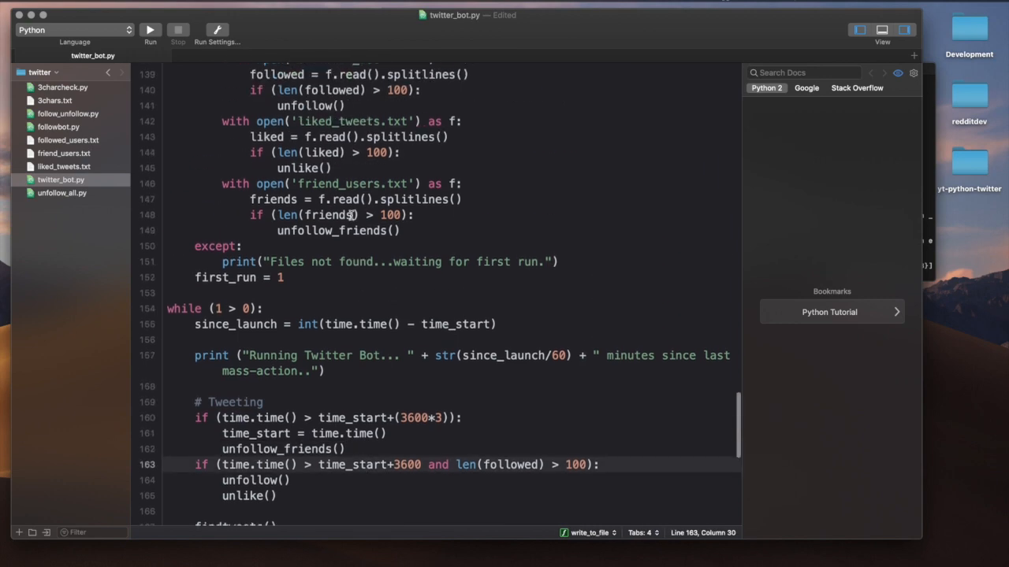
{"action": "scroll", "scroll_direction": "up", "scroll_amount": 3}
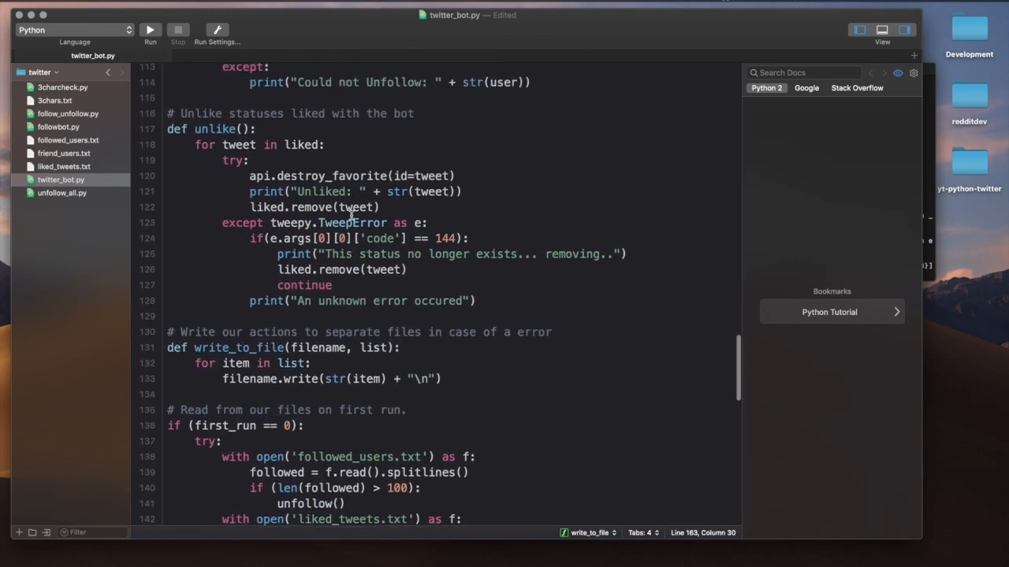
{"action": "scroll", "scroll_direction": "up", "scroll_amount": 3}
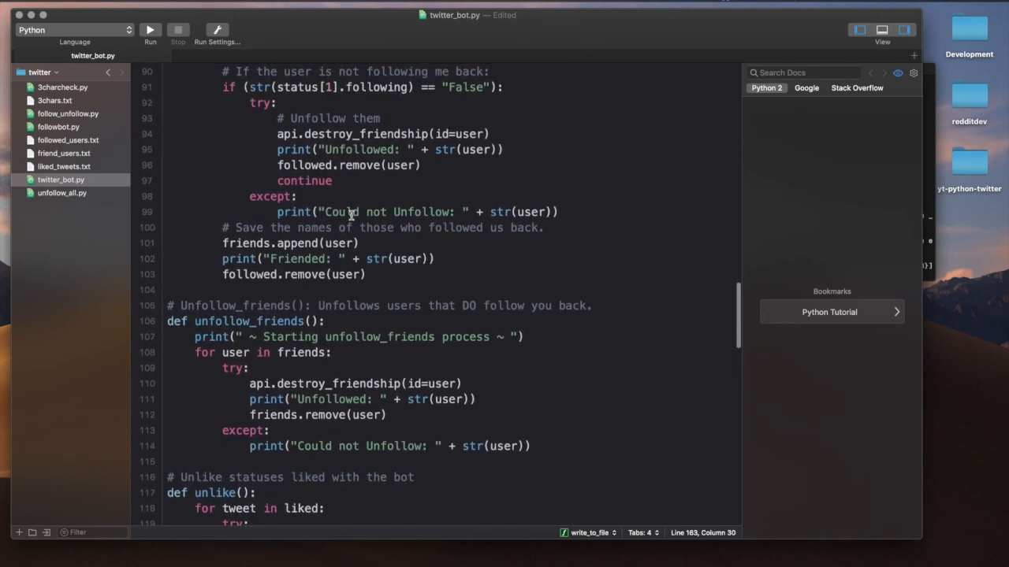
{"action": "scroll", "scroll_direction": "up", "scroll_amount": 3}
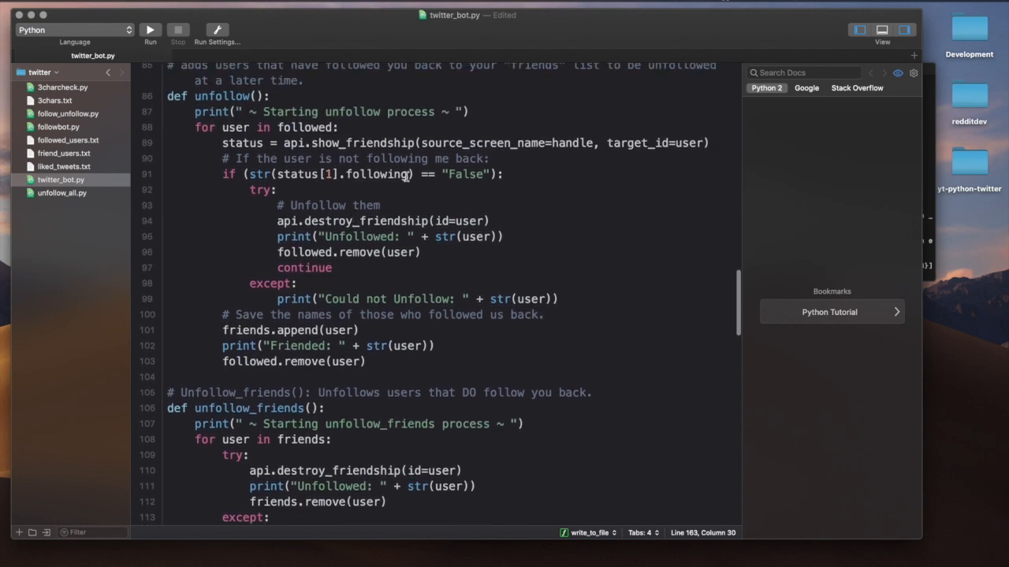
{"action": "scroll", "scroll_direction": "down", "scroll_amount": 3}
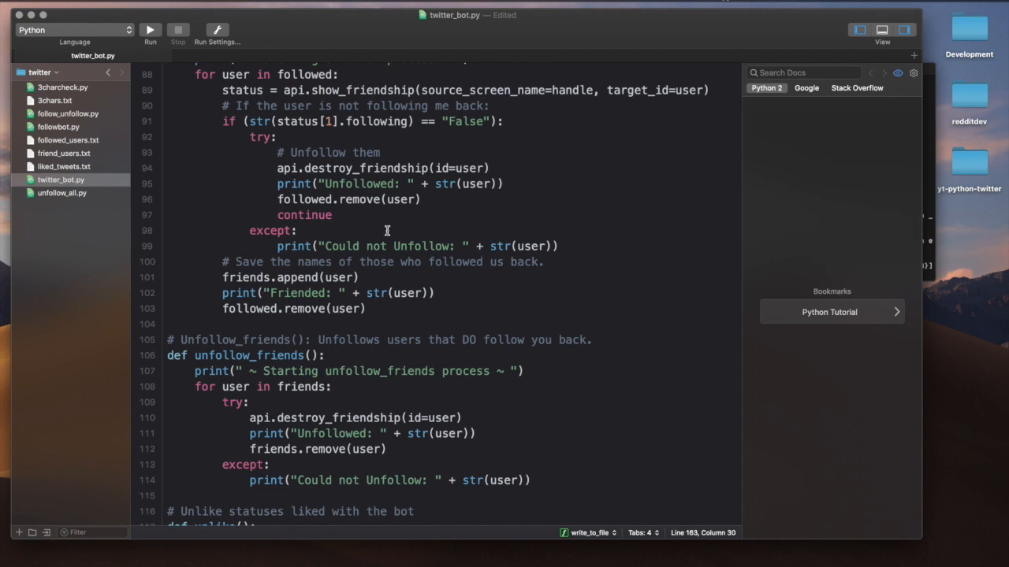
{"action": "scroll", "scroll_direction": "down", "scroll_amount": 3}
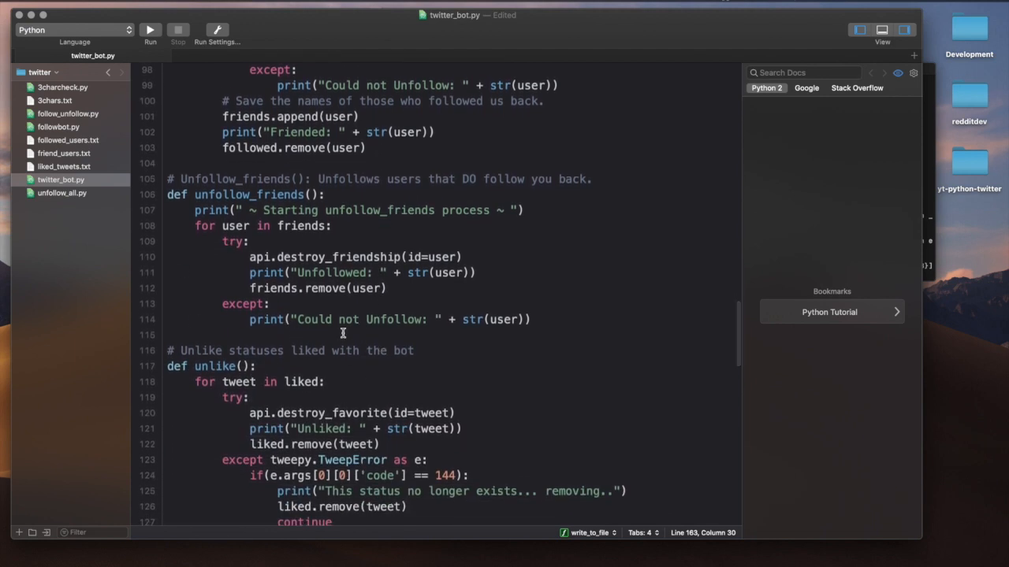
{"action": "scroll", "scroll_direction": "up", "scroll_amount": 3}
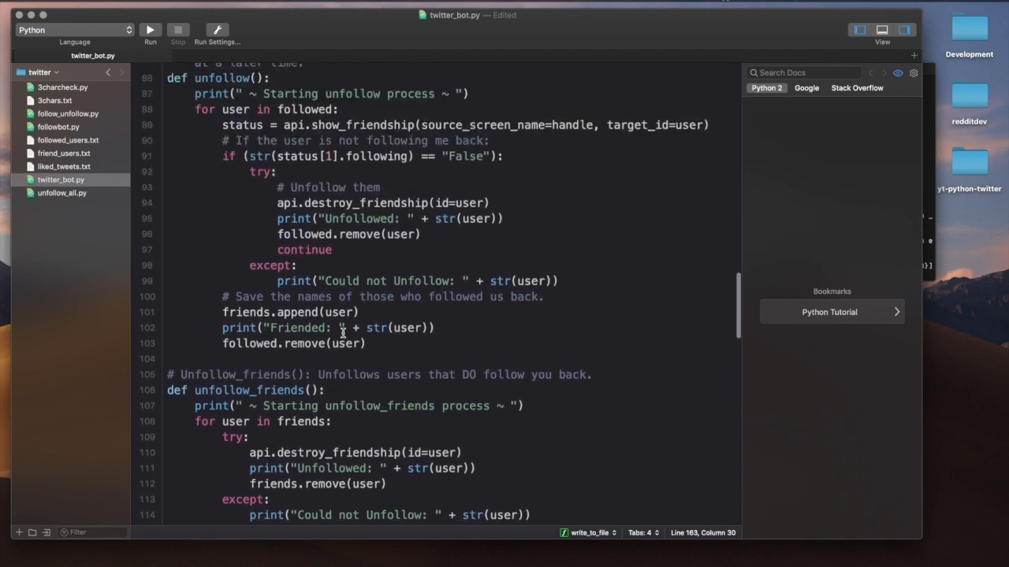
{"action": "scroll", "scroll_direction": "up", "scroll_amount": 3}
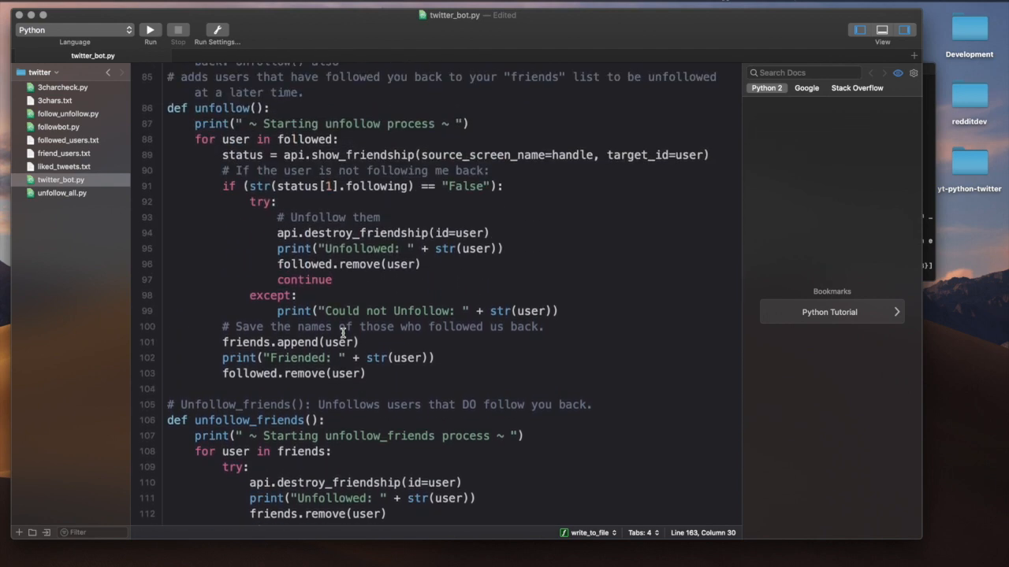
{"action": "scroll", "scroll_direction": "up", "scroll_amount": 3}
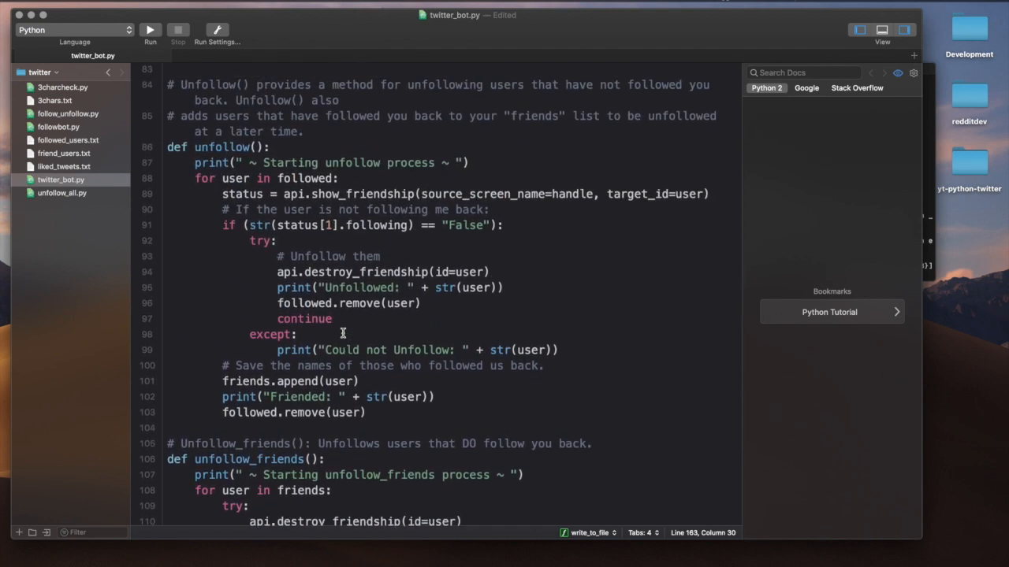
{"action": "mouse_move", "coordinate": [340, 350]}
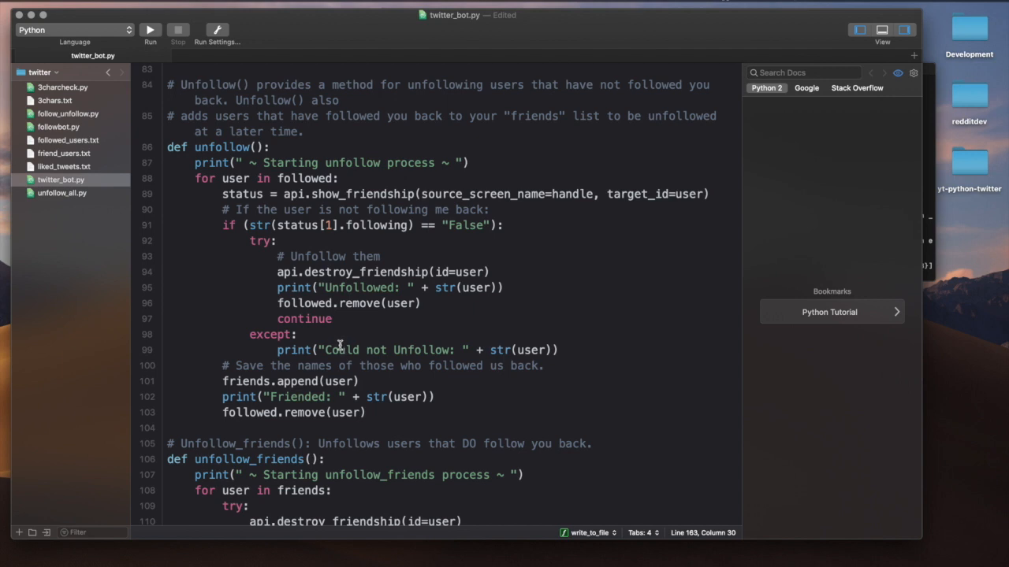
{"action": "mouse_move", "coordinate": [356, 166]}
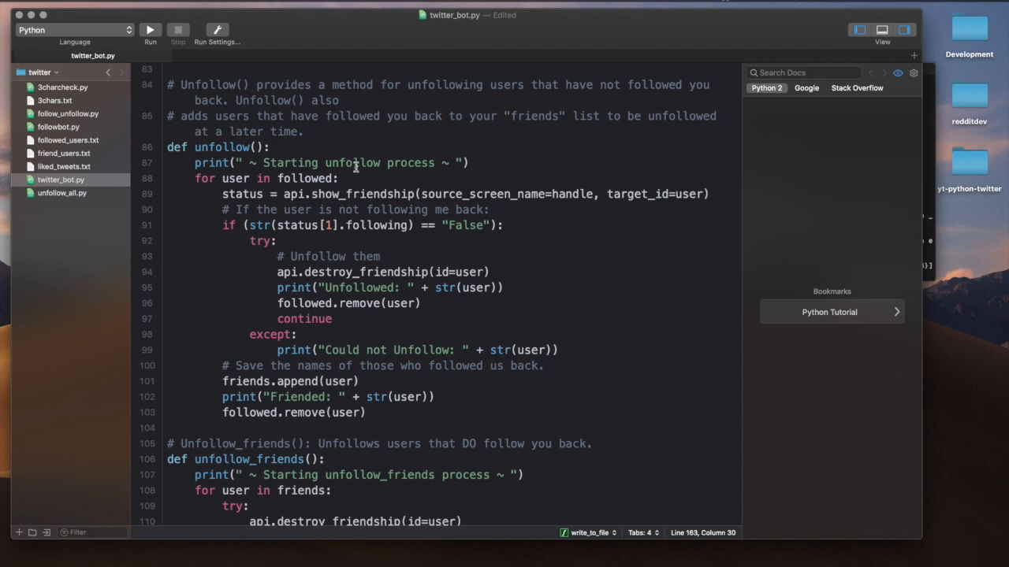
{"action": "mouse_move", "coordinate": [335, 194]}
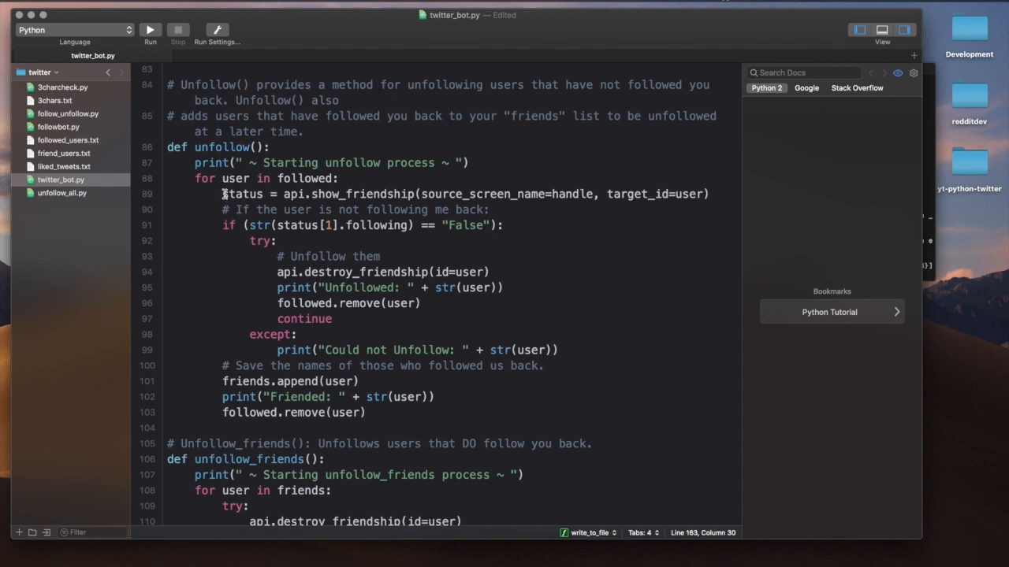
Step: Inspect the friendship-status line's show_friendship call and its source_screen_name argument
{"action": "left_click", "coordinate": [284, 194]}
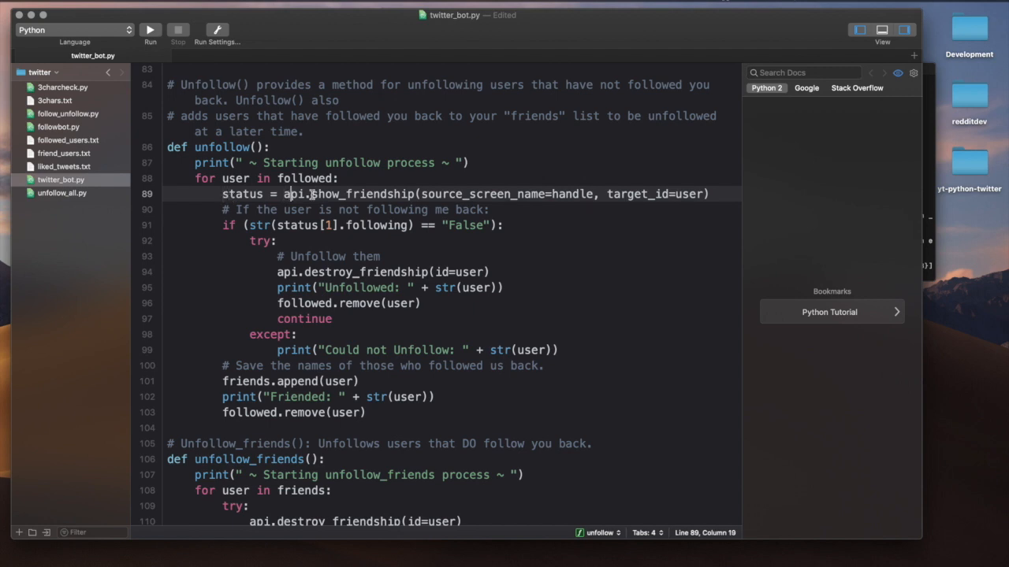
{"action": "double_click", "coordinate": [363, 194]}
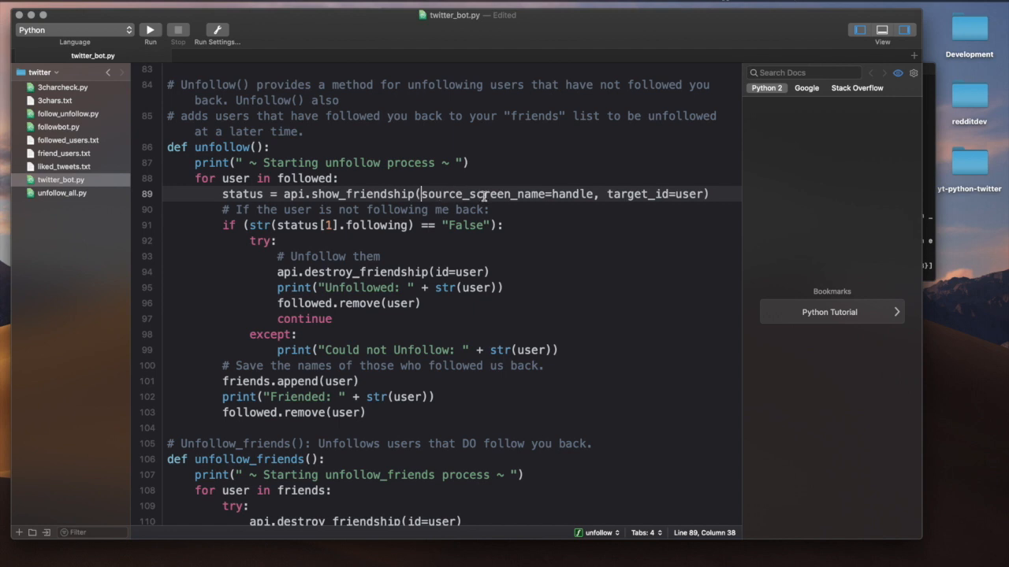
{"action": "mouse_move", "coordinate": [450, 194]}
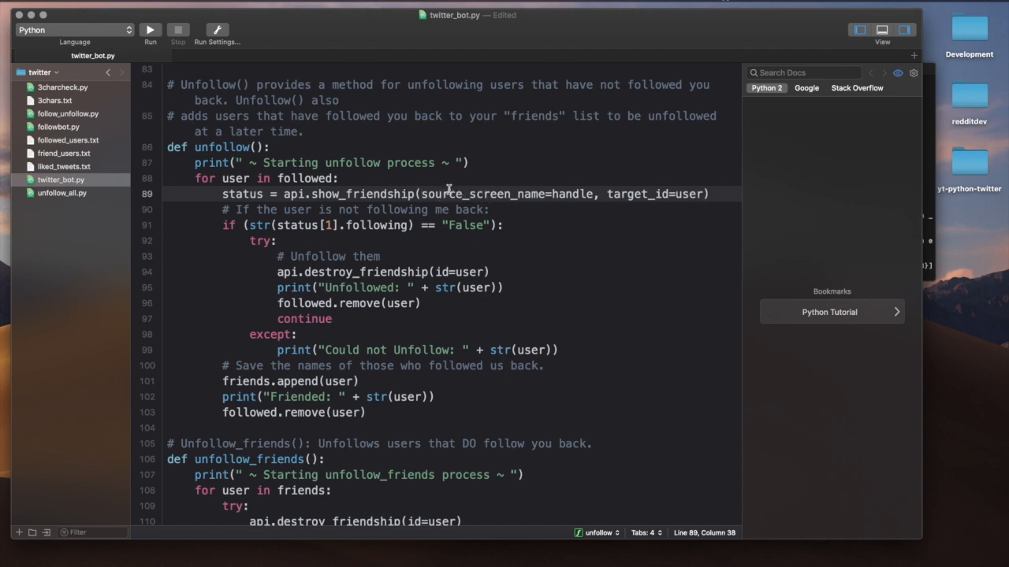
{"action": "double_click", "coordinate": [483, 194]}
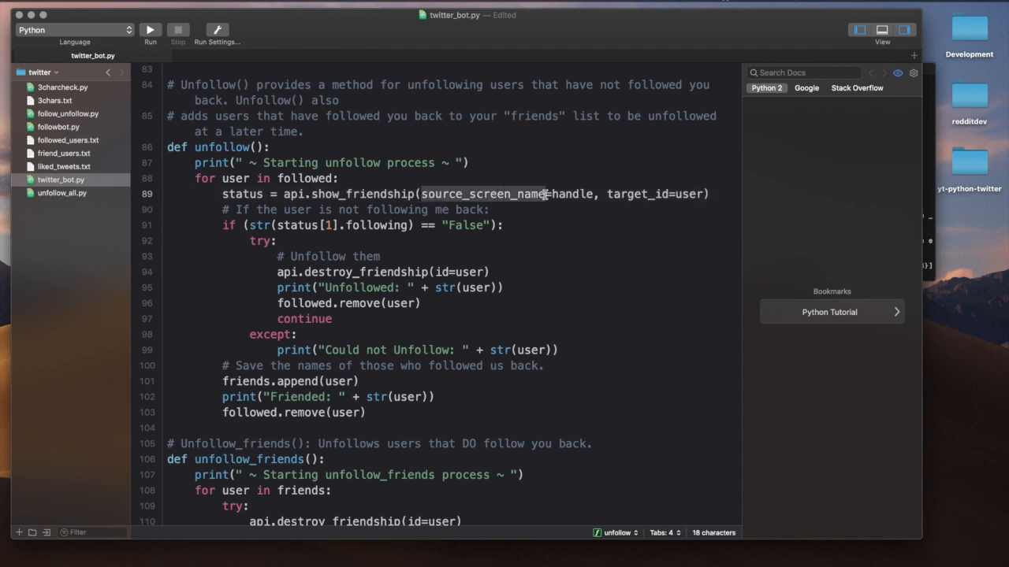
{"action": "type", "text": "="}
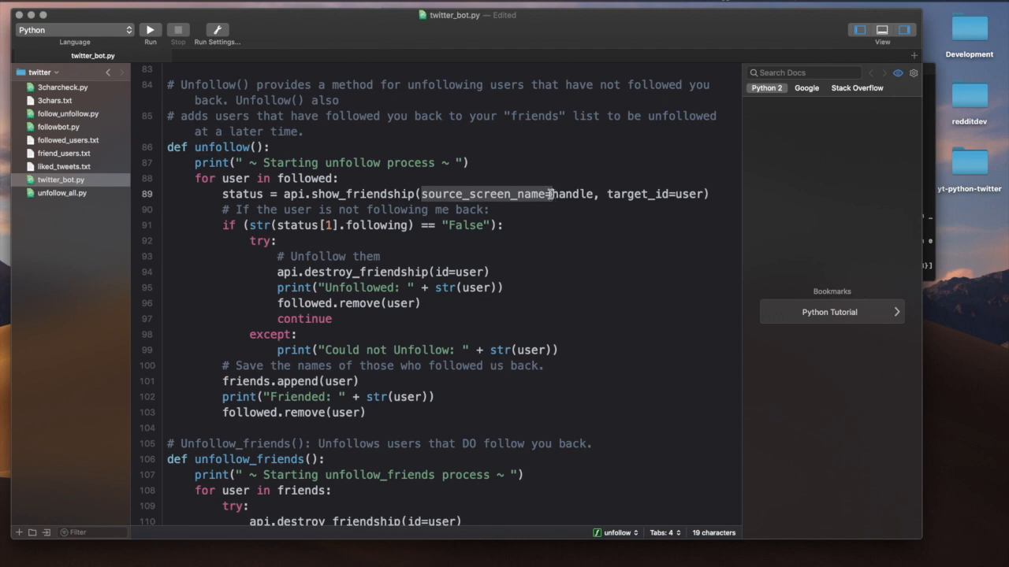
{"action": "left_click", "coordinate": [488, 209]}
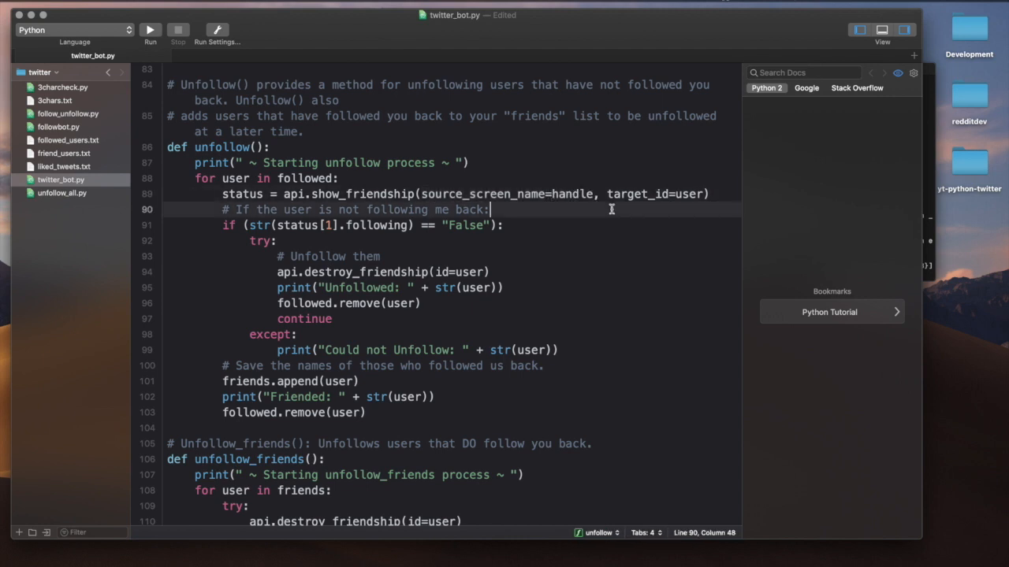
{"action": "double_click", "coordinate": [235, 178]}
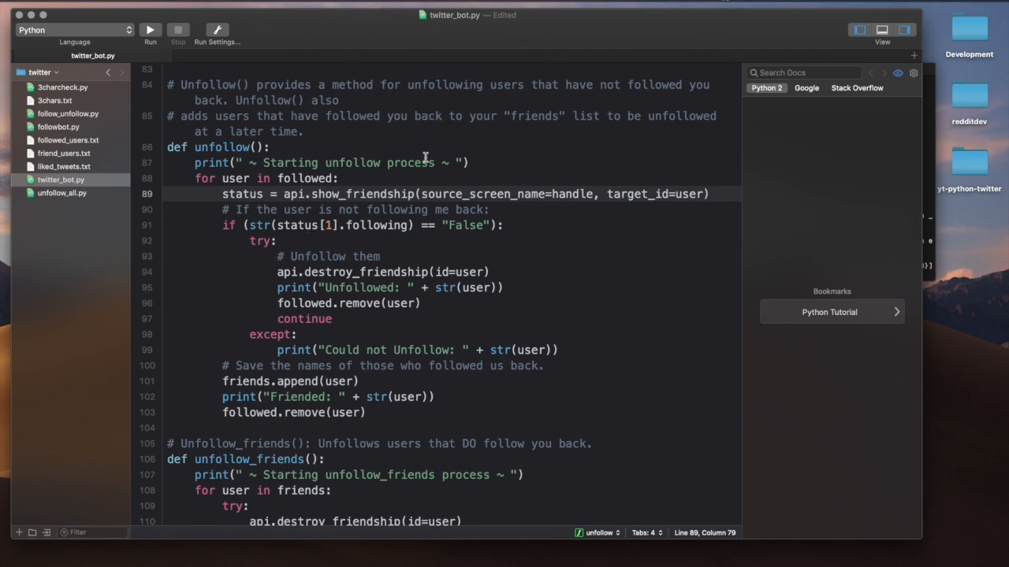
{"action": "mouse_move", "coordinate": [211, 254]}
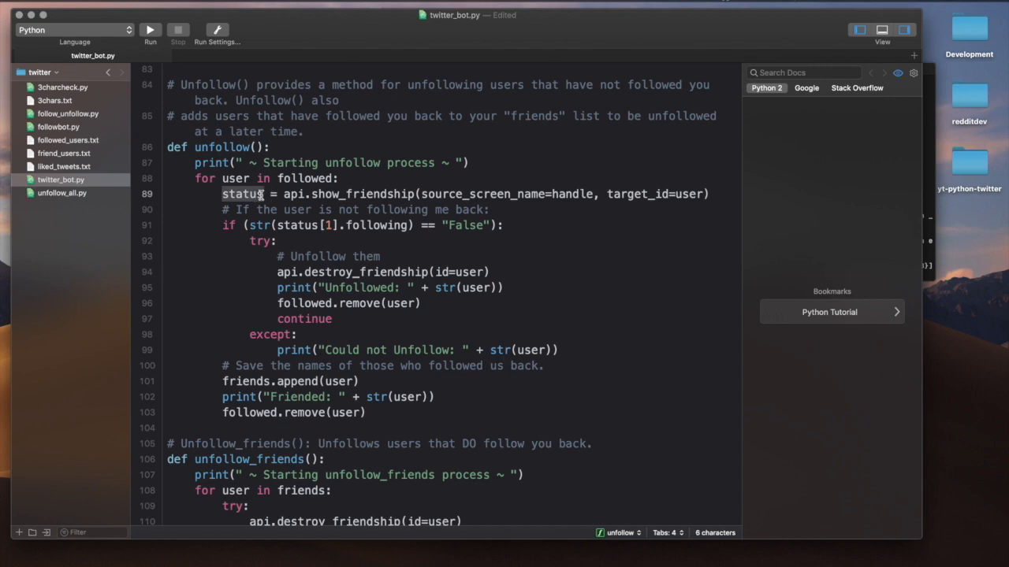
{"action": "mouse_move", "coordinate": [246, 260]}
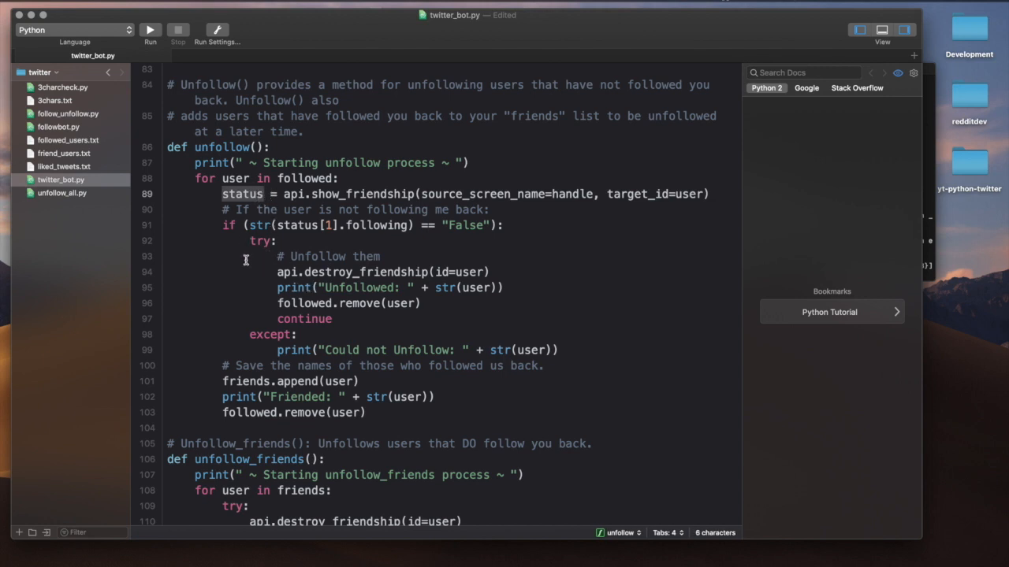
{"action": "mouse_move", "coordinate": [315, 239]}
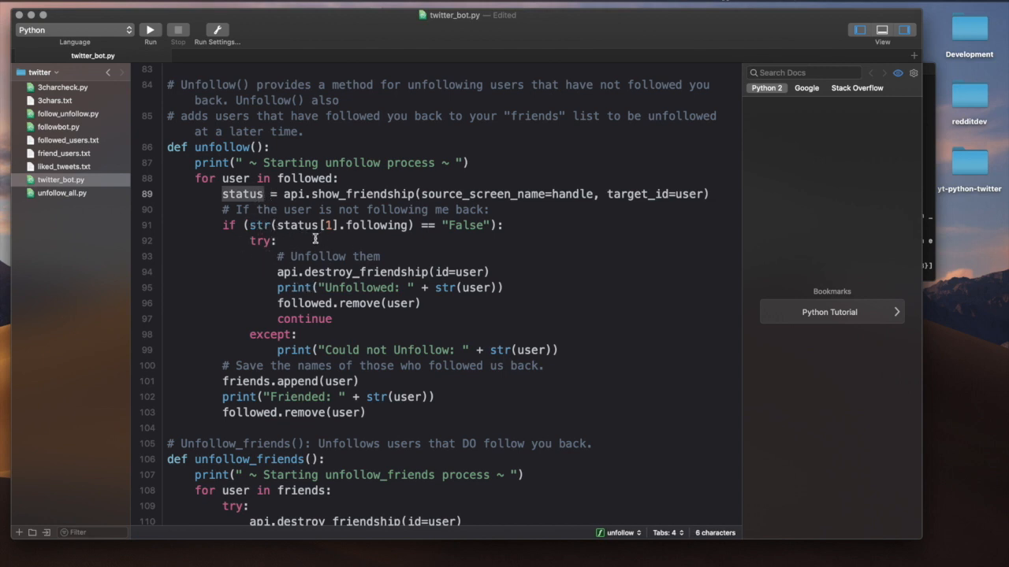
{"action": "mouse_move", "coordinate": [283, 227]}
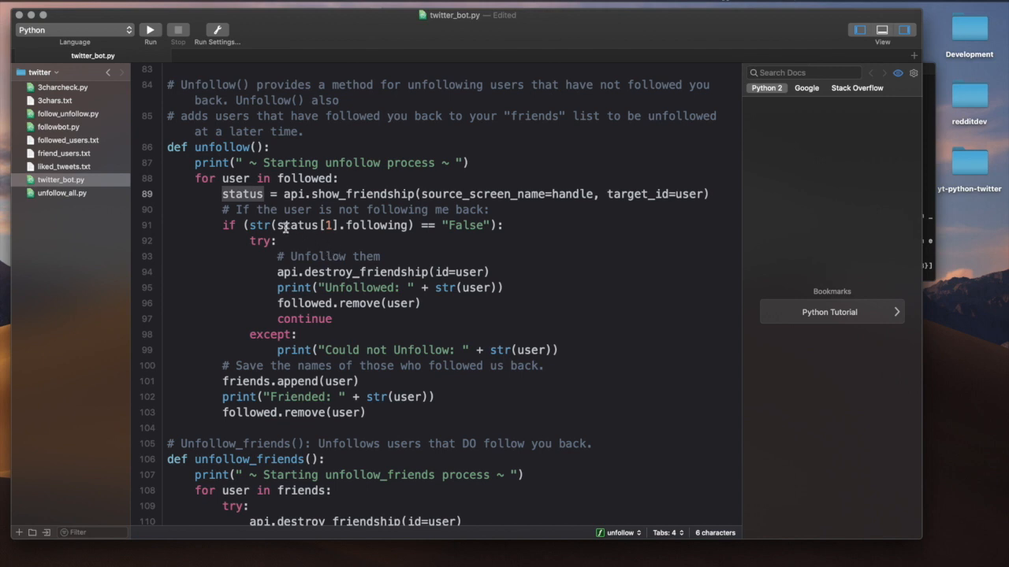
Step: Edit the status[1] index and the following attribute on the next line
{"action": "left_click", "coordinate": [284, 225]}
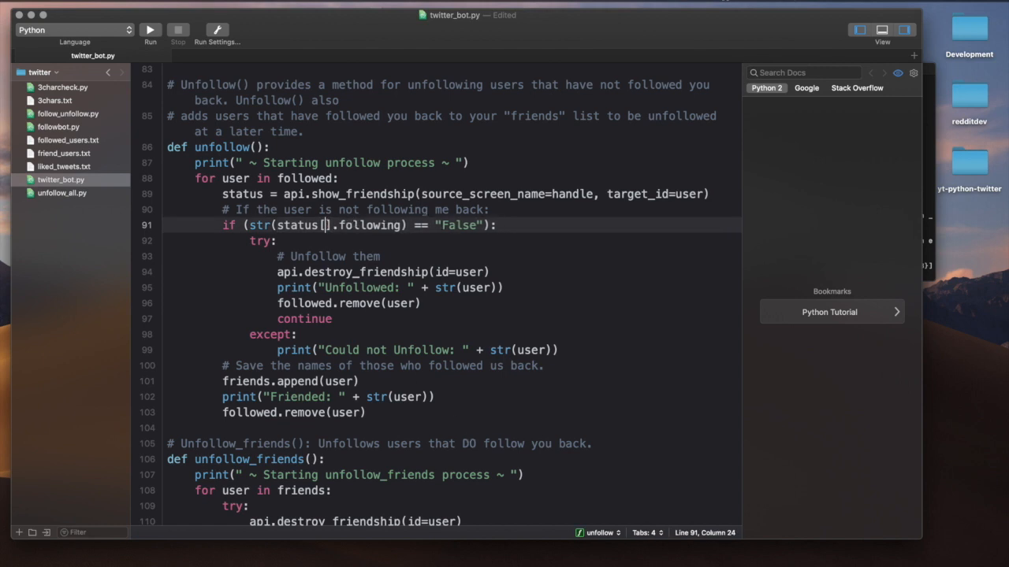
{"action": "type", "text": "1"}
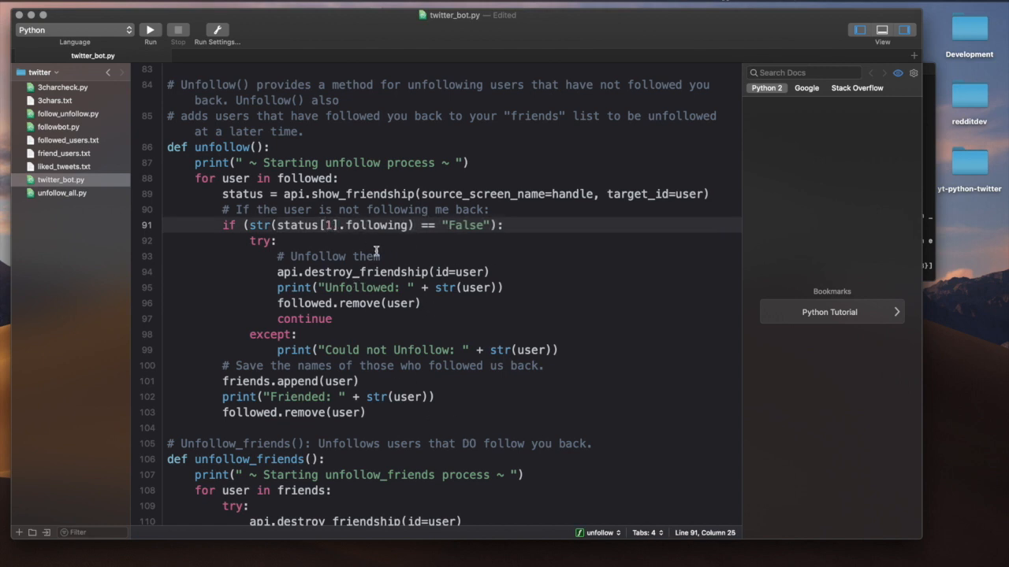
{"action": "double_click", "coordinate": [378, 225]}
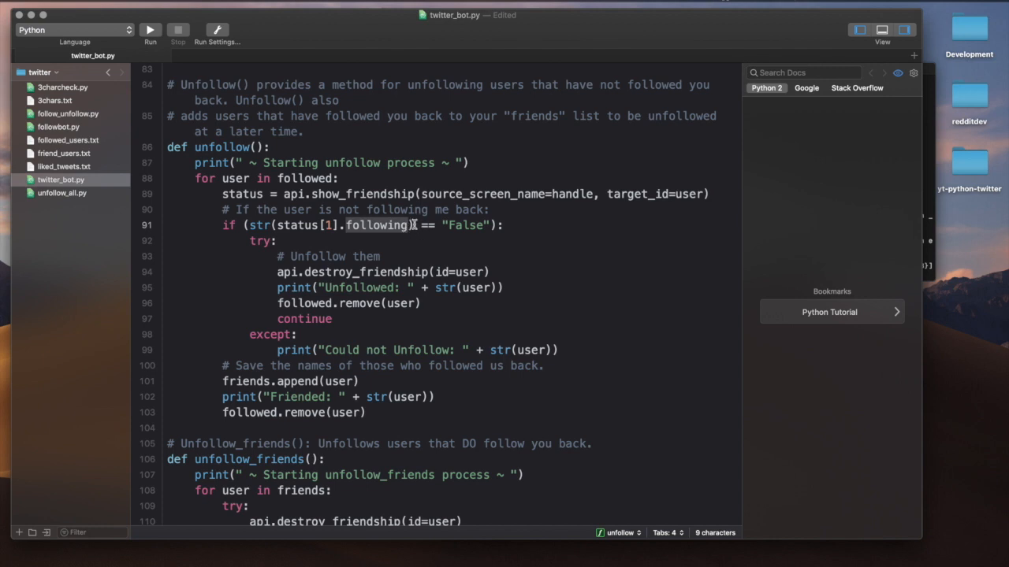
{"action": "key", "text": "backspace"}
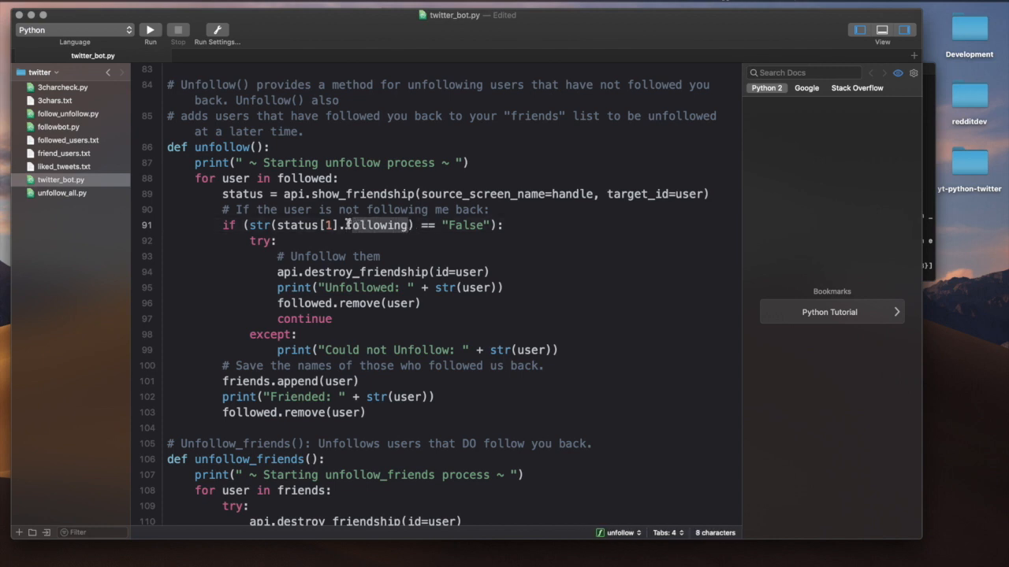
{"action": "left_click", "coordinate": [465, 210]}
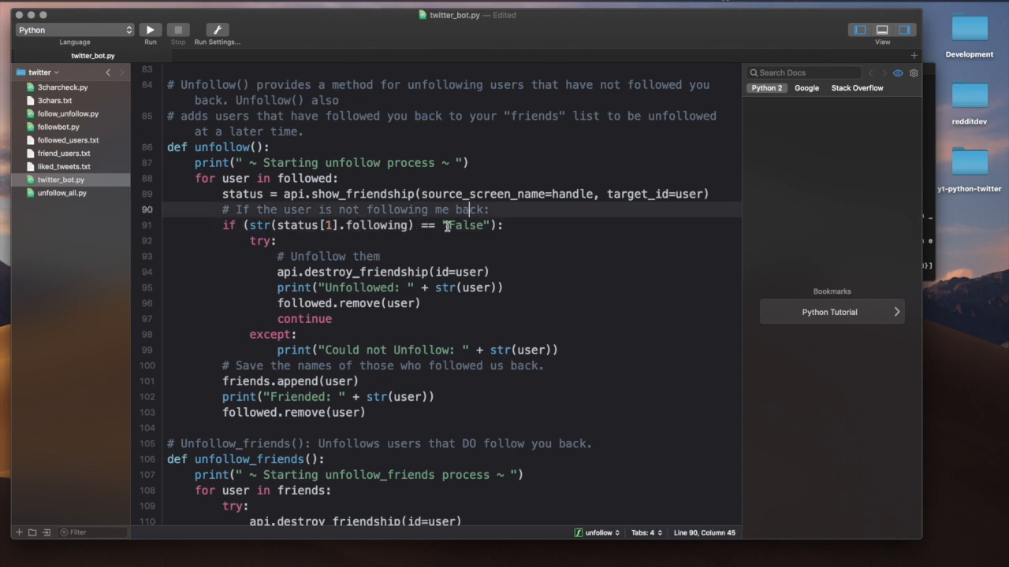
{"action": "mouse_move", "coordinate": [365, 288]}
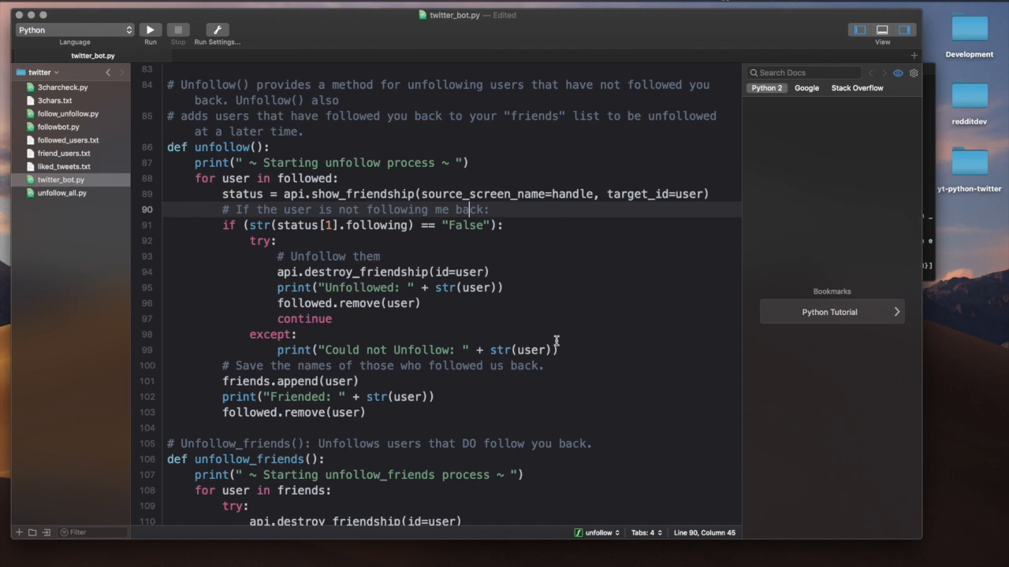
Step: Review the followed-count check and unfollow call in unfollow_friends
{"action": "scroll", "scroll_direction": "down", "scroll_amount": 3}
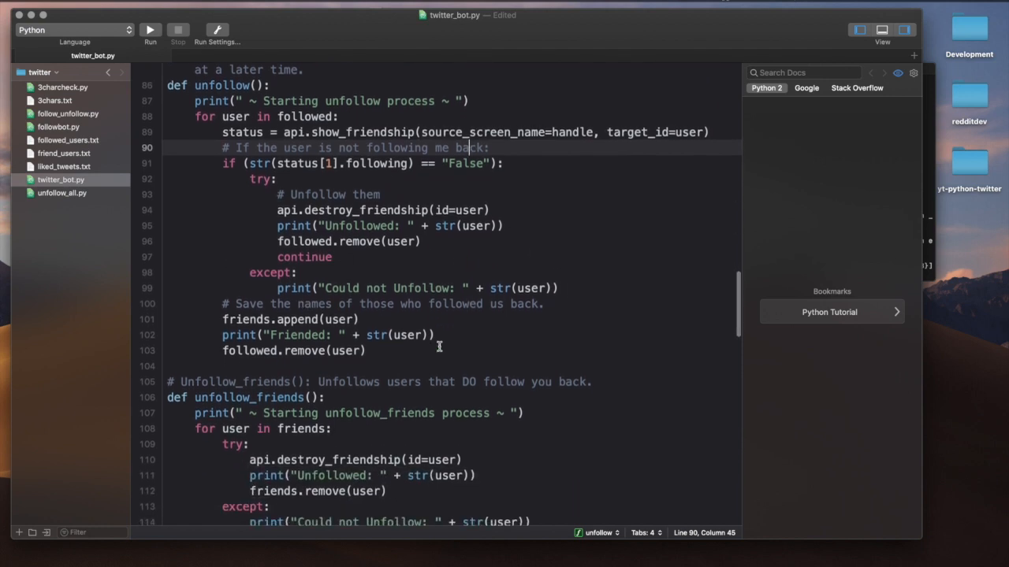
{"action": "mouse_move", "coordinate": [421, 277]}
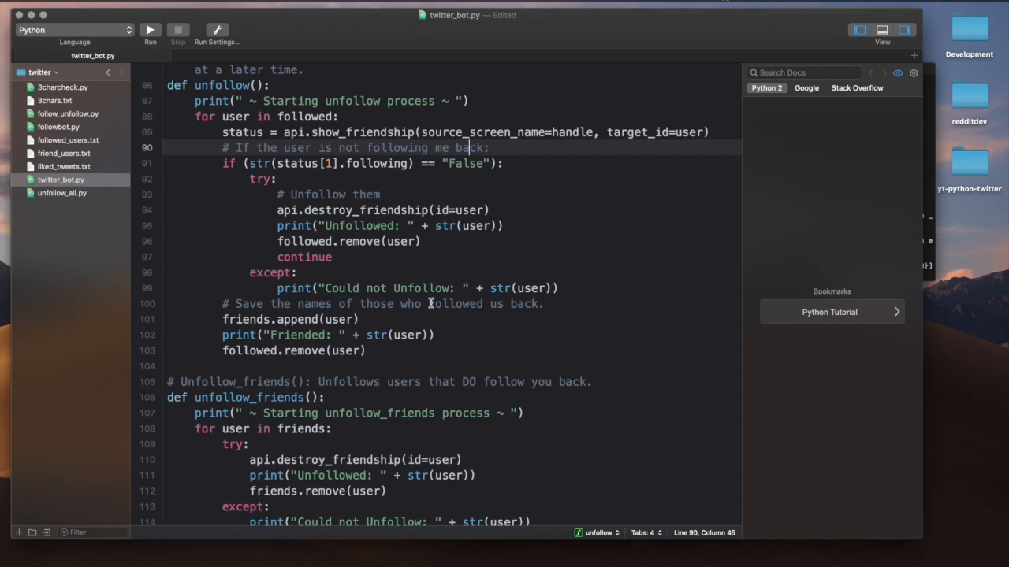
{"action": "scroll", "scroll_direction": "down", "scroll_amount": 3}
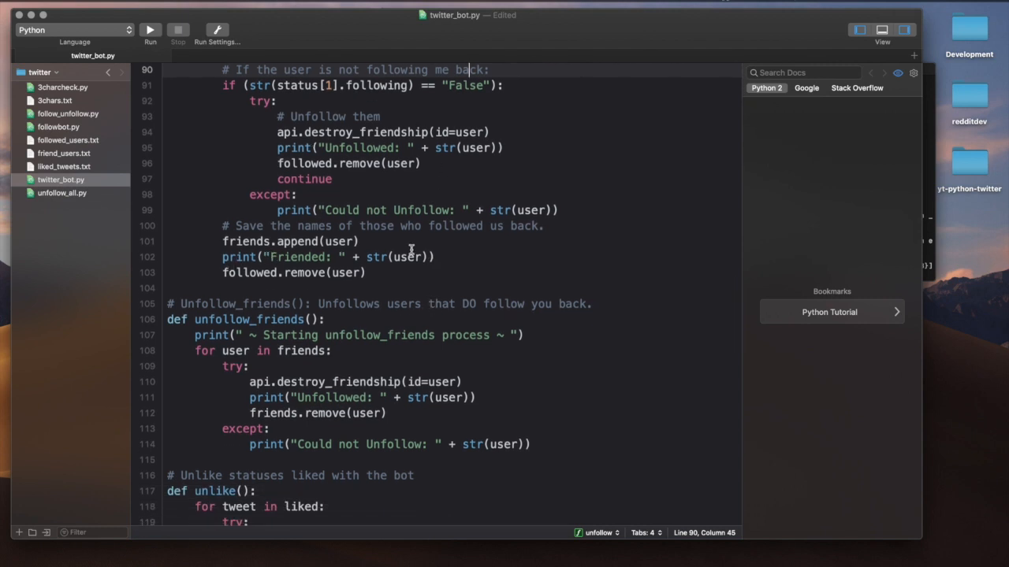
{"action": "scroll", "scroll_direction": "up", "scroll_amount": 3}
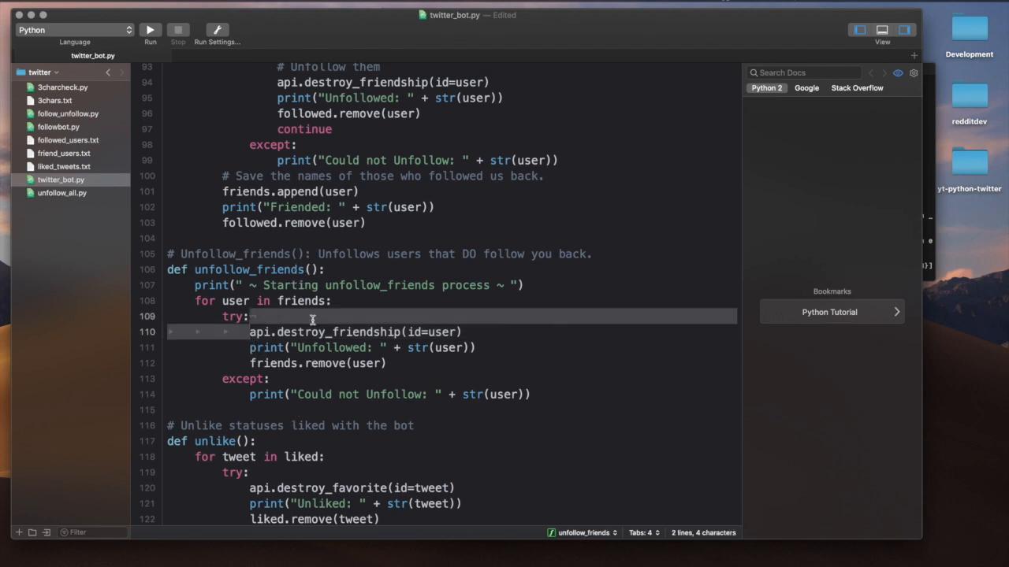
{"action": "left_click", "coordinate": [482, 410]}
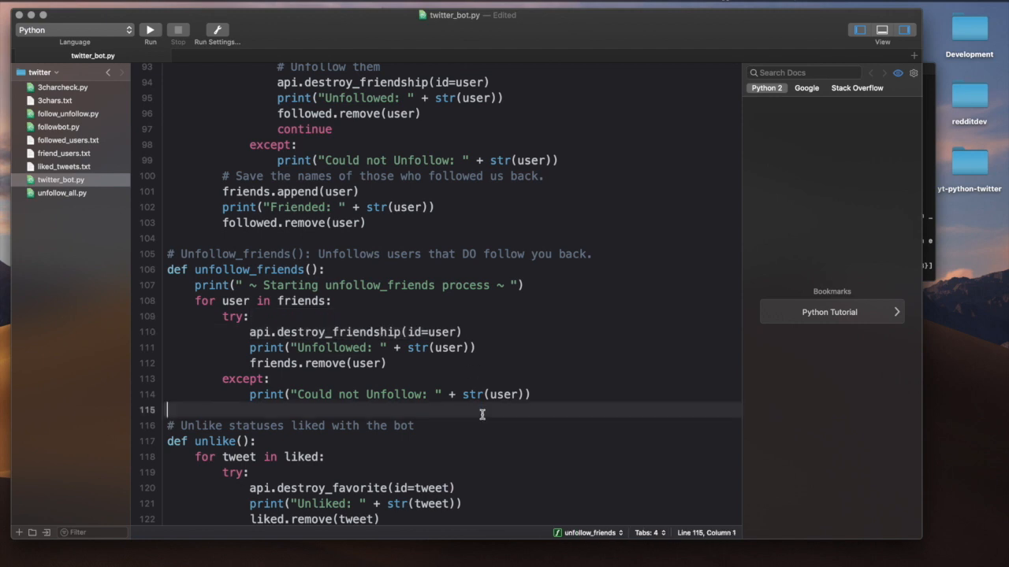
{"action": "scroll", "scroll_direction": "down", "scroll_amount": 3}
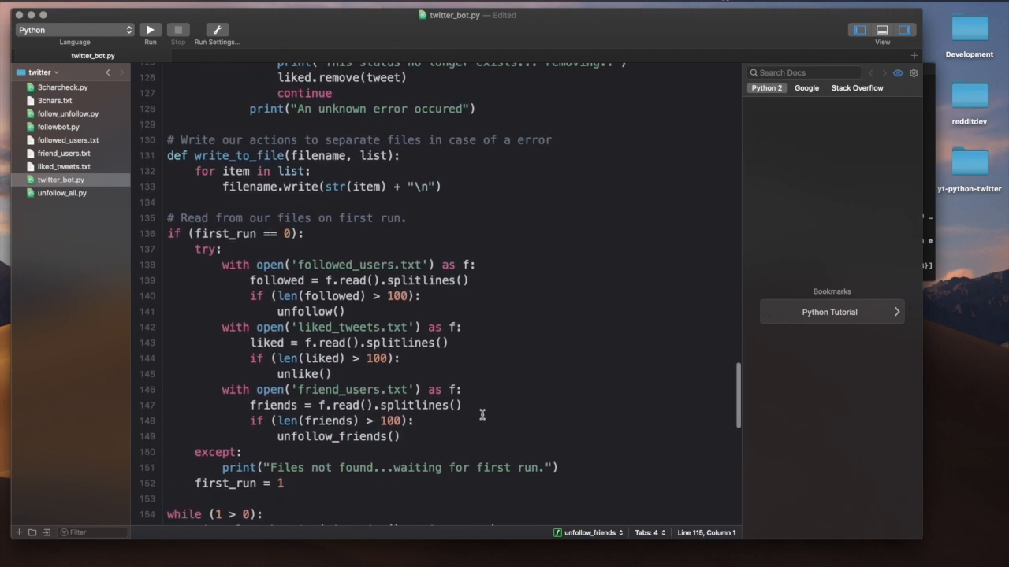
{"action": "scroll", "scroll_direction": "down", "scroll_amount": 3}
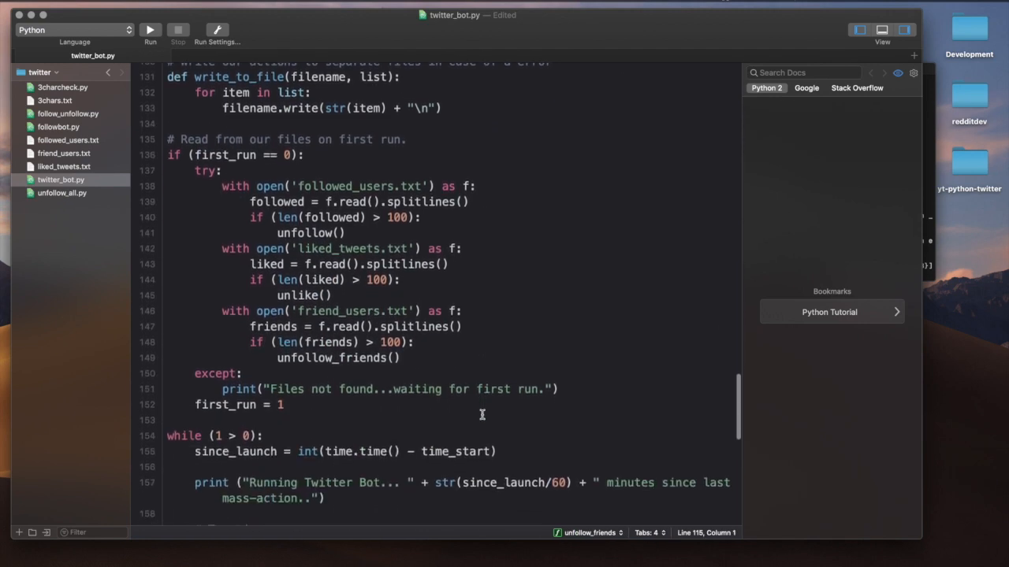
{"action": "scroll", "scroll_direction": "down", "scroll_amount": 3}
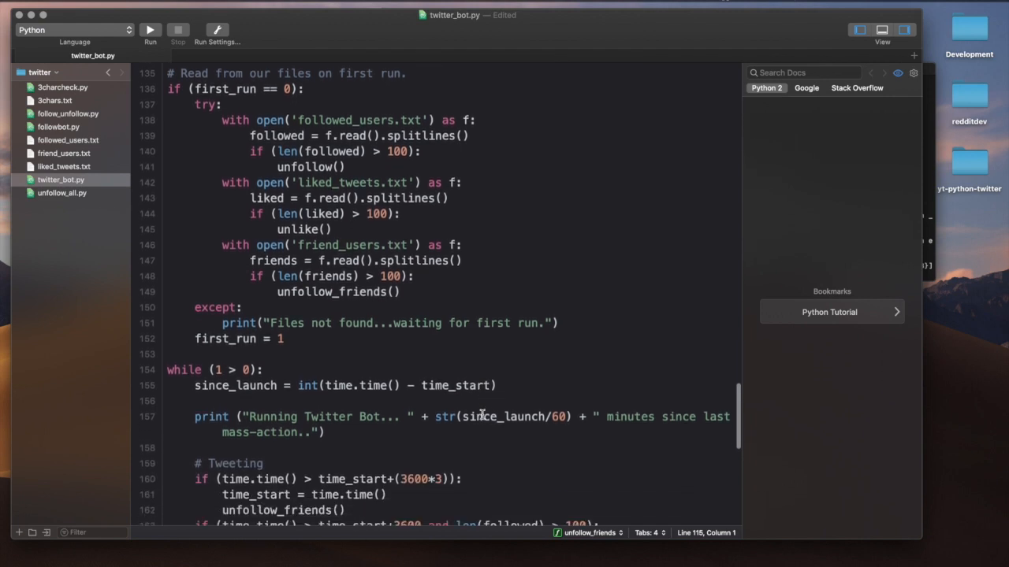
{"action": "scroll", "scroll_direction": "up", "scroll_amount": 3}
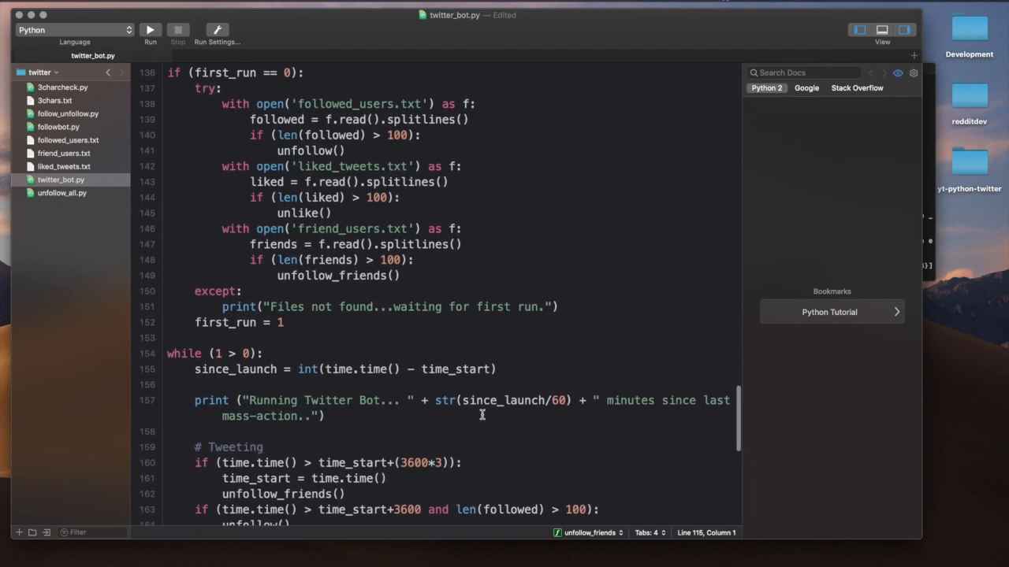
{"action": "left_click_drag", "start_coordinate": [257, 184], "coordinate": [343, 199]}
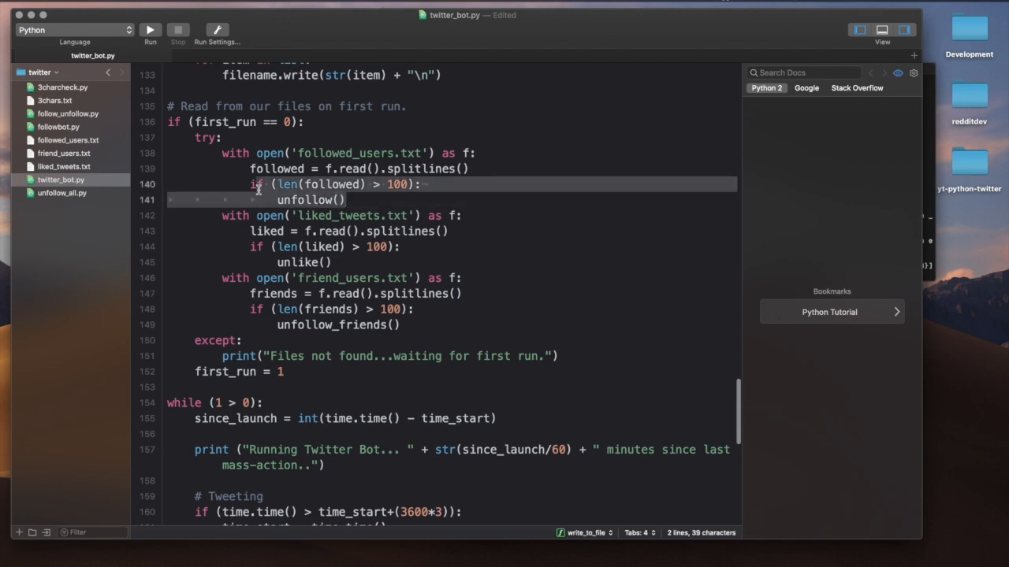
{"action": "left_click", "coordinate": [331, 262]}
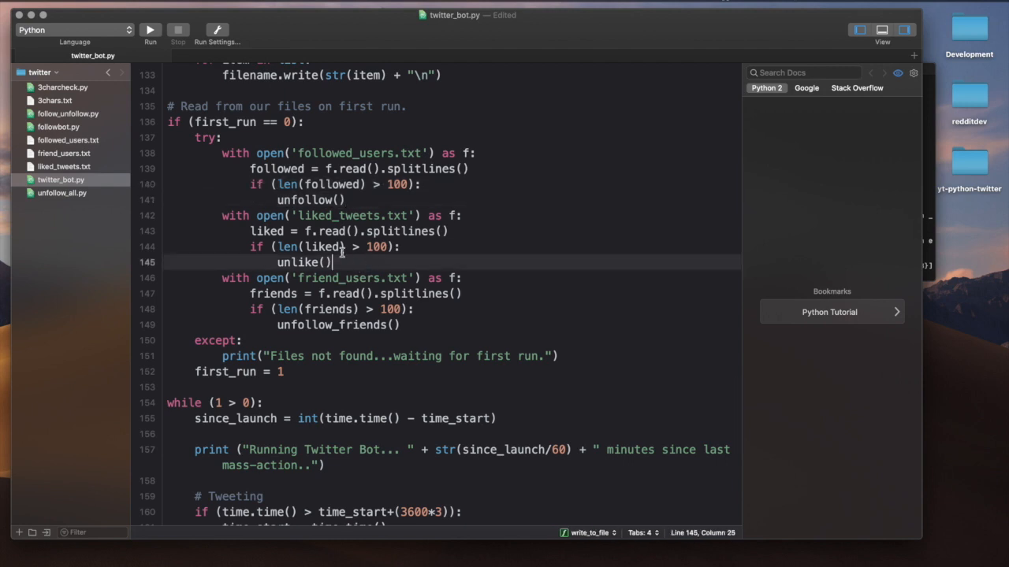
{"action": "mouse_move", "coordinate": [394, 326]}
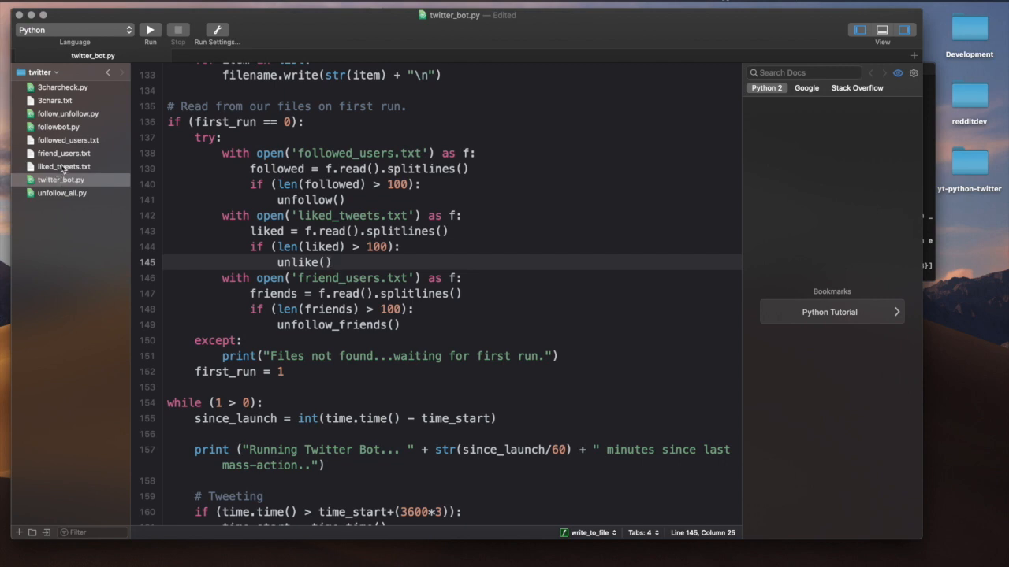
{"action": "mouse_move", "coordinate": [386, 381]}
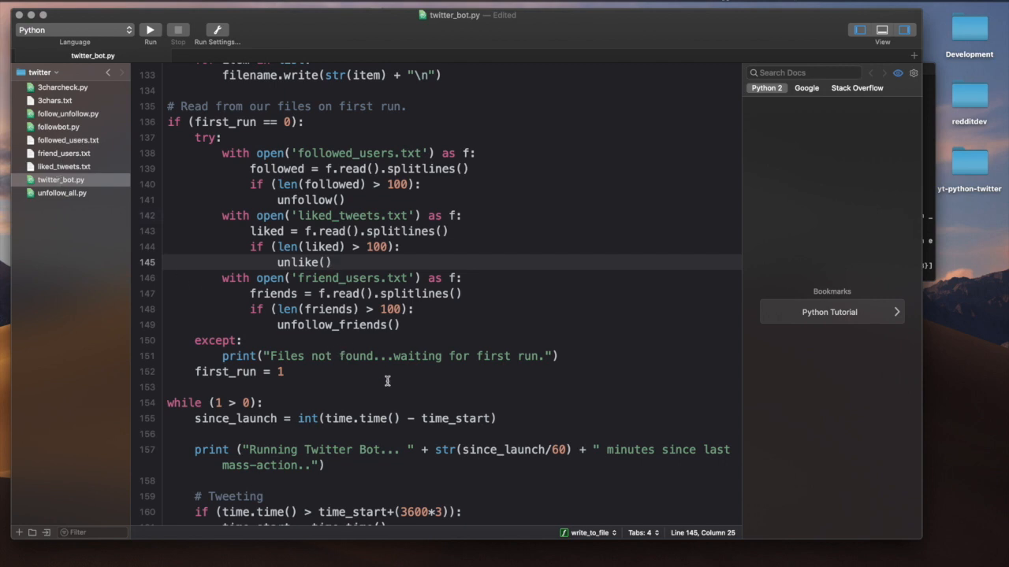
Step: Examine unlike()'s except and error-code handler lines
{"action": "scroll", "scroll_direction": "down", "scroll_amount": 3}
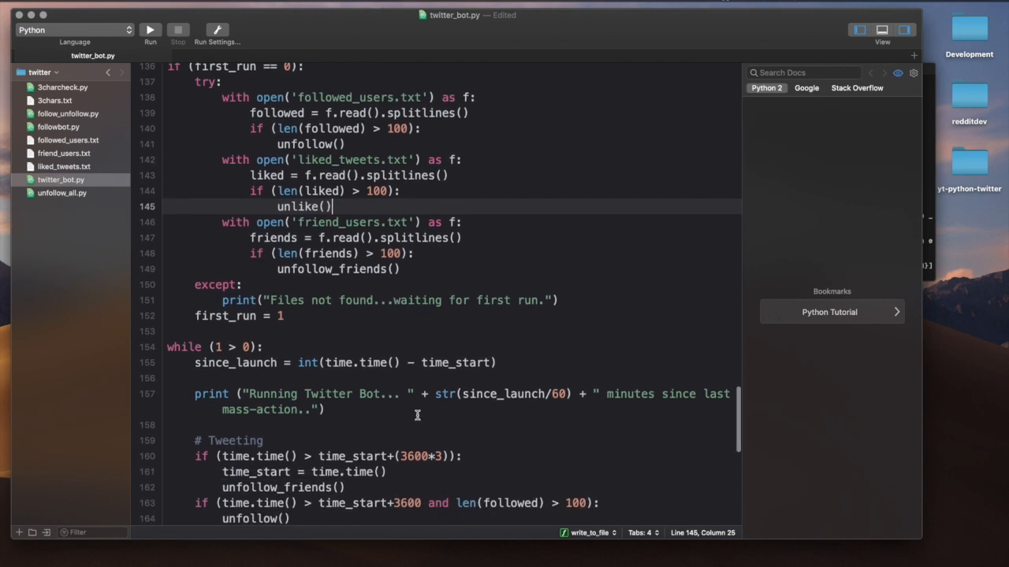
{"action": "scroll", "scroll_direction": "down", "scroll_amount": 3}
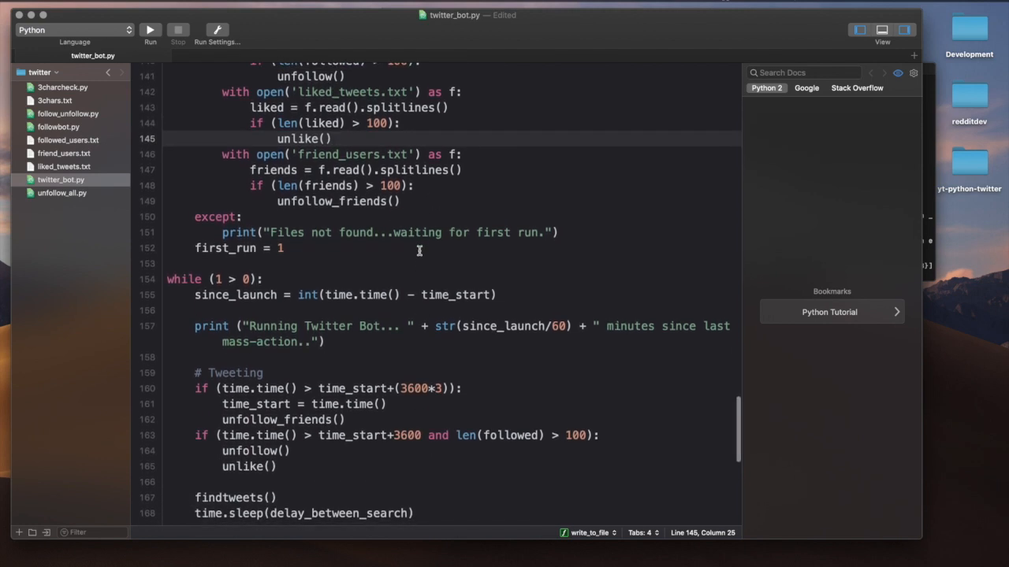
{"action": "scroll", "scroll_direction": "down", "scroll_amount": 3}
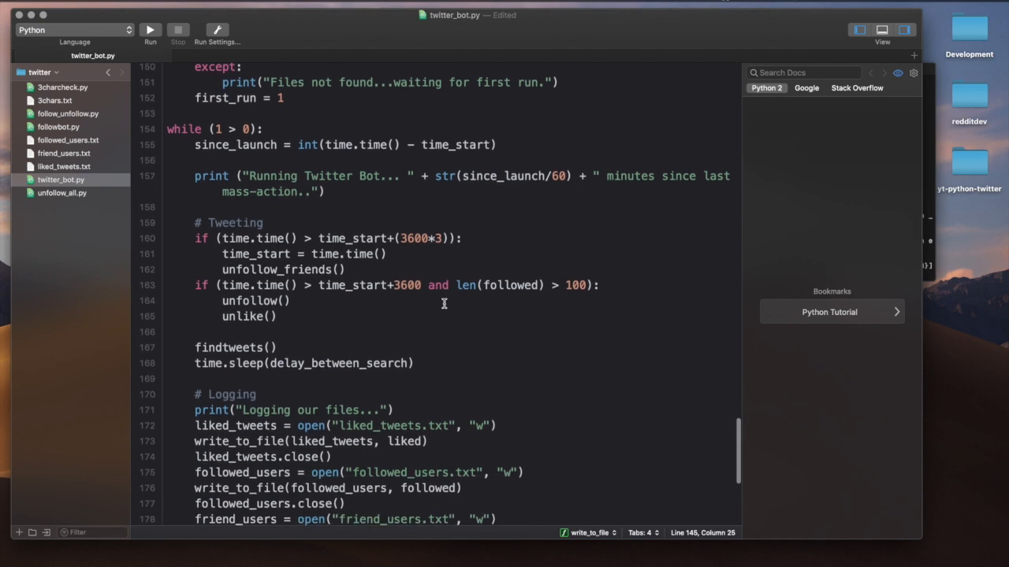
{"action": "scroll", "scroll_direction": "down", "scroll_amount": 3}
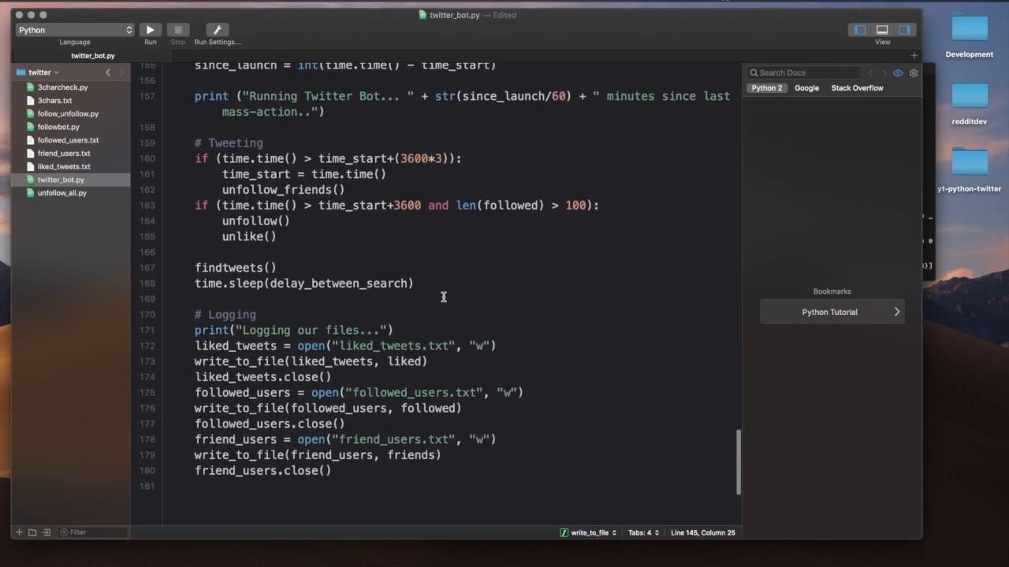
{"action": "scroll", "scroll_direction": "up", "scroll_amount": 3}
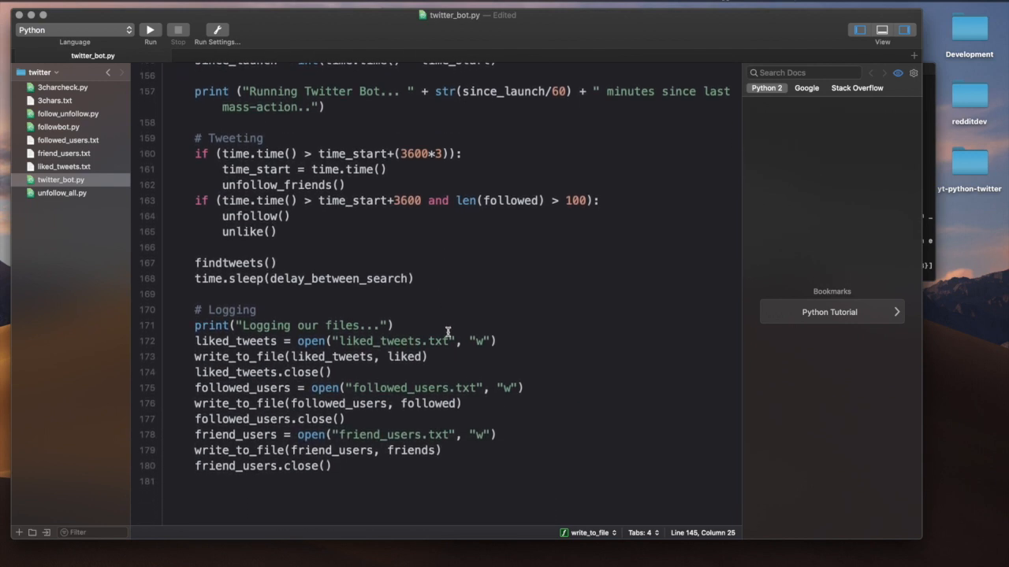
{"action": "scroll", "scroll_direction": "up", "scroll_amount": 3}
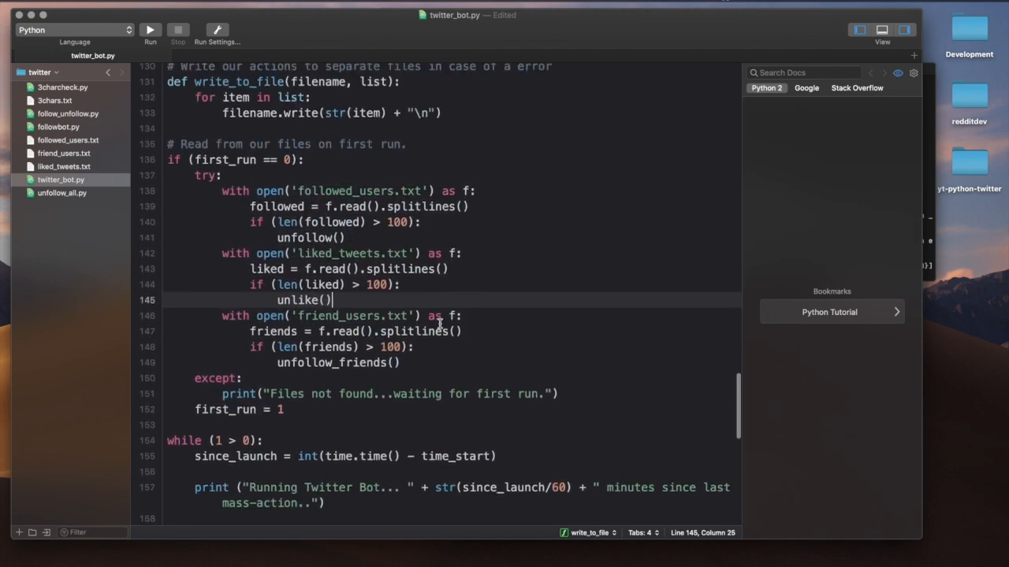
{"action": "scroll", "scroll_direction": "up", "scroll_amount": 3}
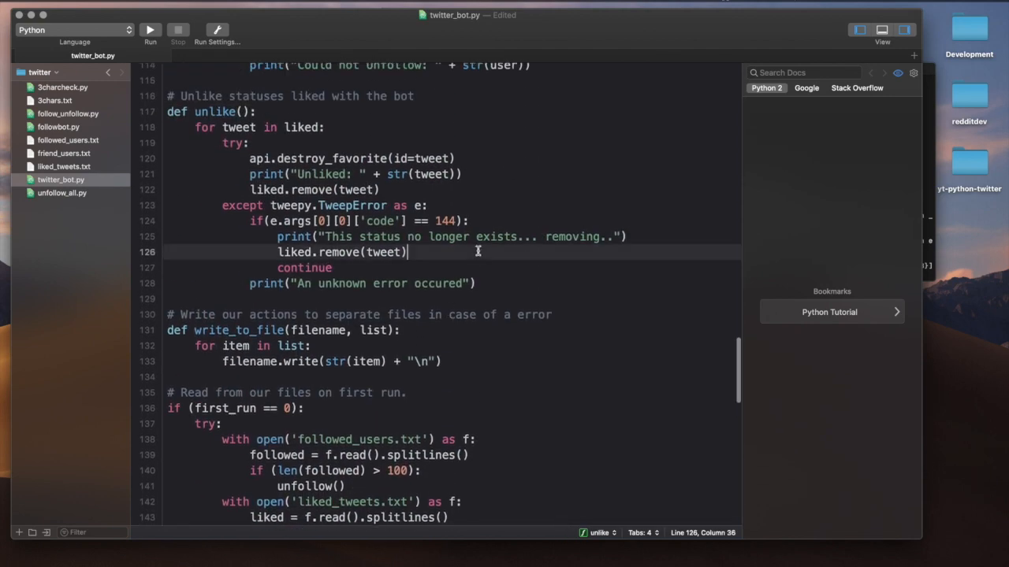
{"action": "scroll", "scroll_direction": "up", "scroll_amount": 3}
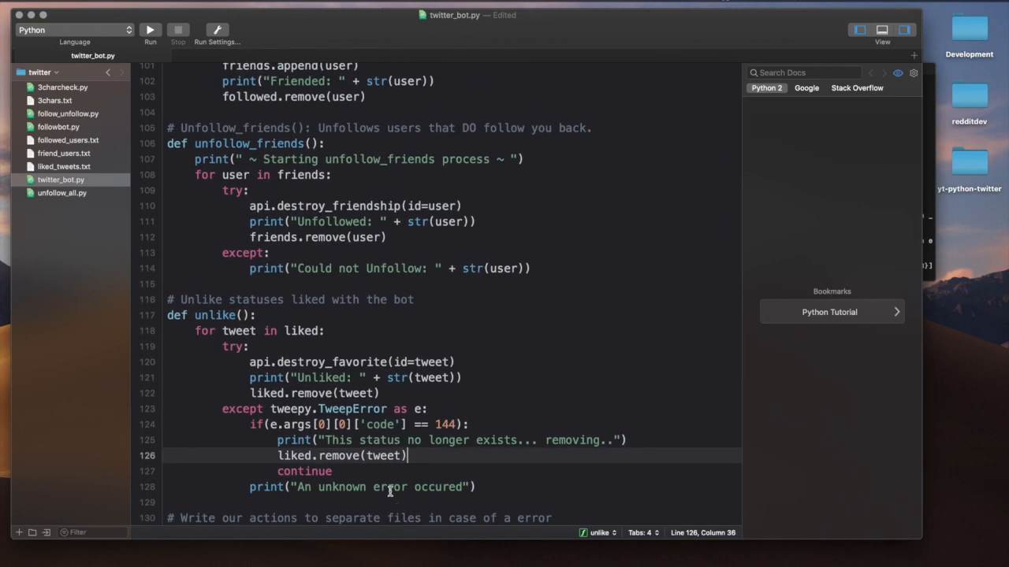
{"action": "scroll", "scroll_direction": "down", "scroll_amount": 3}
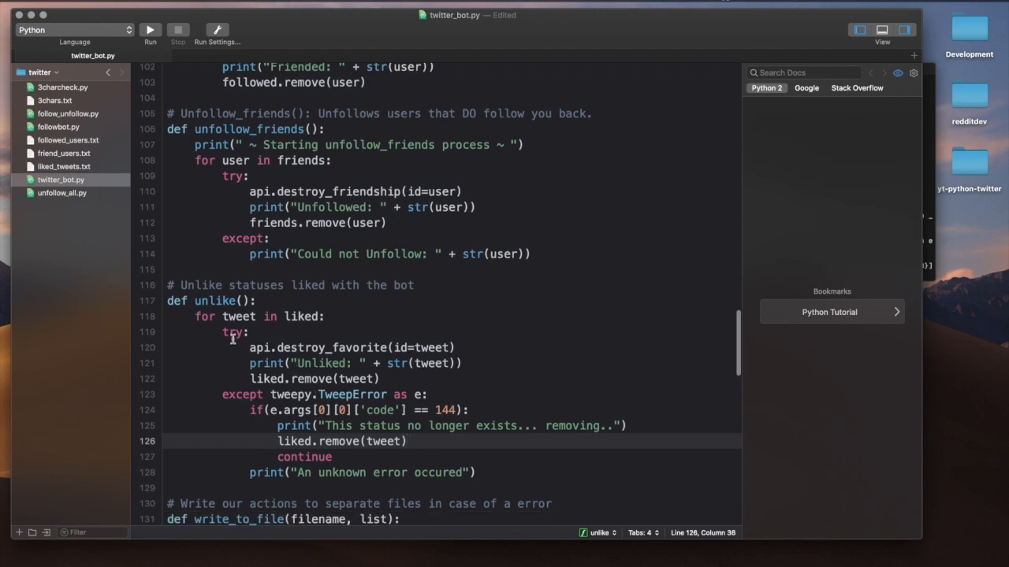
{"action": "scroll", "scroll_direction": "up", "scroll_amount": 3}
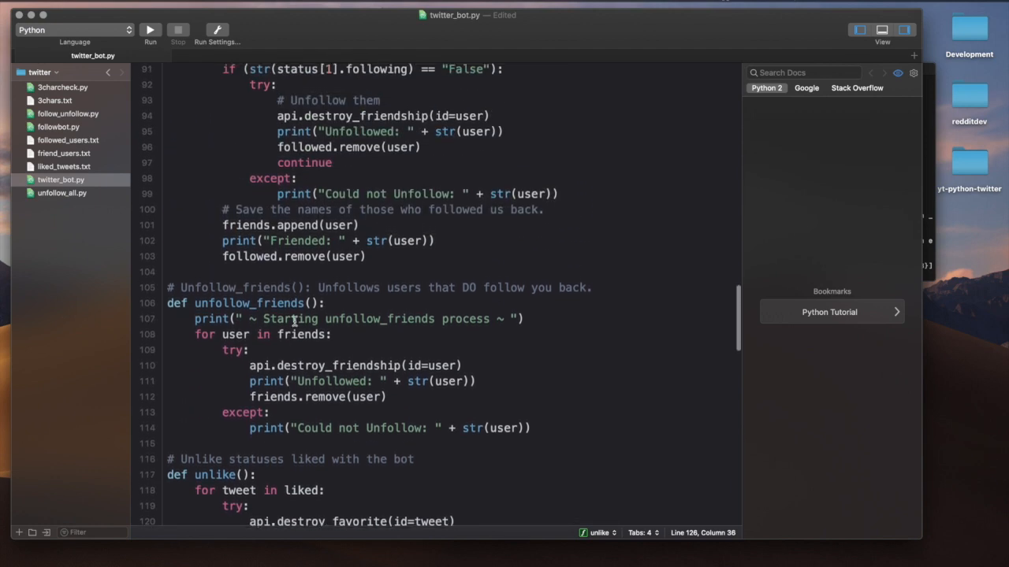
{"action": "scroll", "scroll_direction": "up", "scroll_amount": 3}
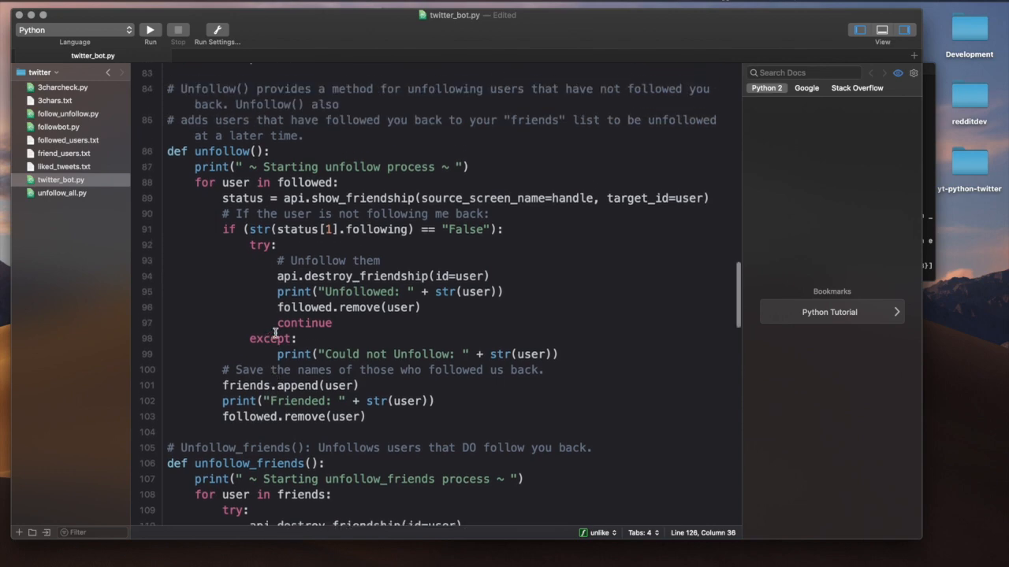
{"action": "scroll", "scroll_direction": "up", "scroll_amount": 3}
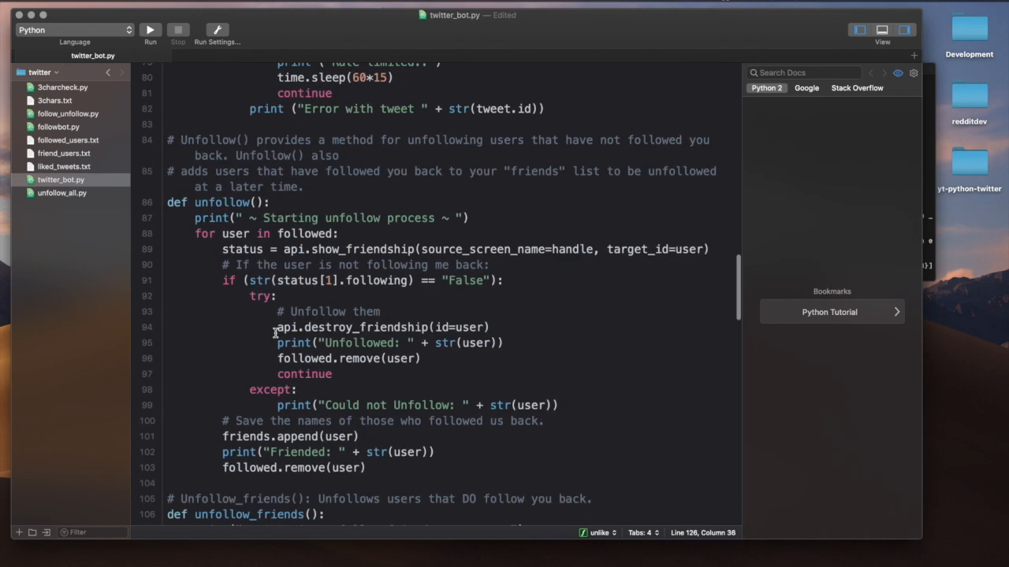
{"action": "scroll", "scroll_direction": "down", "scroll_amount": 3}
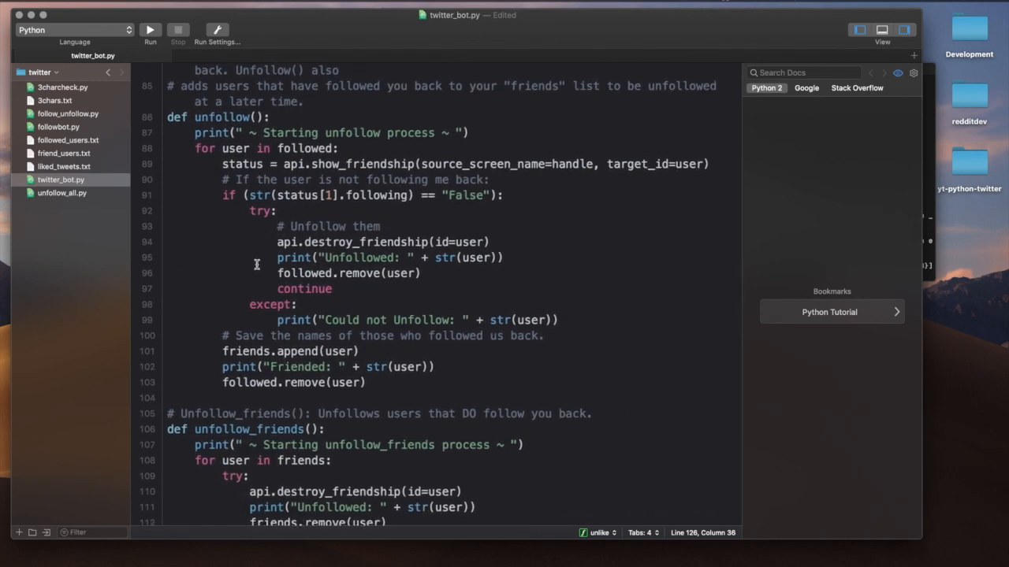
{"action": "scroll", "scroll_direction": "down", "scroll_amount": 3}
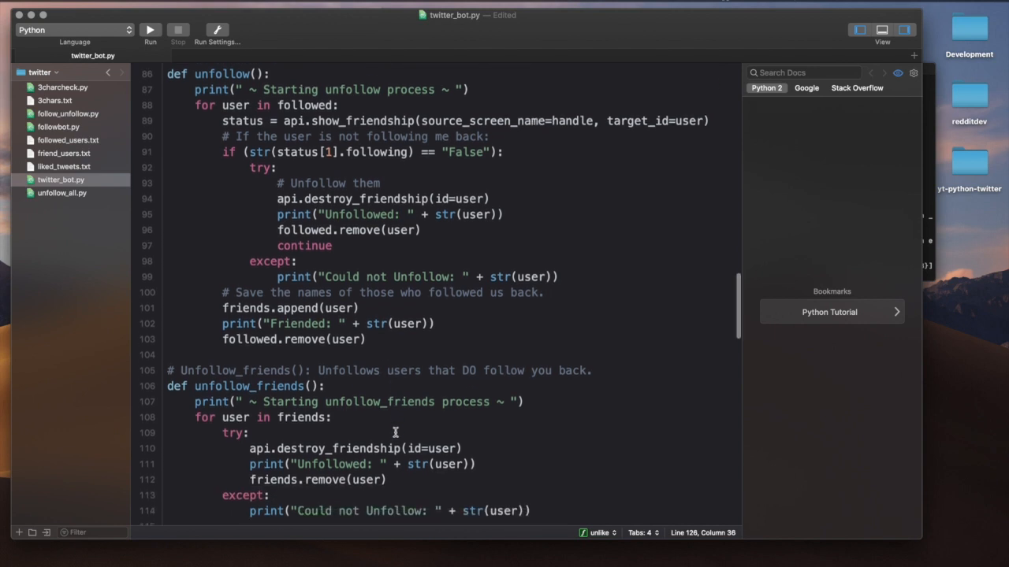
{"action": "scroll", "scroll_direction": "down", "scroll_amount": 3}
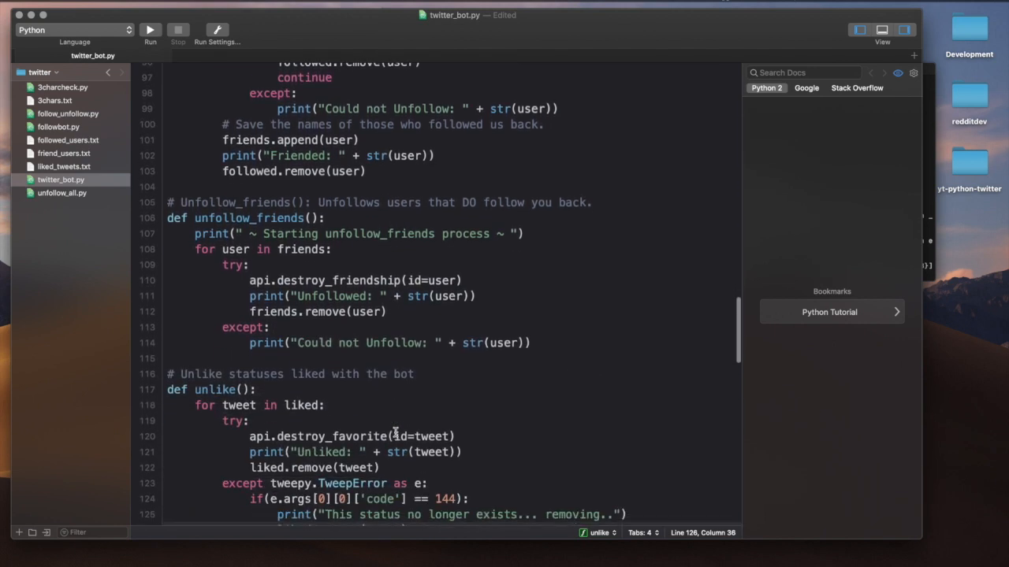
{"action": "scroll", "scroll_direction": "down", "scroll_amount": 3}
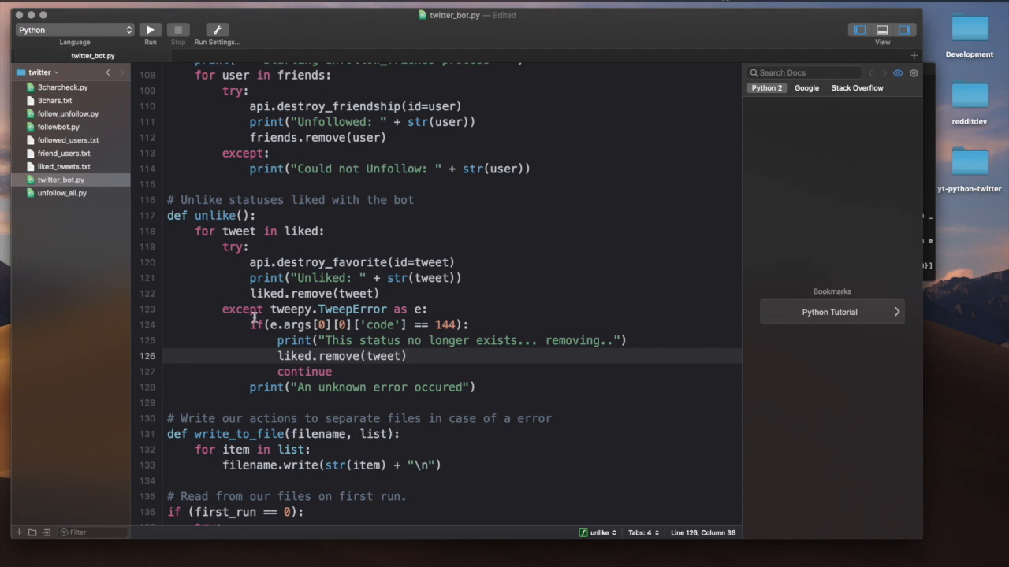
{"action": "mouse_move", "coordinate": [288, 303]}
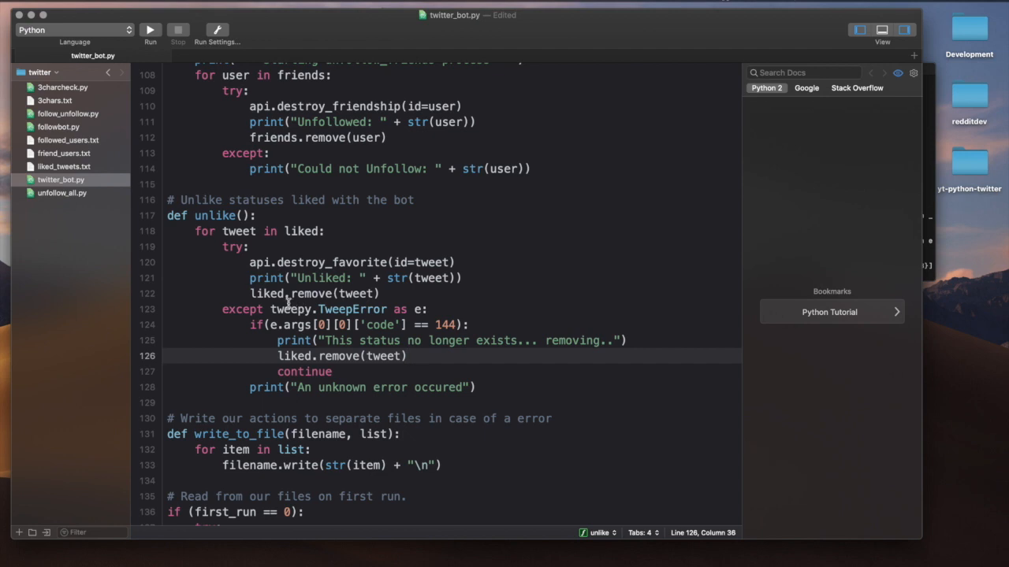
{"action": "double_click", "coordinate": [327, 309]}
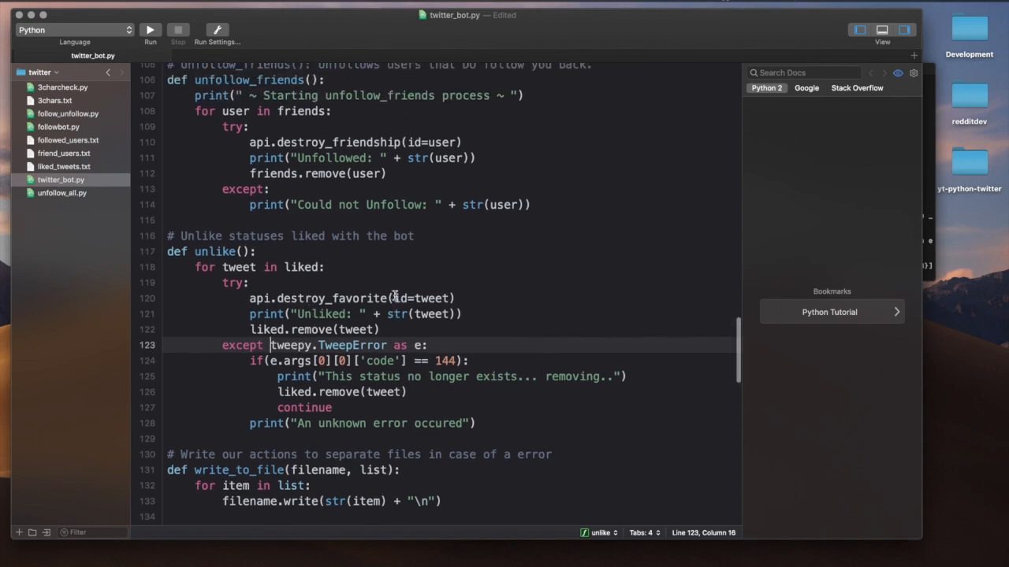
{"action": "scroll", "scroll_direction": "up", "scroll_amount": 3}
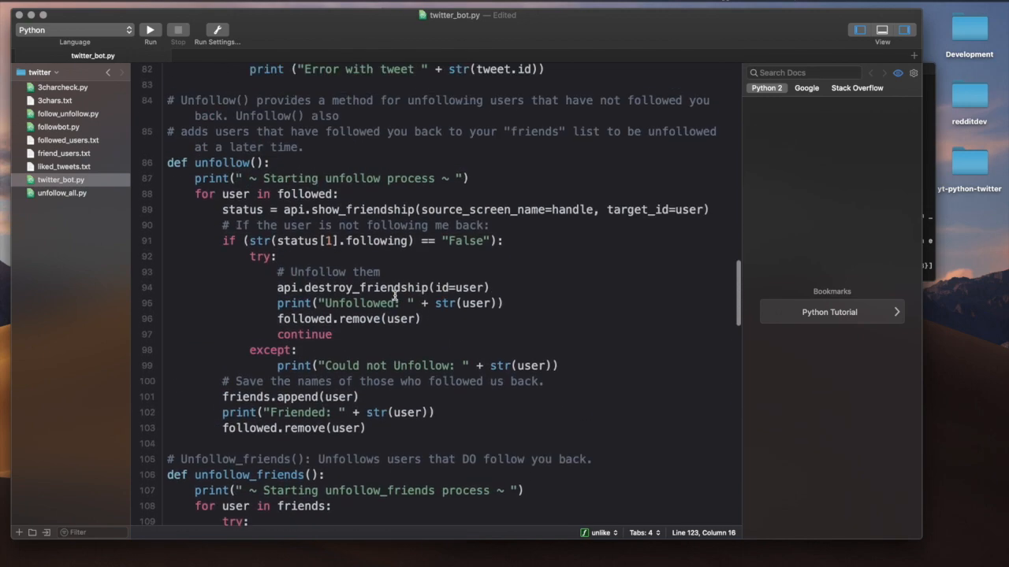
{"action": "scroll", "scroll_direction": "up", "scroll_amount": 3}
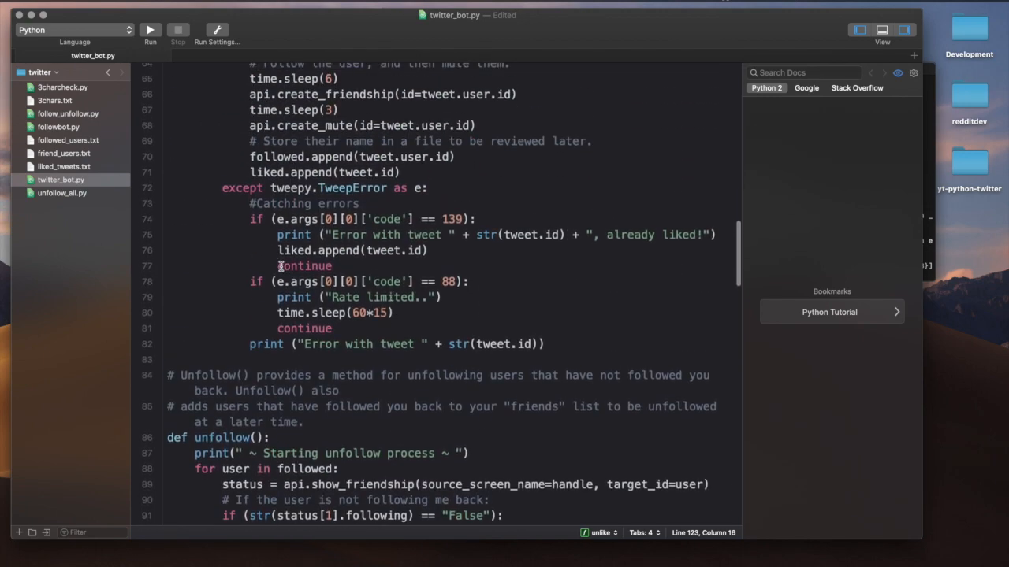
{"action": "scroll", "scroll_direction": "down", "scroll_amount": 3}
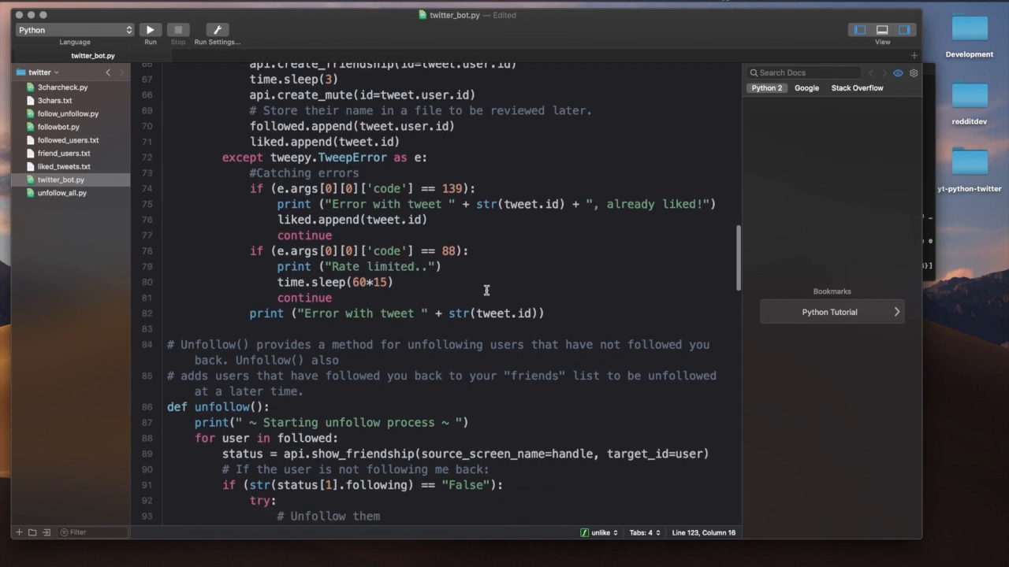
{"action": "scroll", "scroll_direction": "down", "scroll_amount": 3}
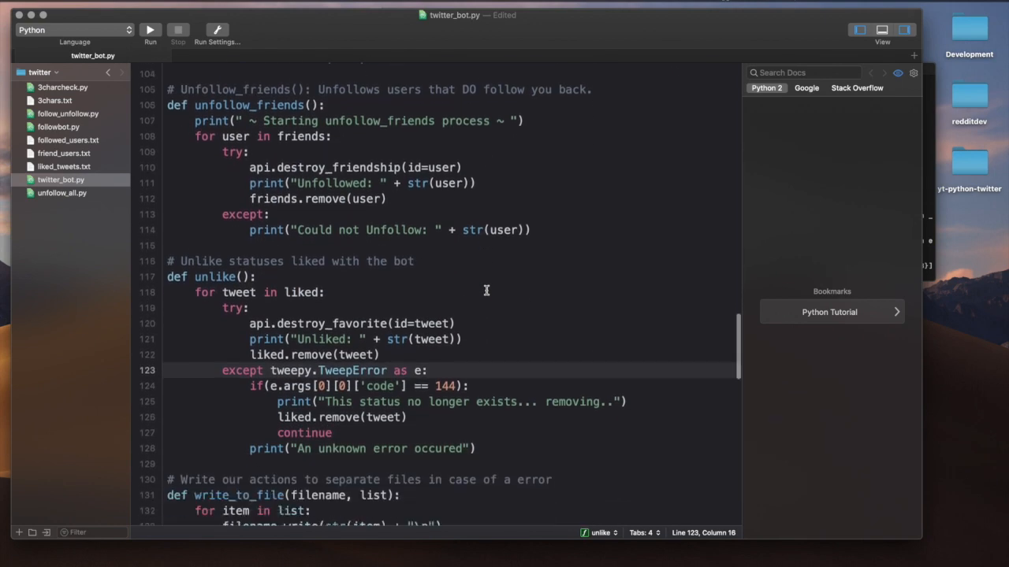
{"action": "scroll", "scroll_direction": "down", "scroll_amount": 3}
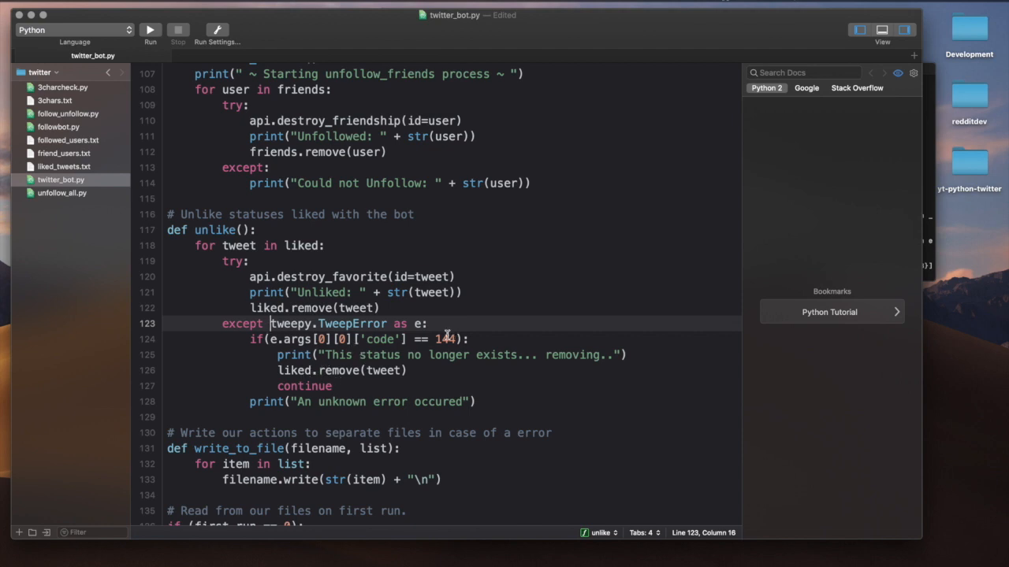
{"action": "left_click", "coordinate": [453, 338]}
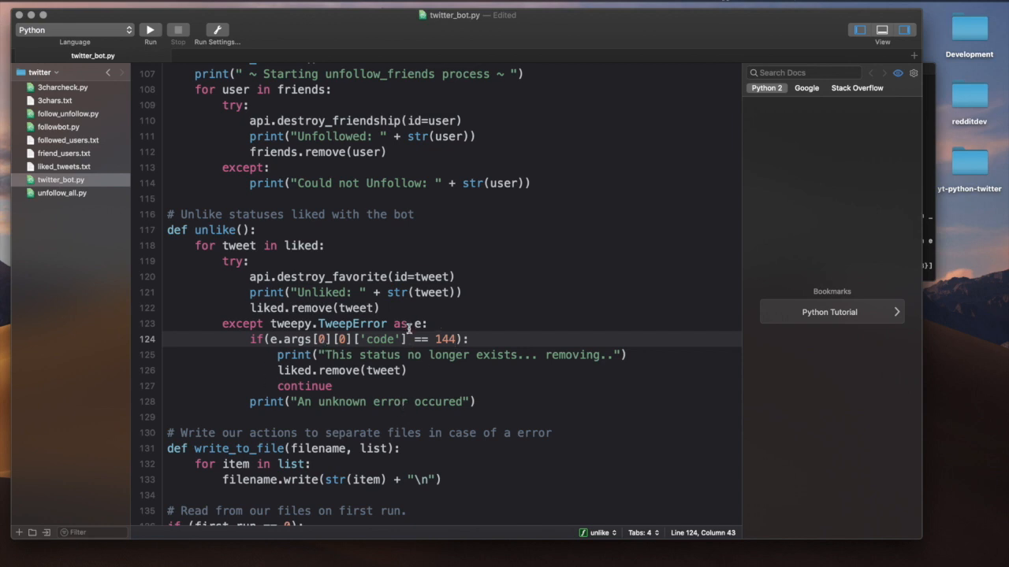
{"action": "left_click_drag", "start_coordinate": [277, 355], "coordinate": [407, 371]}
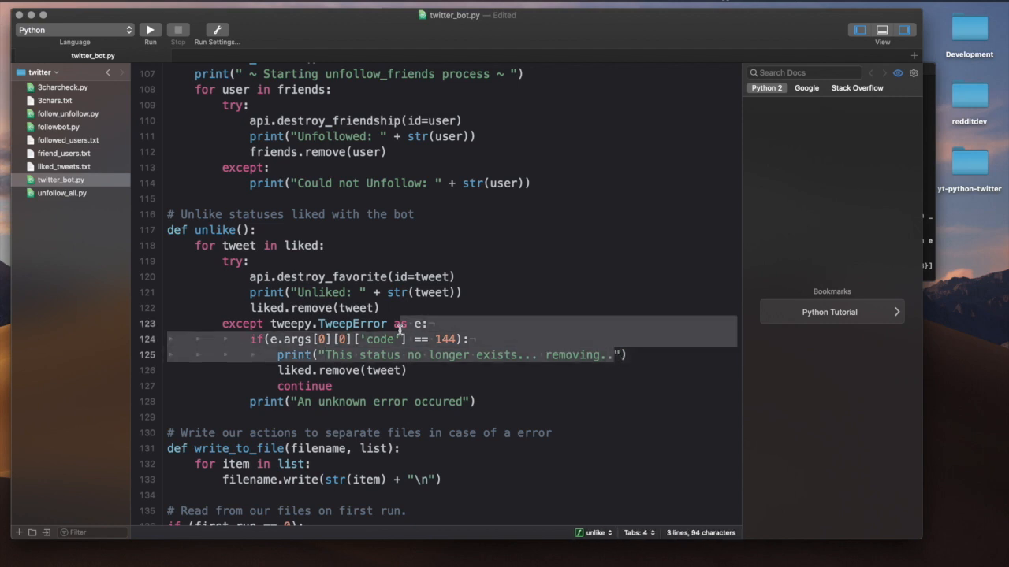
{"action": "left_click", "coordinate": [327, 355]}
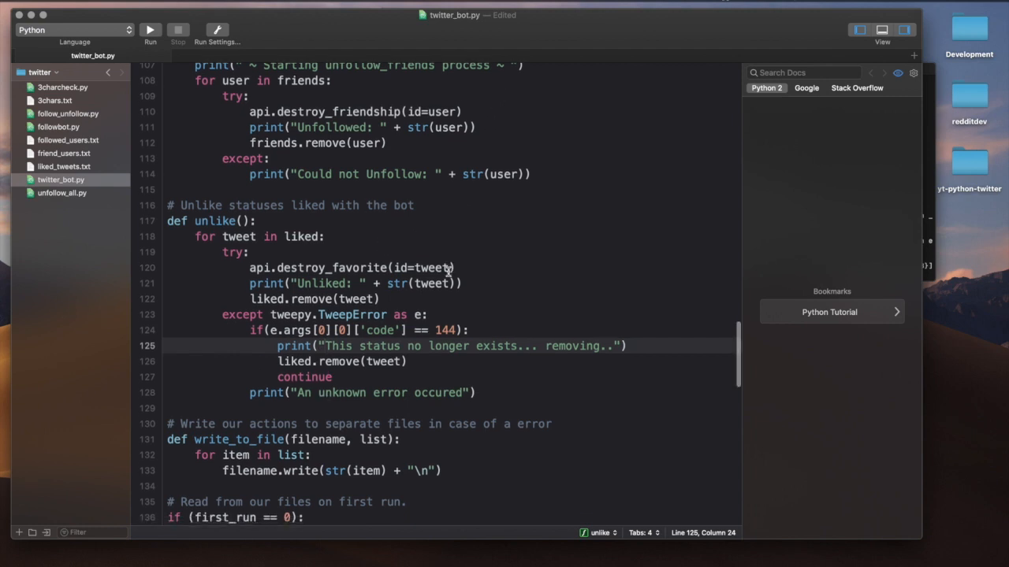
Step: Return to the 'for user in followed:' loop in unfollow()
{"action": "scroll", "scroll_direction": "down", "scroll_amount": 3}
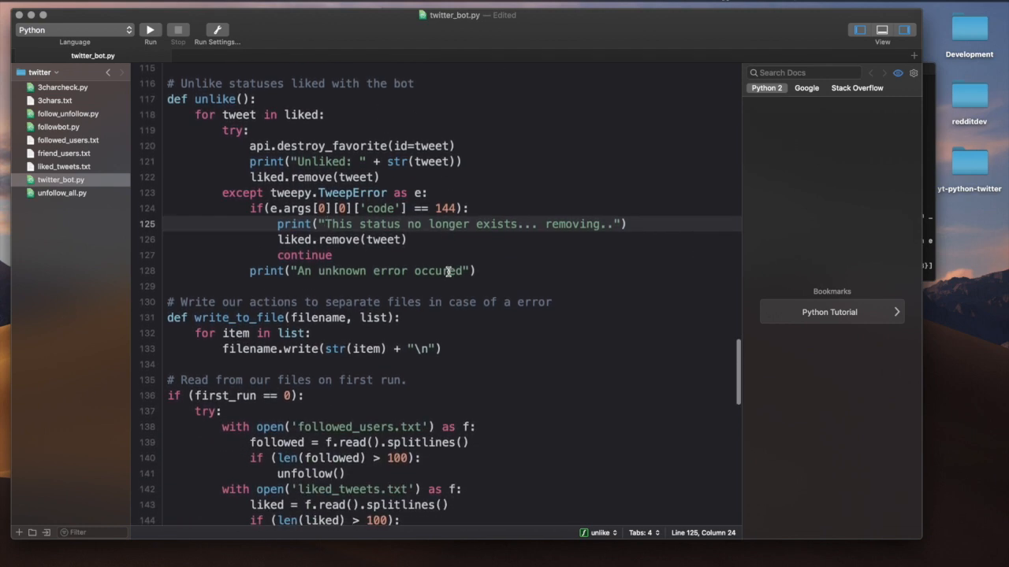
{"action": "scroll", "scroll_direction": "down", "scroll_amount": 3}
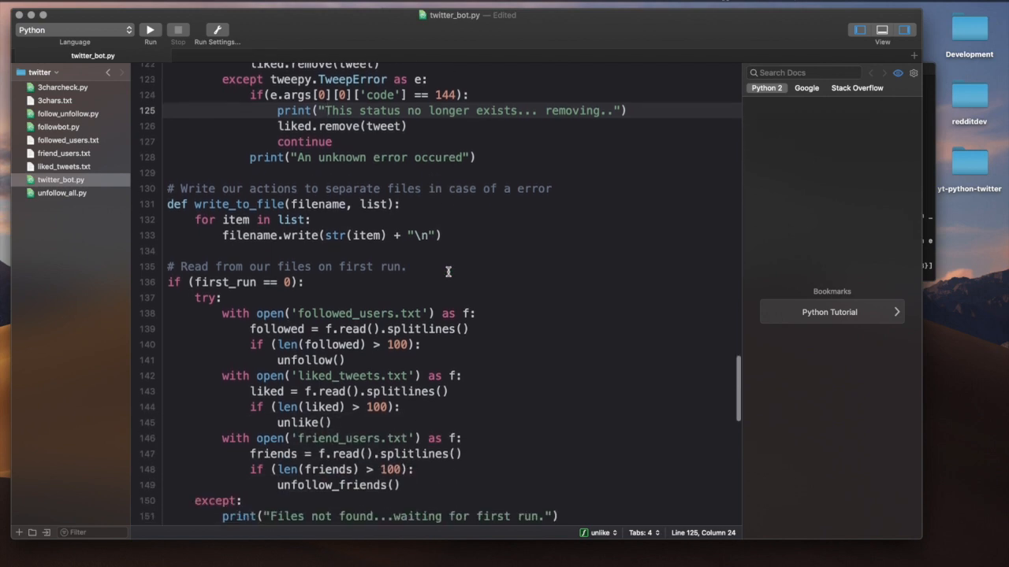
{"action": "scroll", "scroll_direction": "down", "scroll_amount": 3}
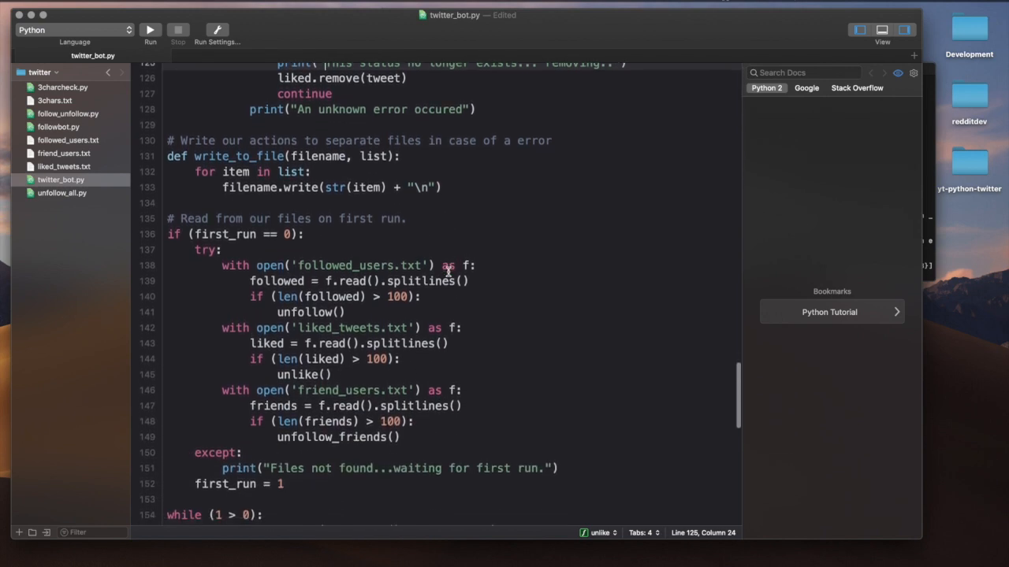
{"action": "scroll", "scroll_direction": "down", "scroll_amount": 3}
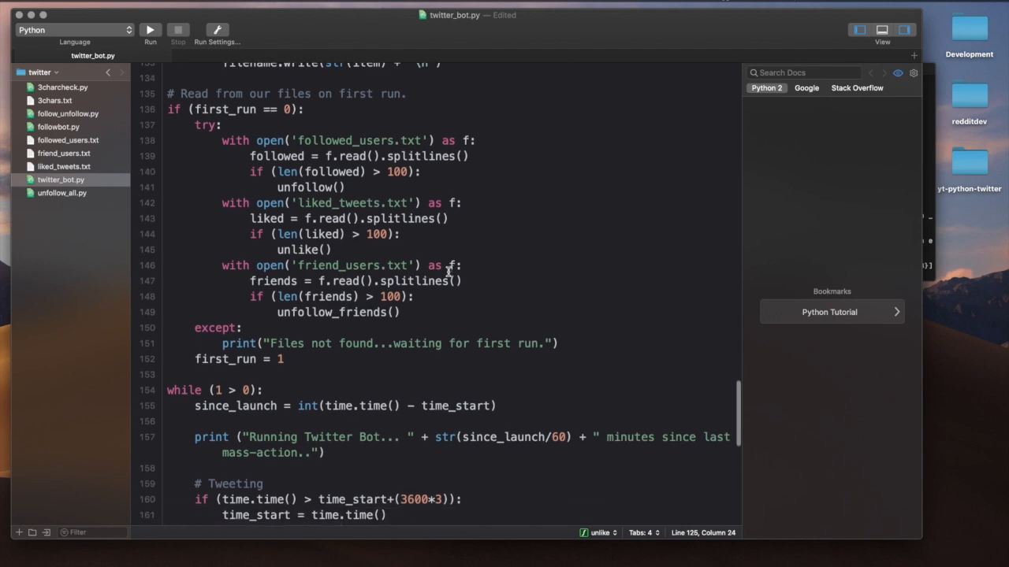
{"action": "scroll", "scroll_direction": "down", "scroll_amount": 3}
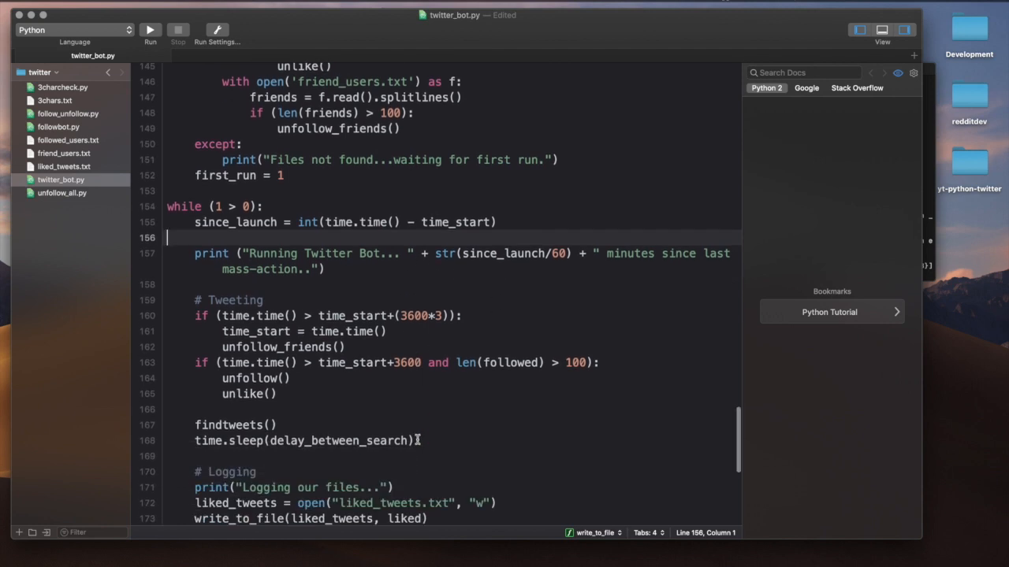
{"action": "scroll", "scroll_direction": "down", "scroll_amount": 3}
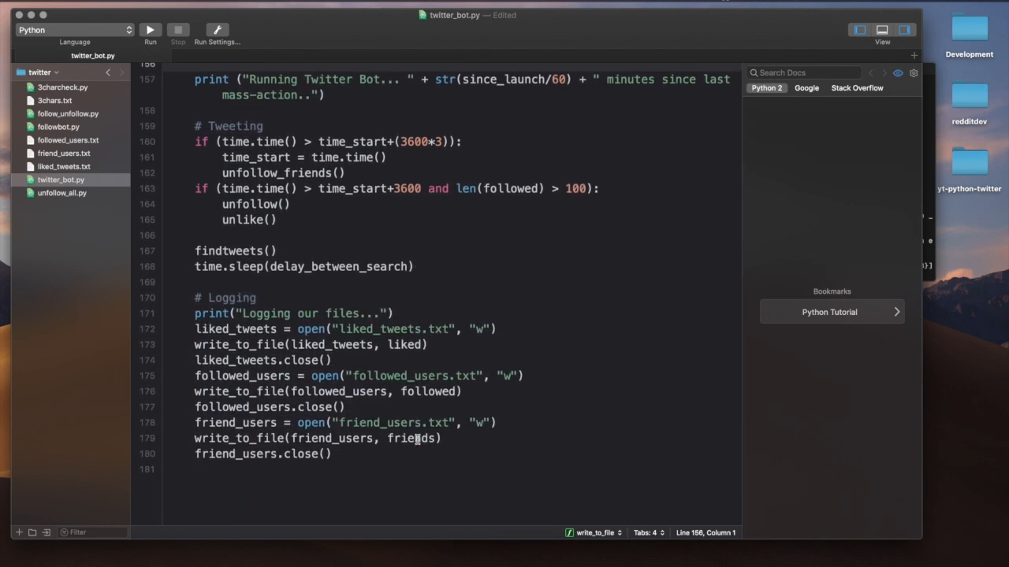
{"action": "scroll", "scroll_direction": "up", "scroll_amount": 3}
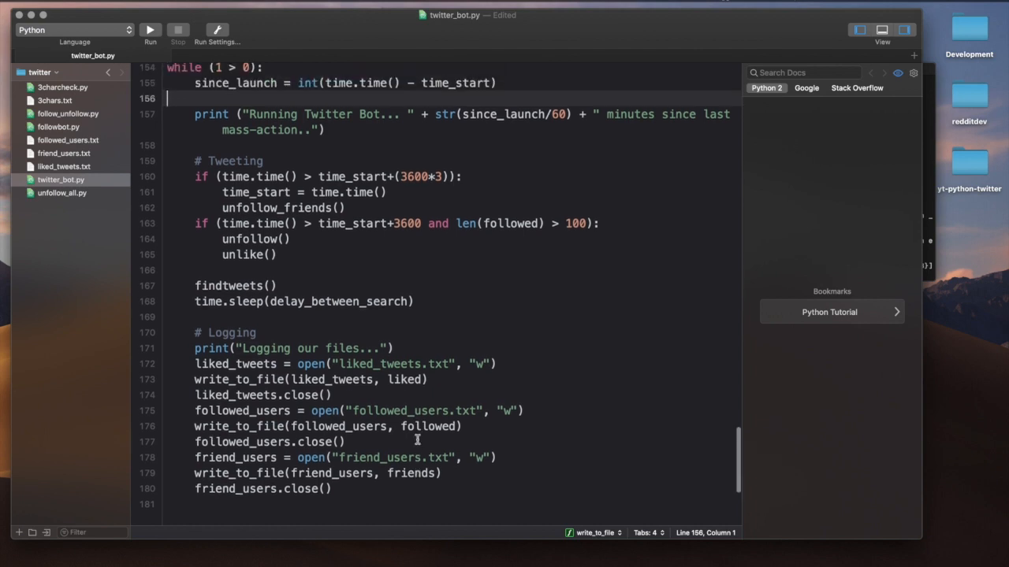
{"action": "scroll", "scroll_direction": "up", "scroll_amount": 3}
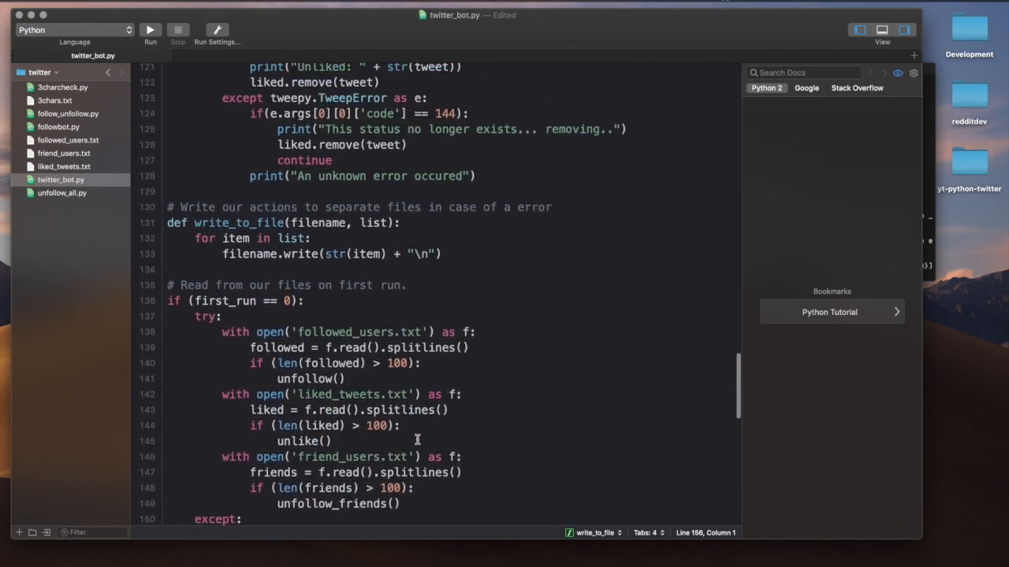
{"action": "scroll", "scroll_direction": "up", "scroll_amount": 3}
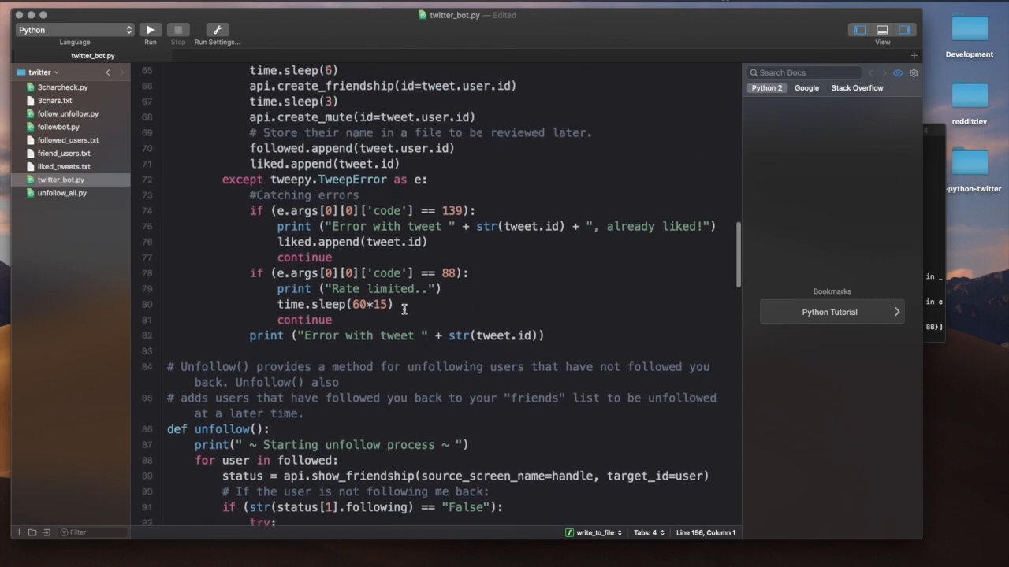
{"action": "scroll", "scroll_direction": "down", "scroll_amount": 3}
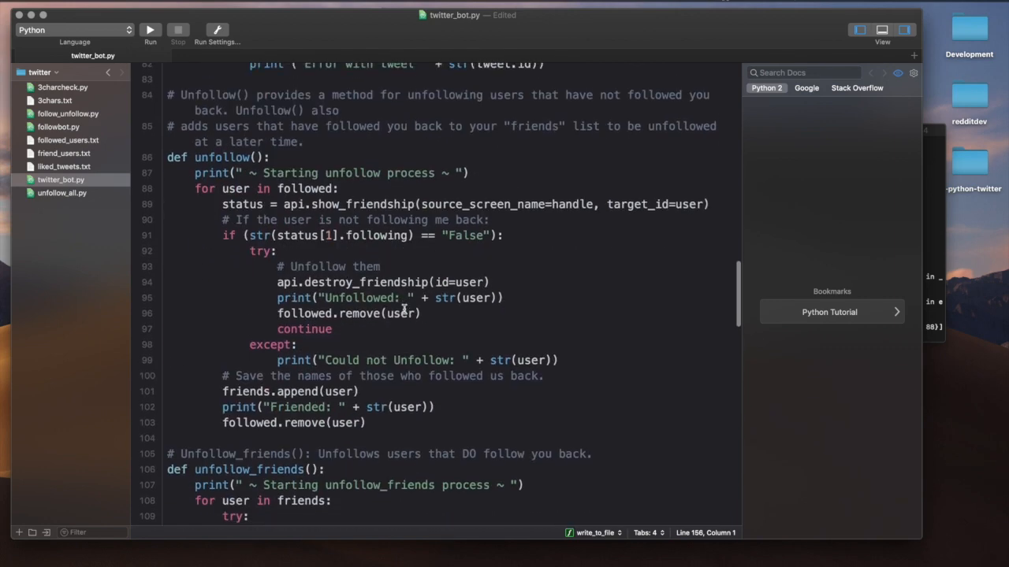
{"action": "scroll", "scroll_direction": "up", "scroll_amount": 3}
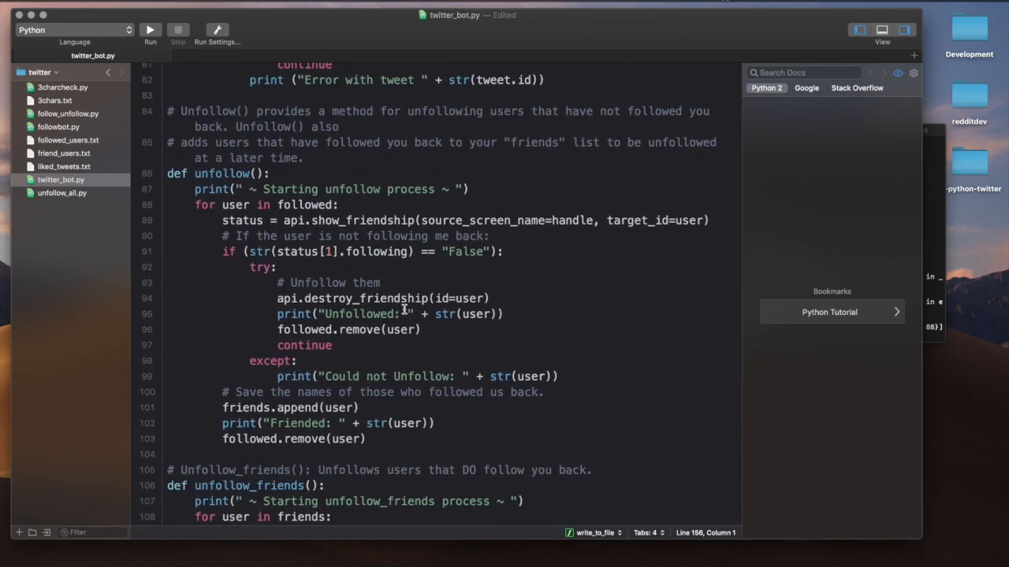
{"action": "mouse_move", "coordinate": [670, 305]}
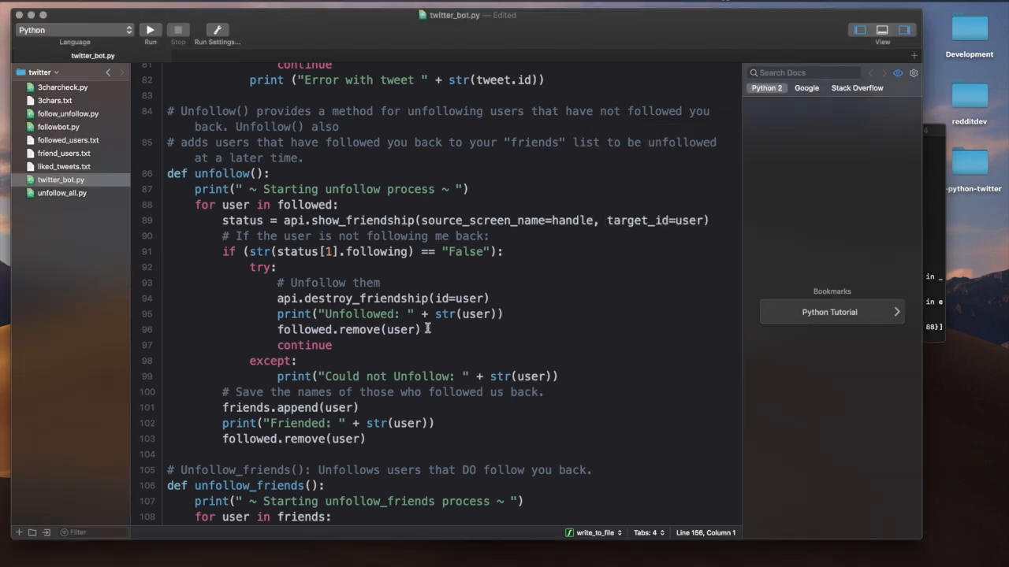
{"action": "scroll", "scroll_direction": "up", "scroll_amount": 3}
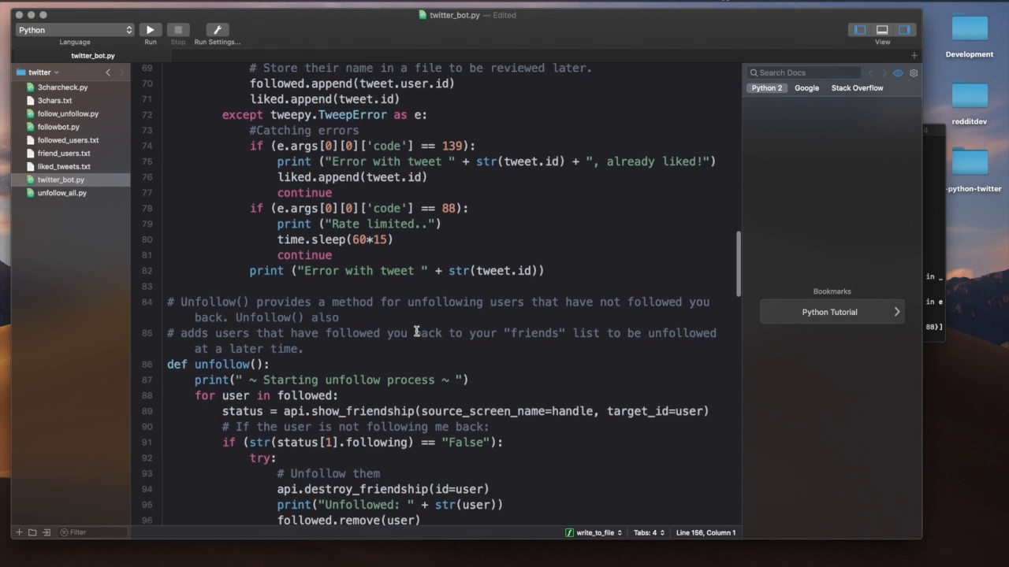
{"action": "scroll", "scroll_direction": "down", "scroll_amount": 3}
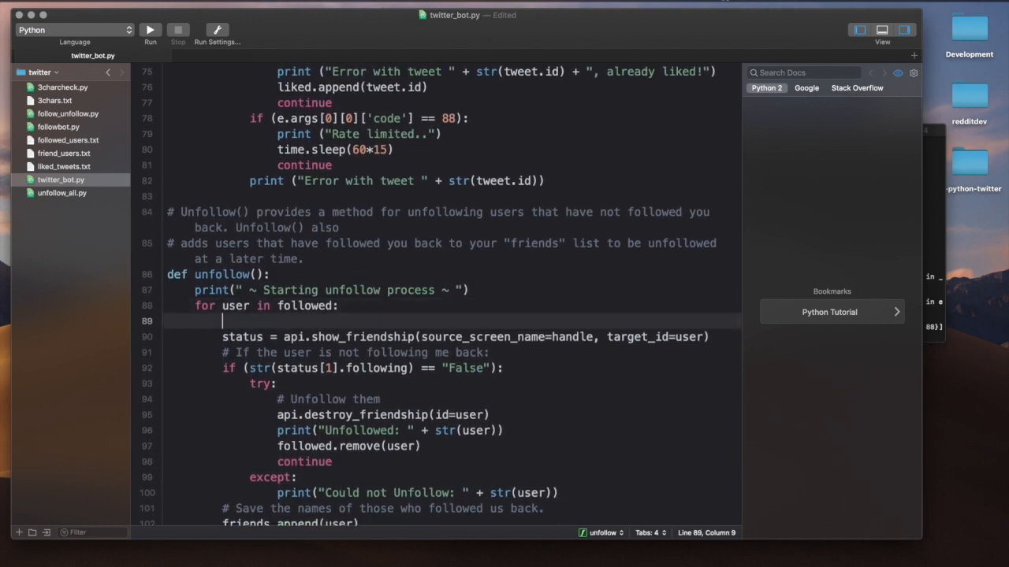
Step: Add try: before show_friendship and 'except tweepy.RateLimitError as e:' after it
{"action": "type", "text": "try:"}
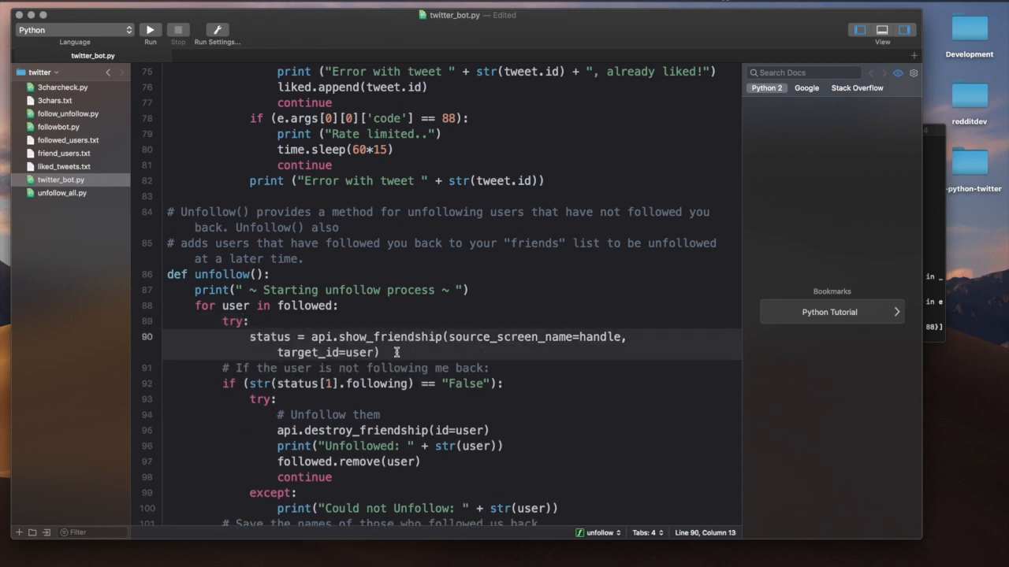
{"action": "type", "text": "except:"}
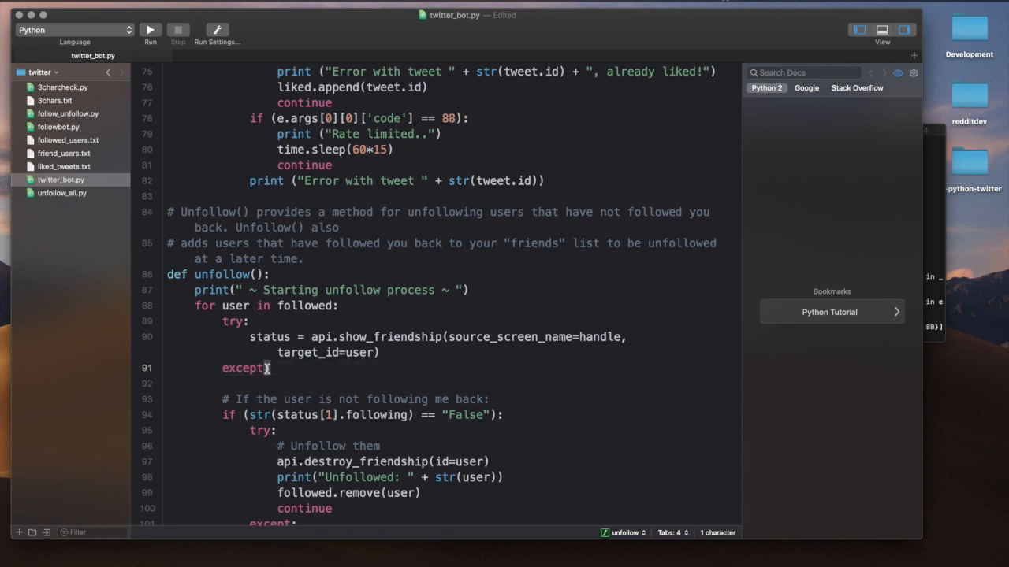
{"action": "type", "text": "tweepy.error as"}
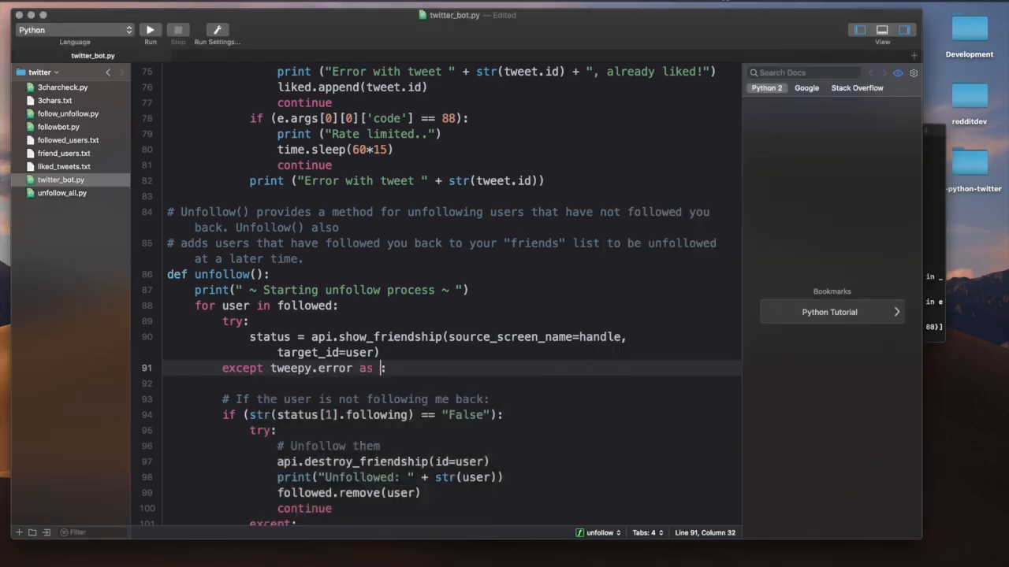
{"action": "type", "text": "e"}
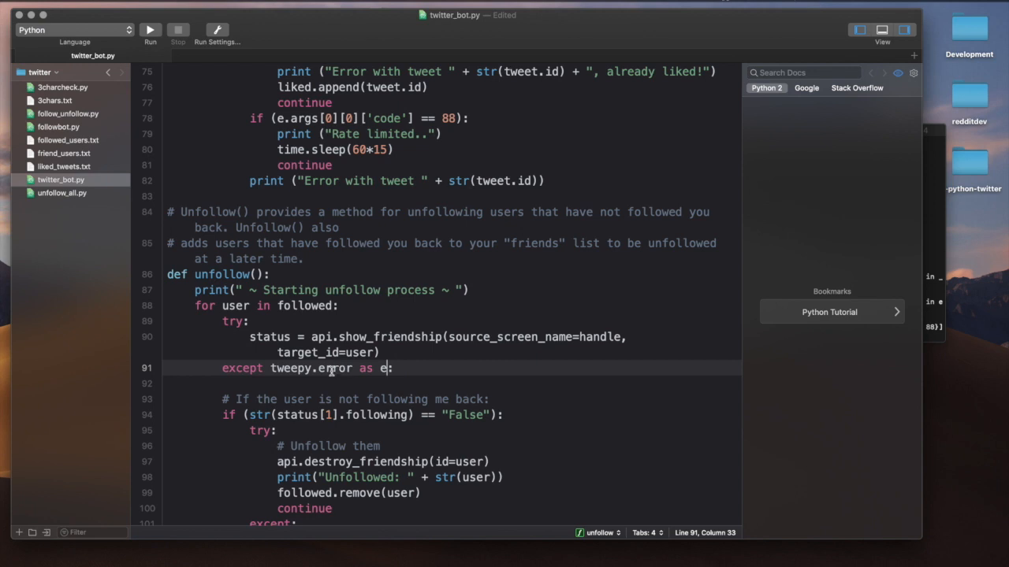
{"action": "scroll", "scroll_direction": "up", "scroll_amount": 3}
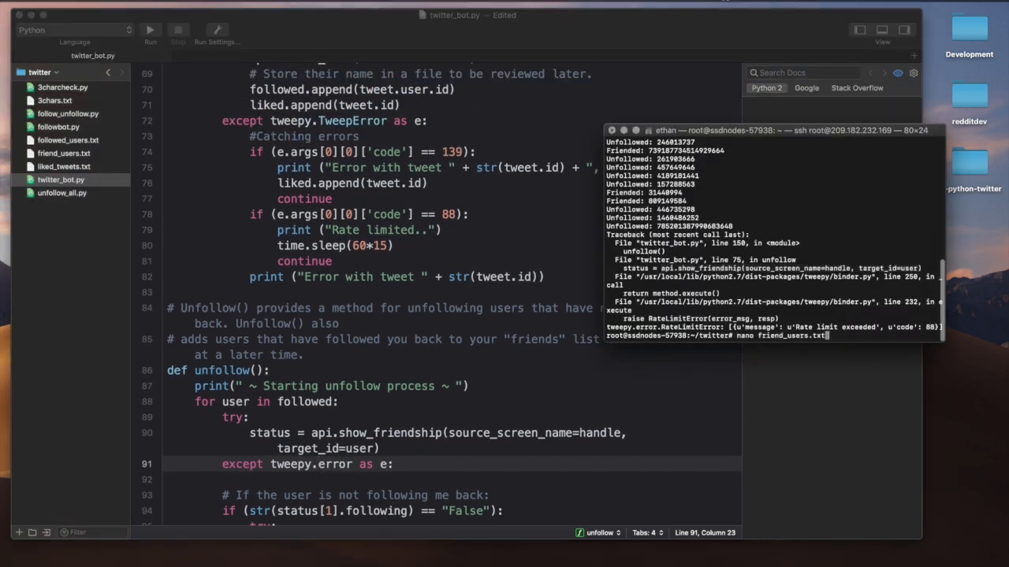
{"action": "mouse_move", "coordinate": [857, 290]}
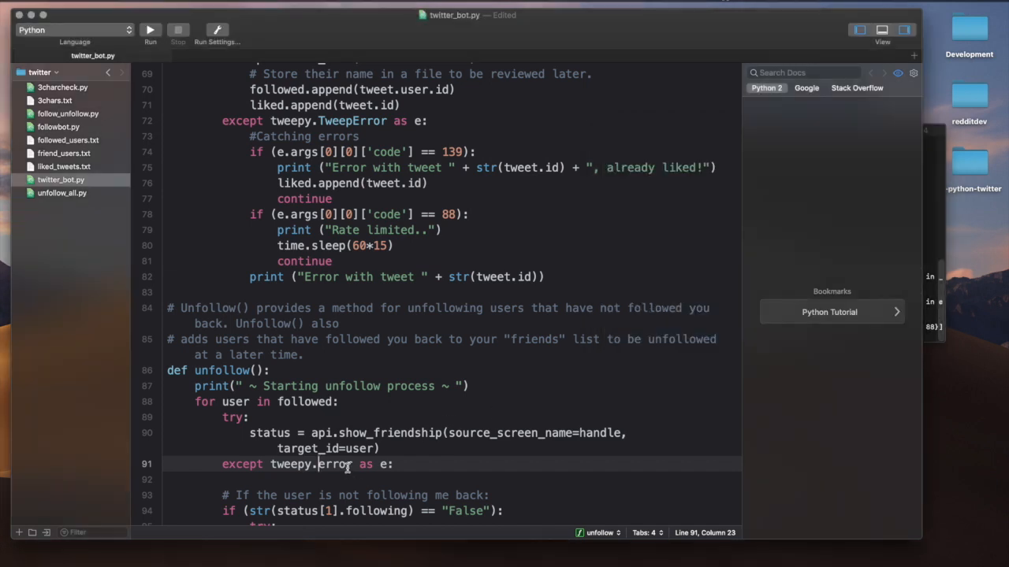
{"action": "type", "text": "RateLimitE"}
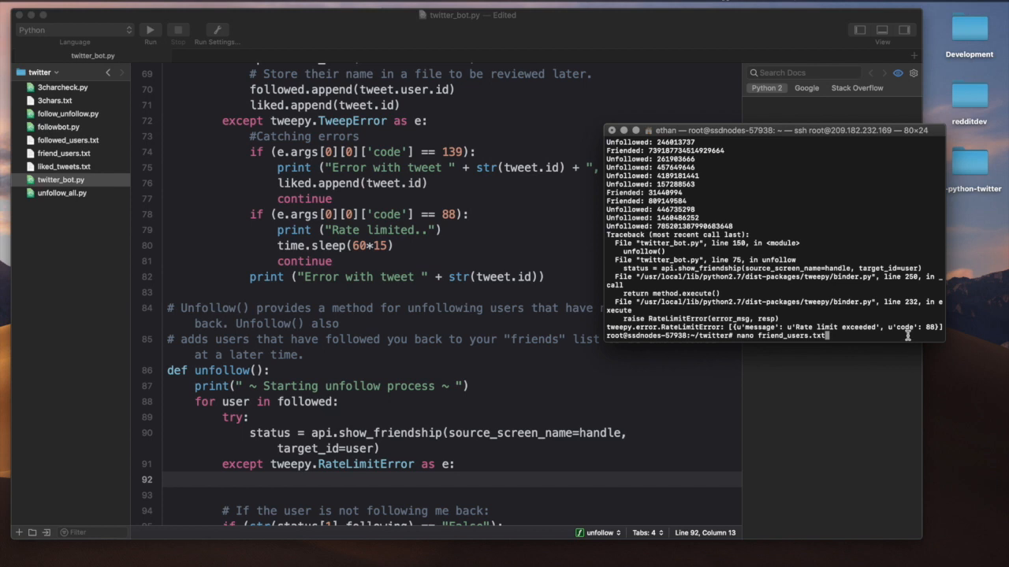
{"action": "mouse_move", "coordinate": [887, 390]}
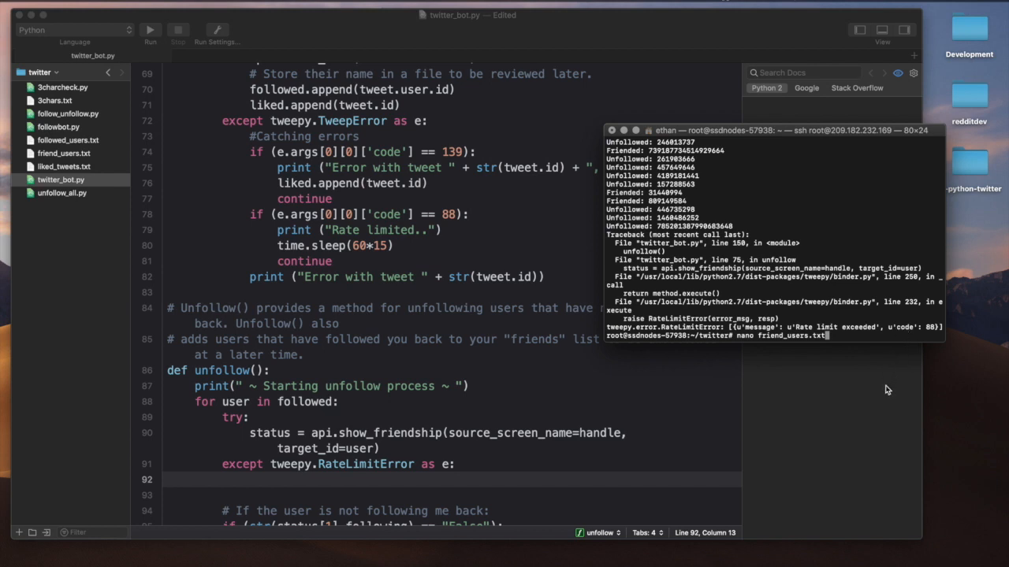
{"action": "mouse_move", "coordinate": [424, 506]}
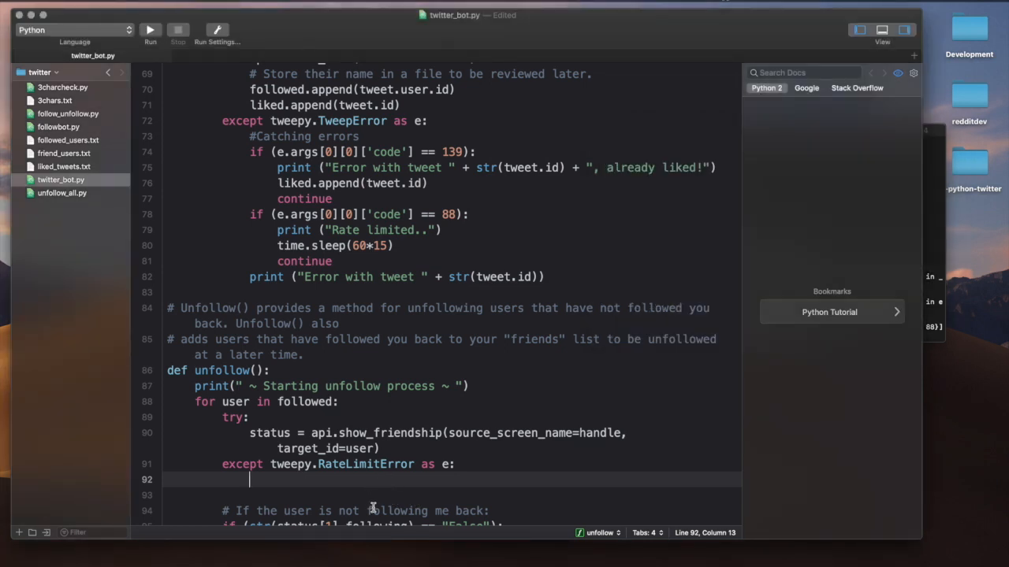
Step: Make the except clause print "Rate Limit Exceeded"
{"action": "type", "text": "p"}
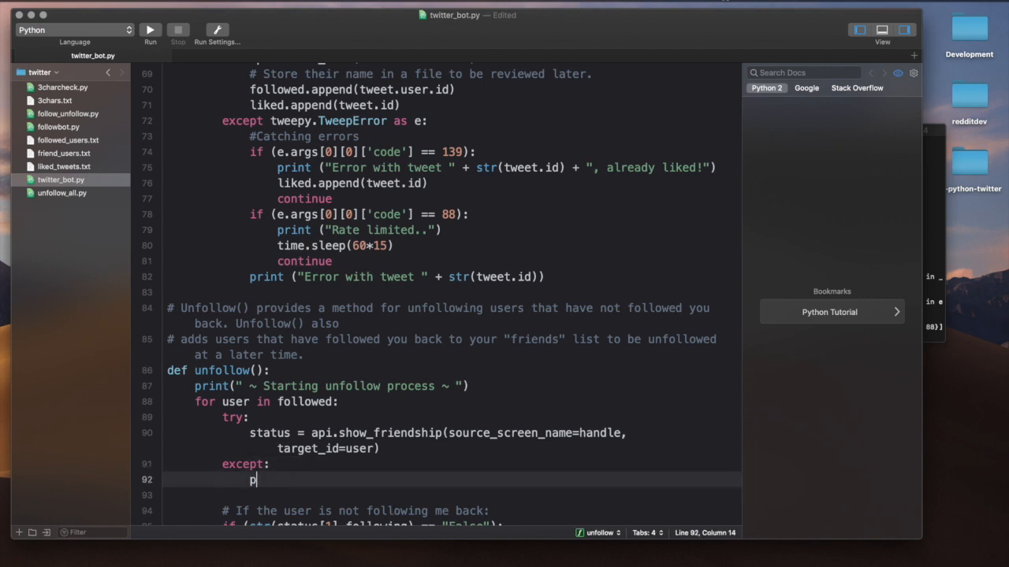
{"action": "type", "text": "rint (\"\")"}
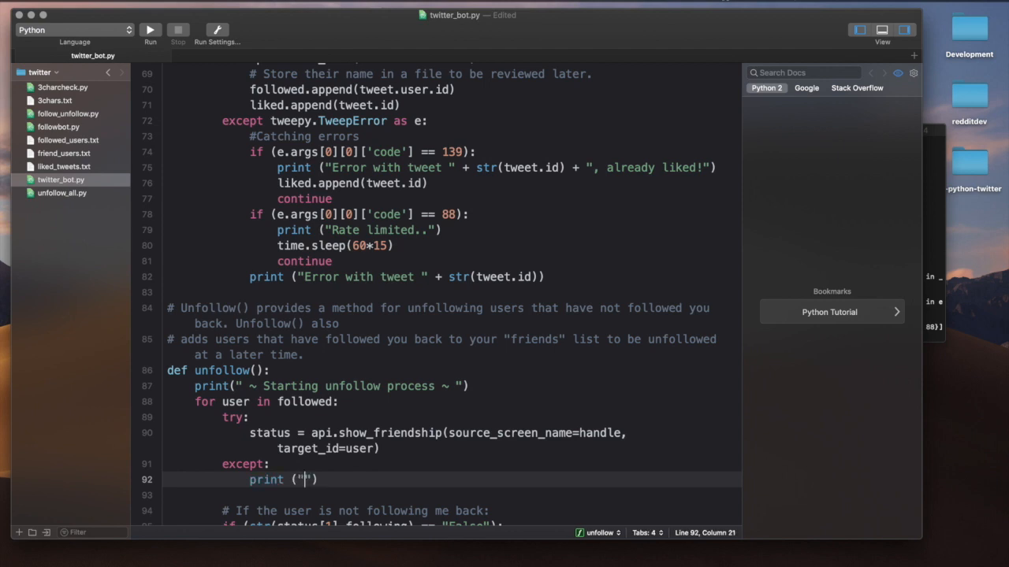
{"action": "type", "text": "Rate"}
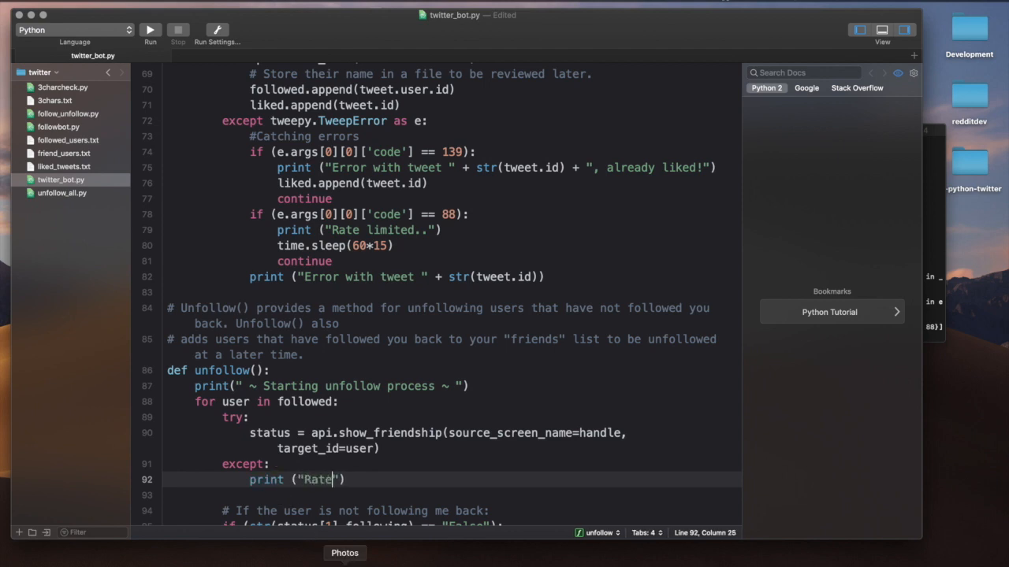
{"action": "type", "text": "Limit"}
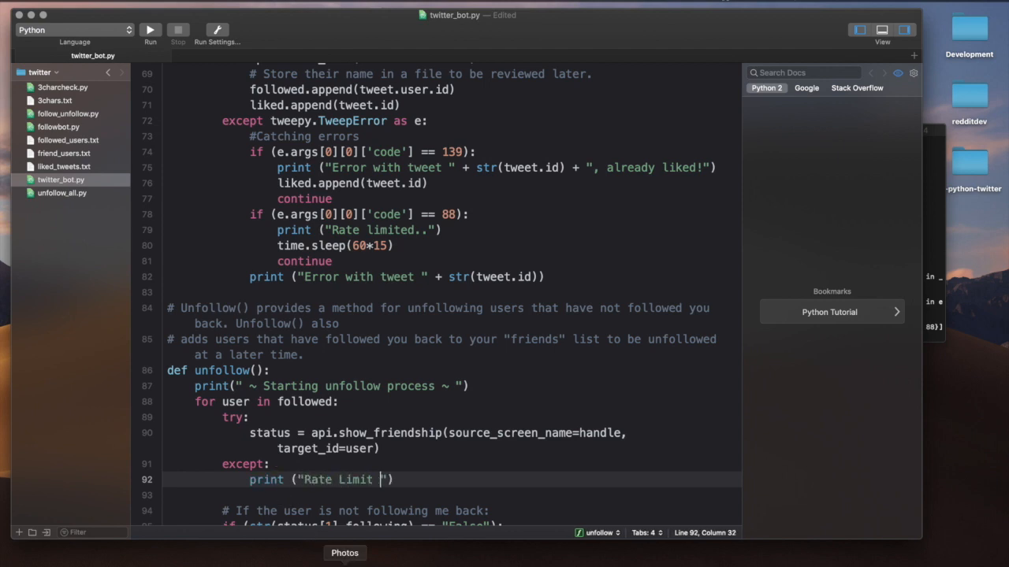
{"action": "type", "text": "Exceeded"}
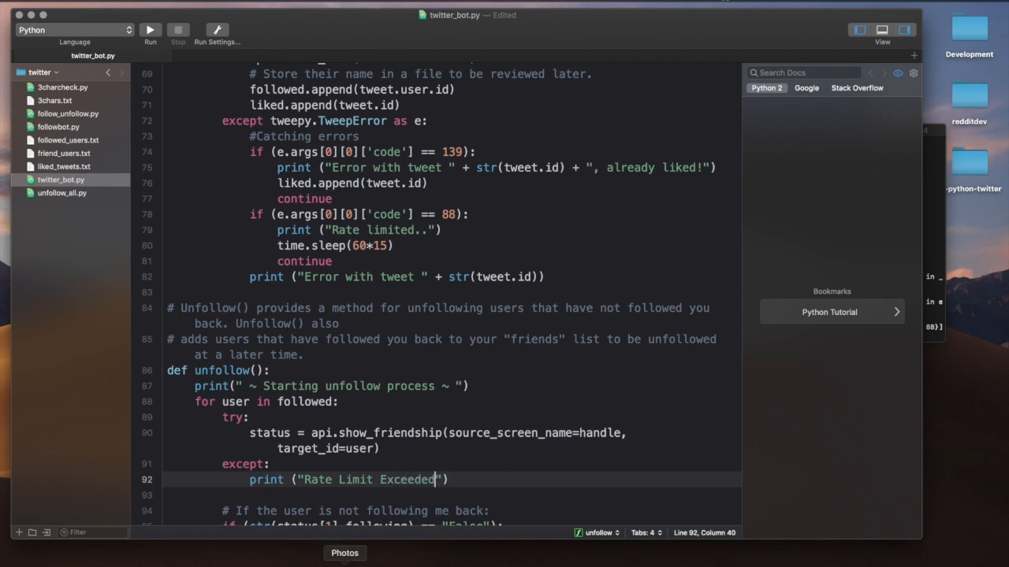
{"action": "scroll", "scroll_direction": "down", "scroll_amount": 3}
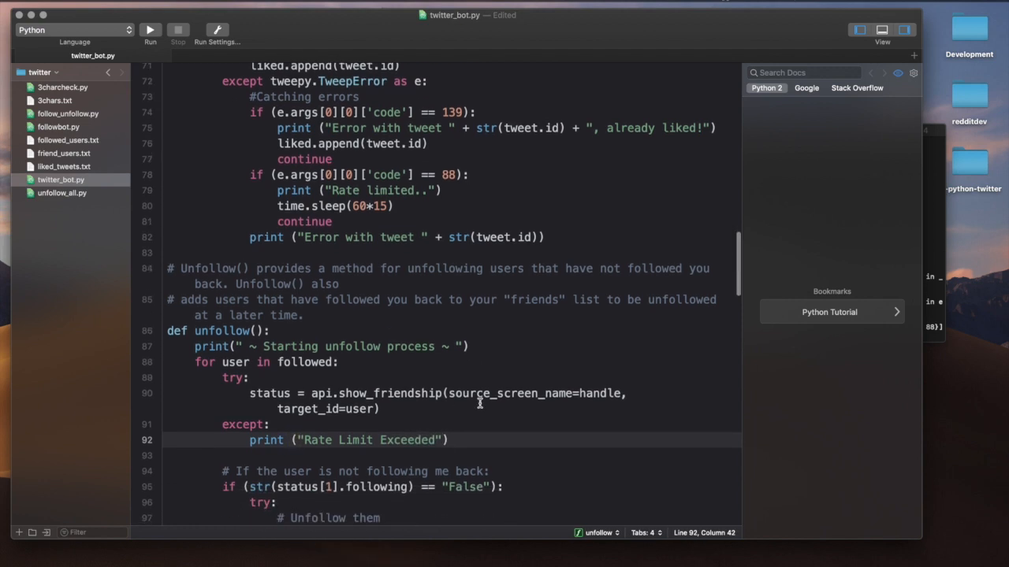
Step: Add time.sleep(900) after the print line and save
{"action": "left_click", "coordinate": [378, 408]}
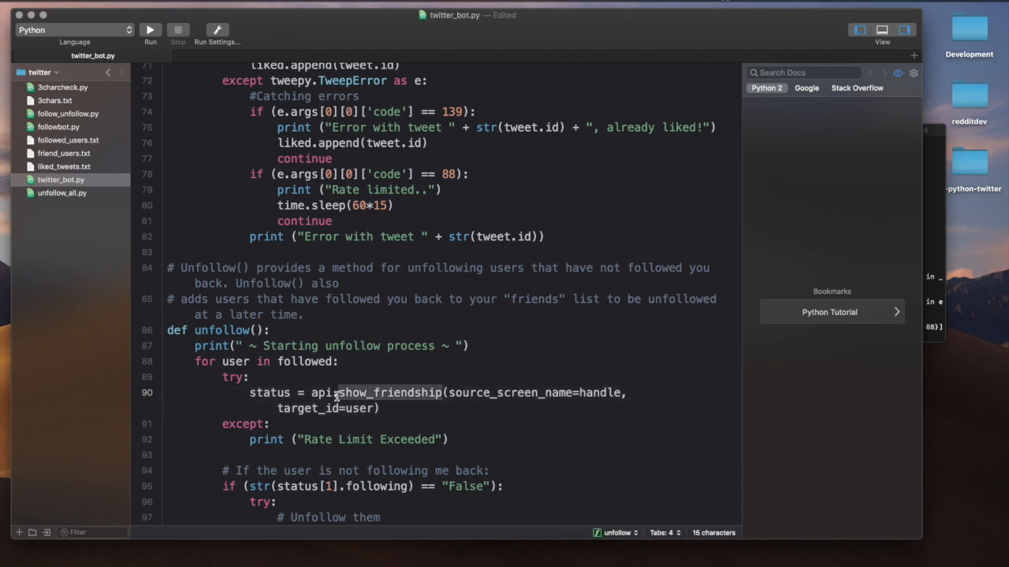
{"action": "left_click", "coordinate": [372, 408]}
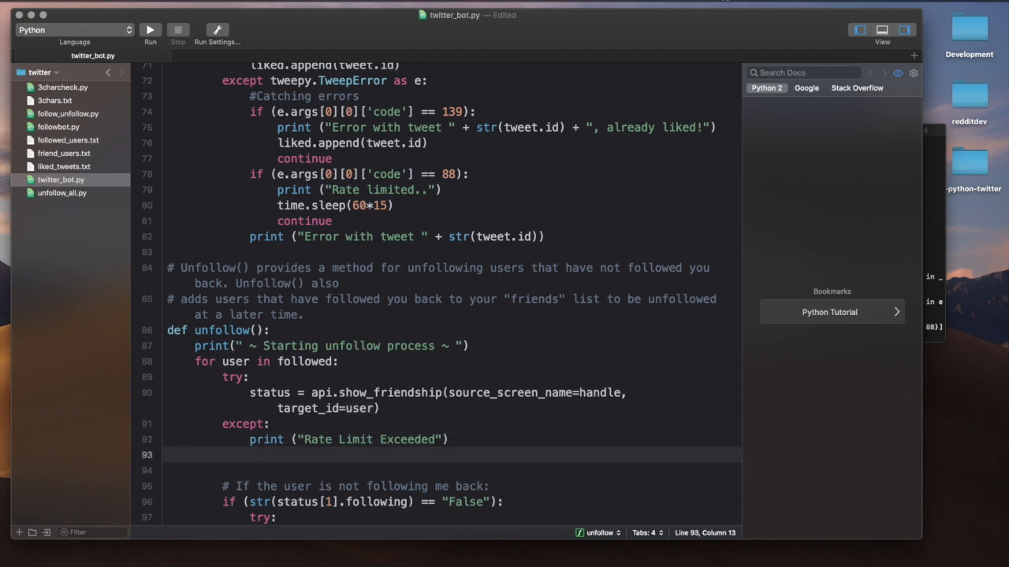
{"action": "type", "text": "time.sleep"}
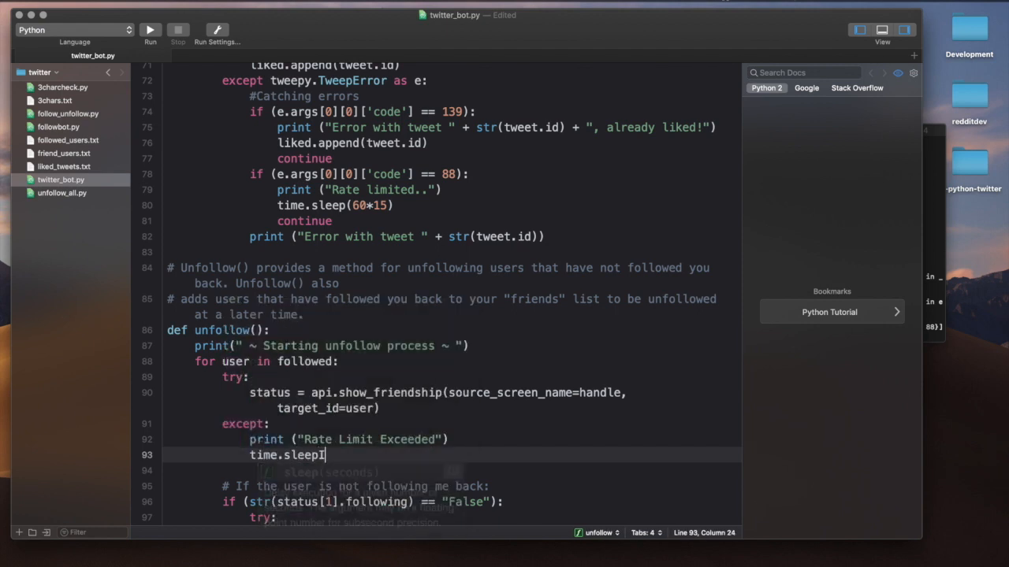
{"action": "type", "text": "600)"}
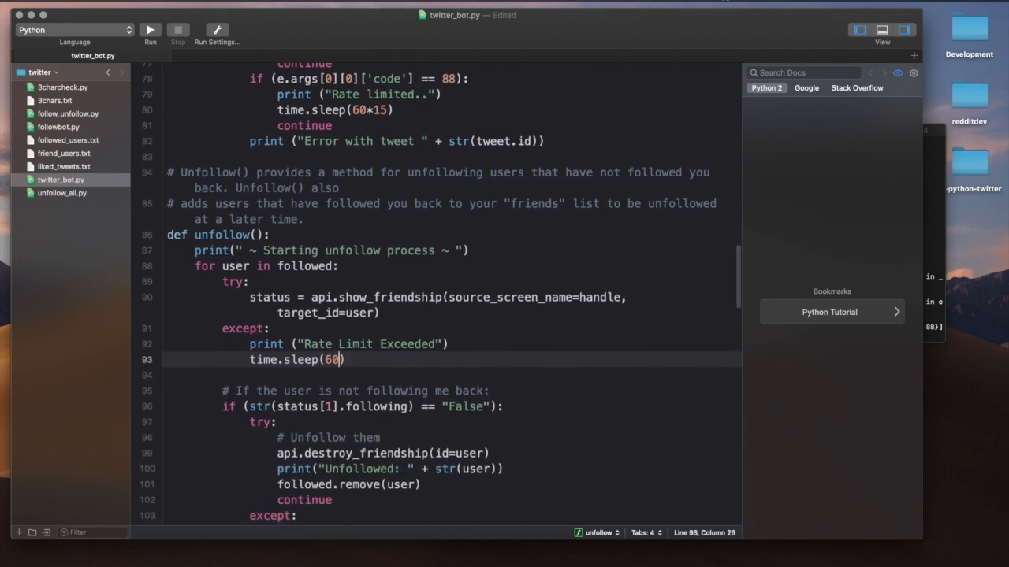
{"action": "type", "text": "900"}
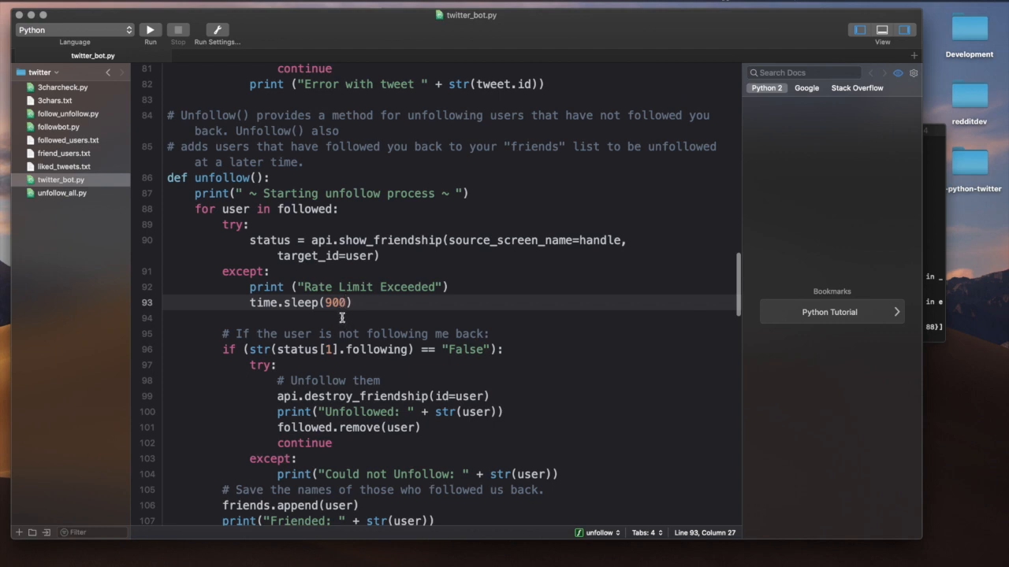
Step: Delete the blank line after time.sleep(900) and look over the rest of the file
{"action": "scroll", "scroll_direction": "down", "scroll_amount": 3}
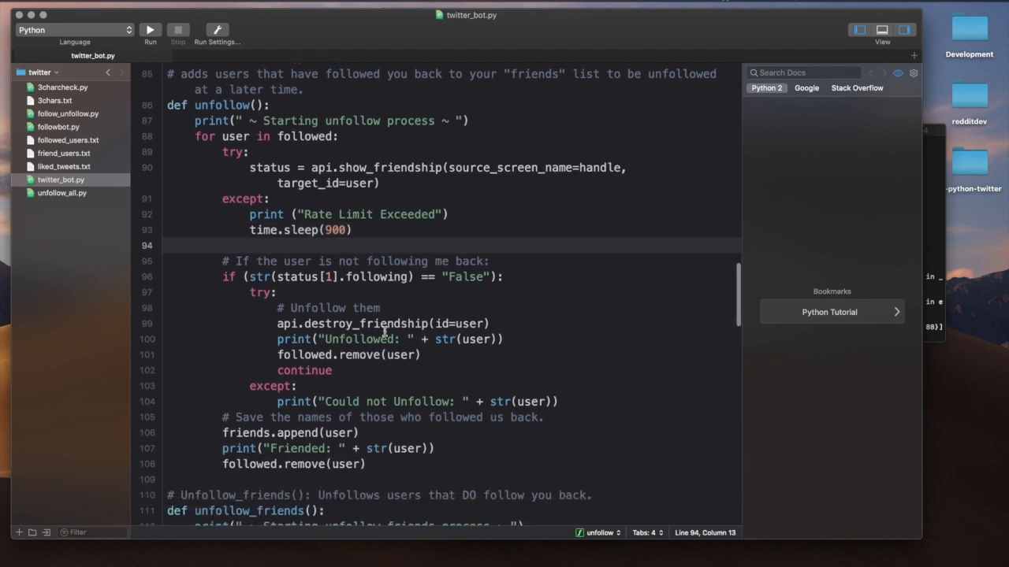
{"action": "scroll", "scroll_direction": "down", "scroll_amount": 3}
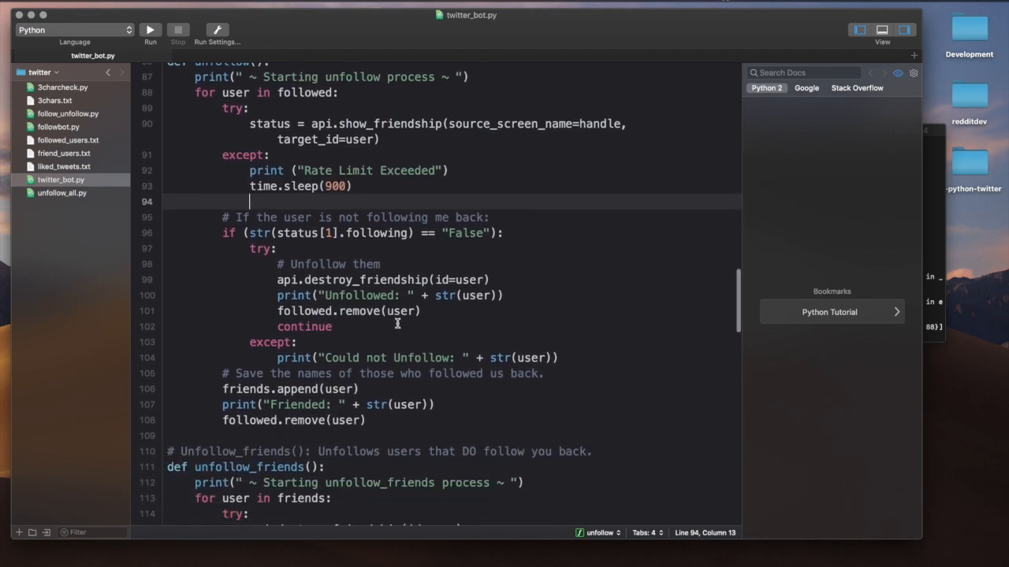
{"action": "scroll", "scroll_direction": "up", "scroll_amount": 3}
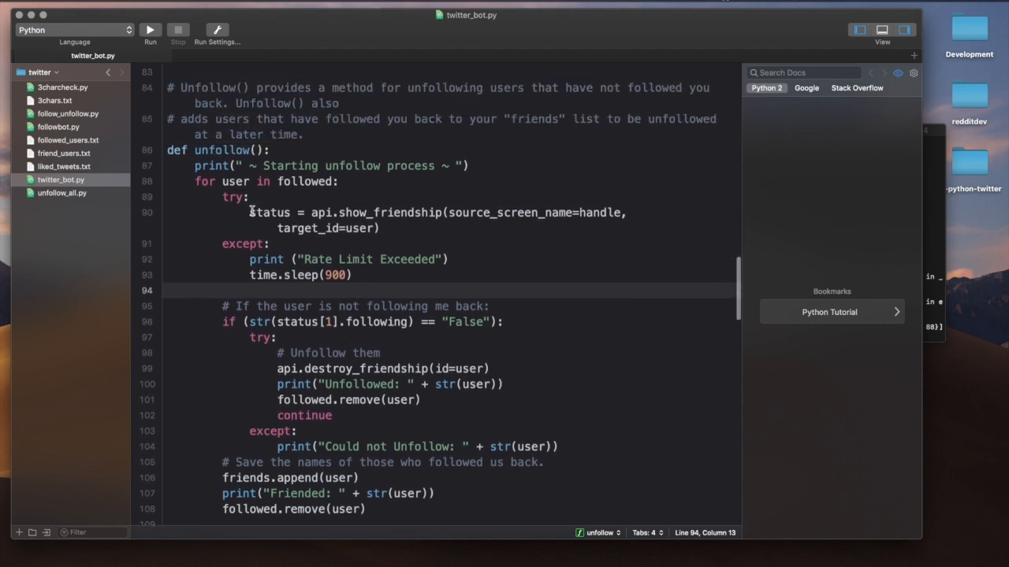
{"action": "left_click", "coordinate": [382, 229]}
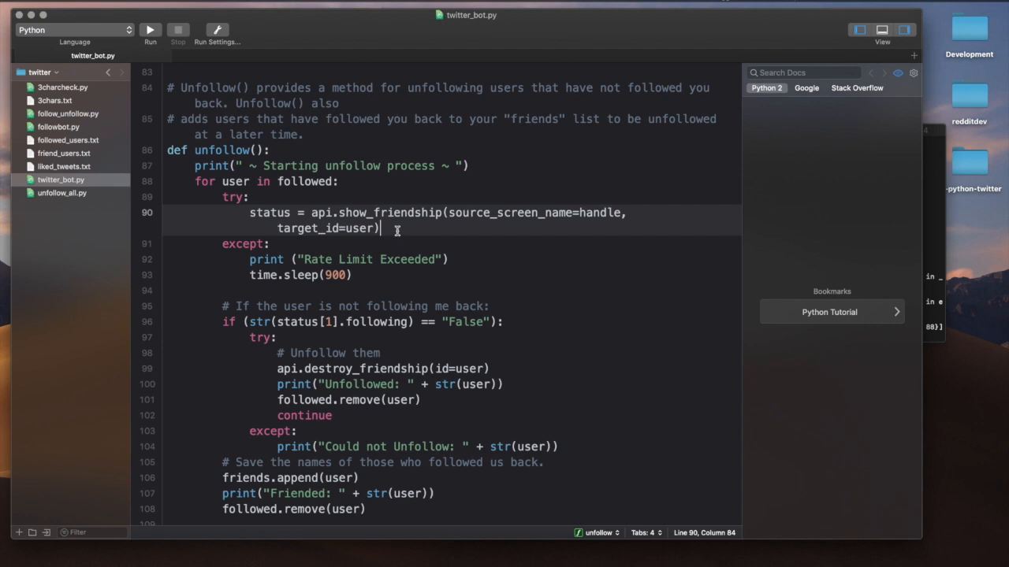
{"action": "left_click", "coordinate": [313, 213]}
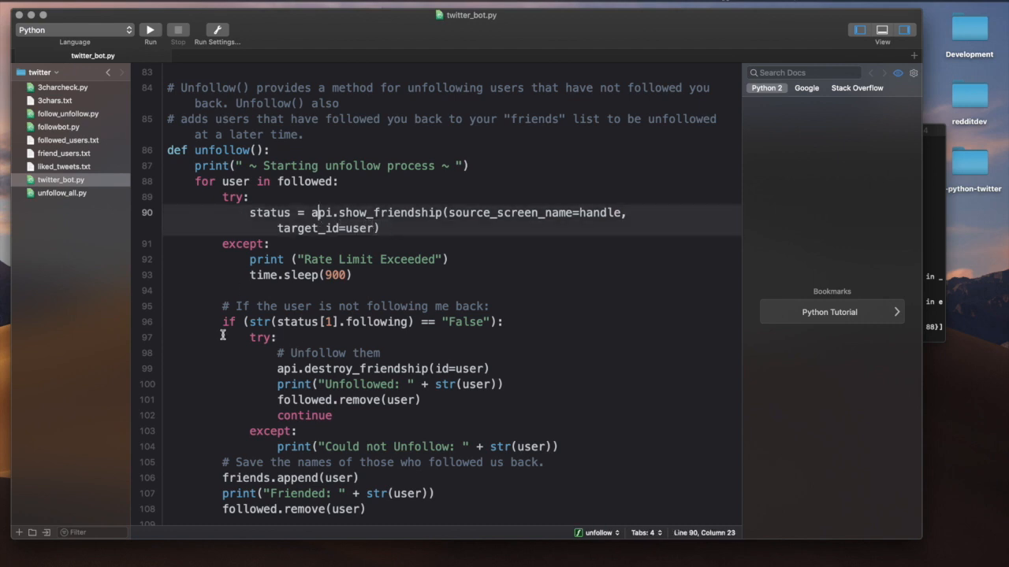
{"action": "scroll", "scroll_direction": "down", "scroll_amount": 3}
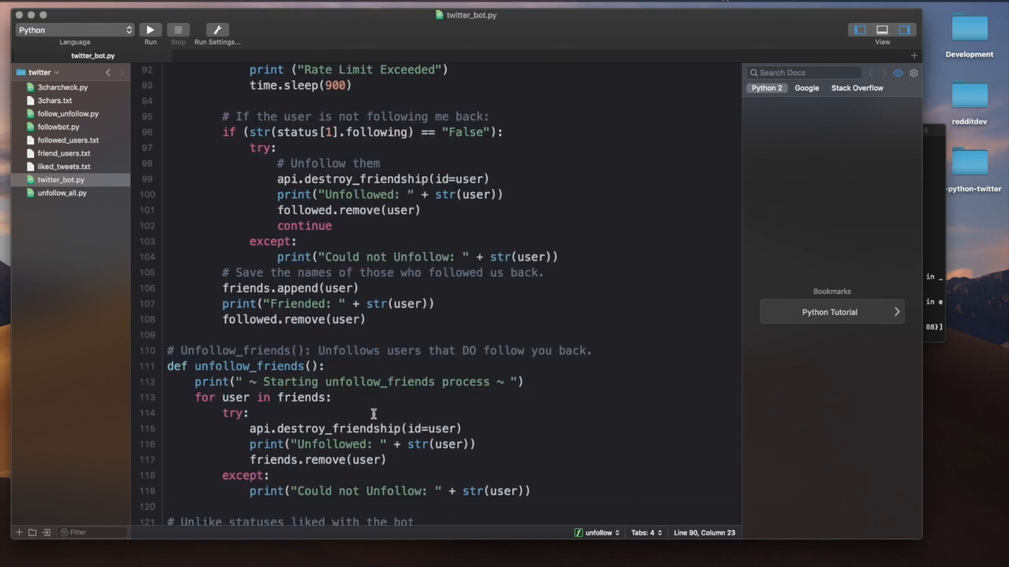
{"action": "scroll", "scroll_direction": "down", "scroll_amount": 3}
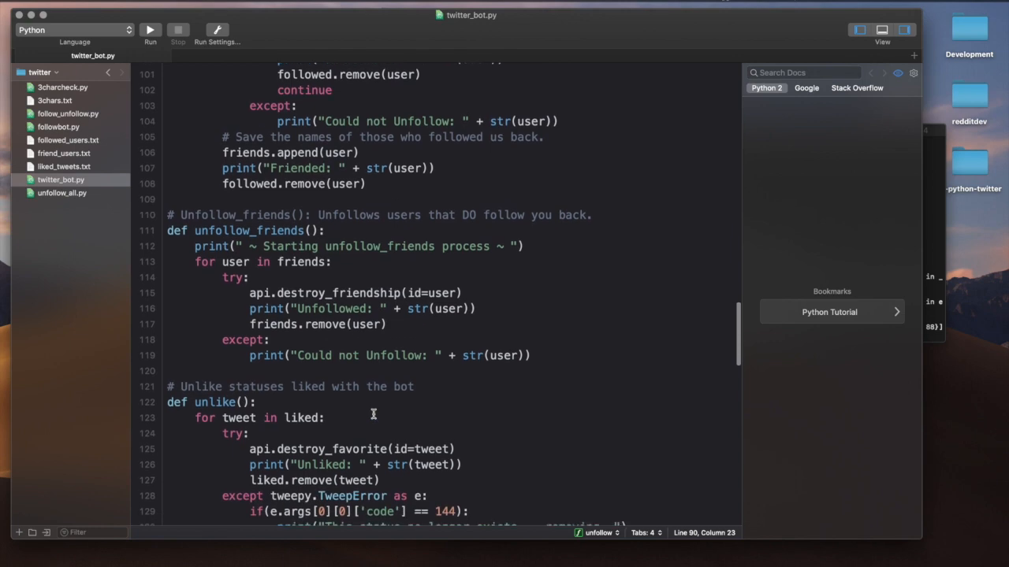
{"action": "scroll", "scroll_direction": "up", "scroll_amount": 3}
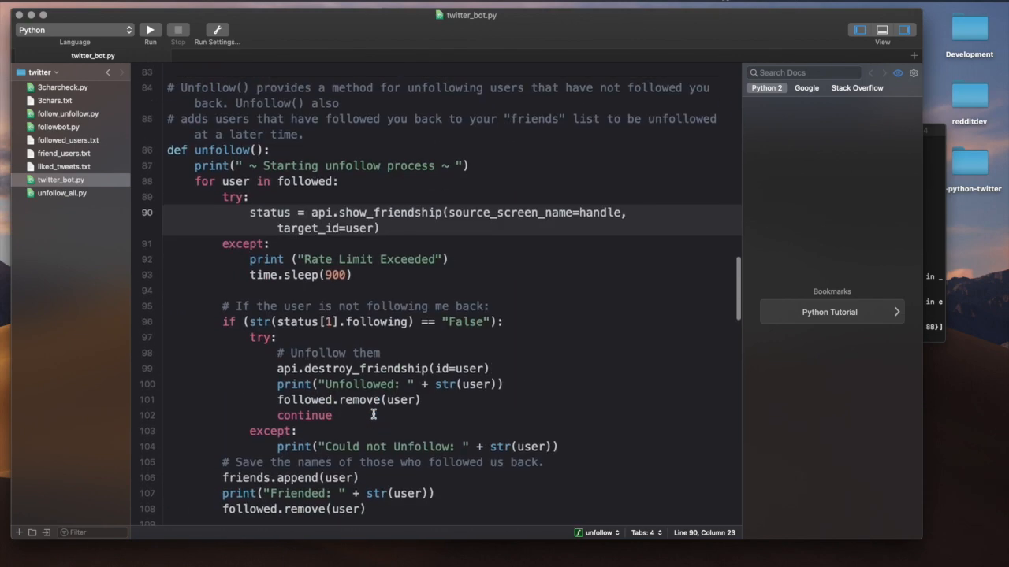
{"action": "scroll", "scroll_direction": "up", "scroll_amount": 3}
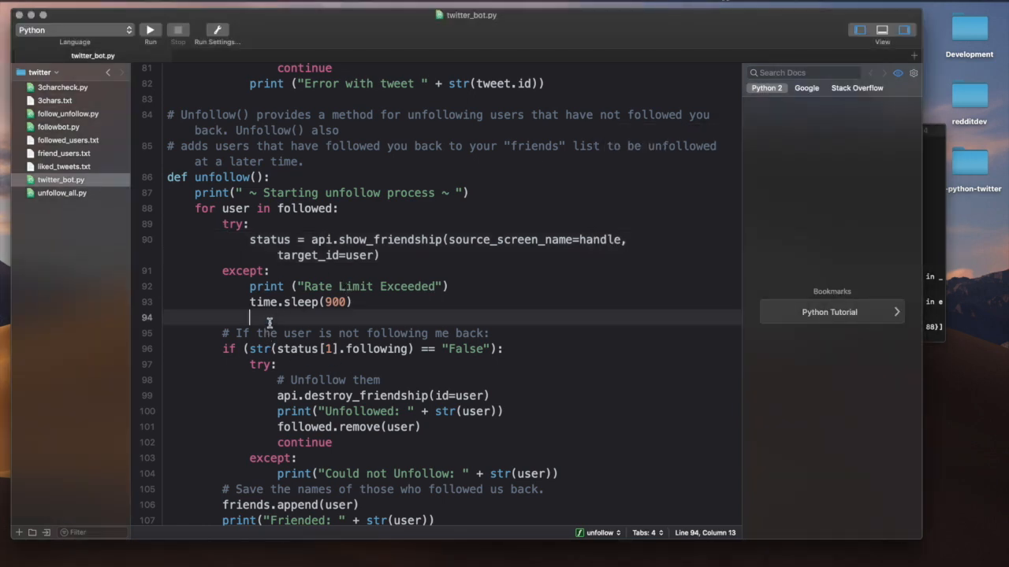
{"action": "key", "text": "Backspace"}
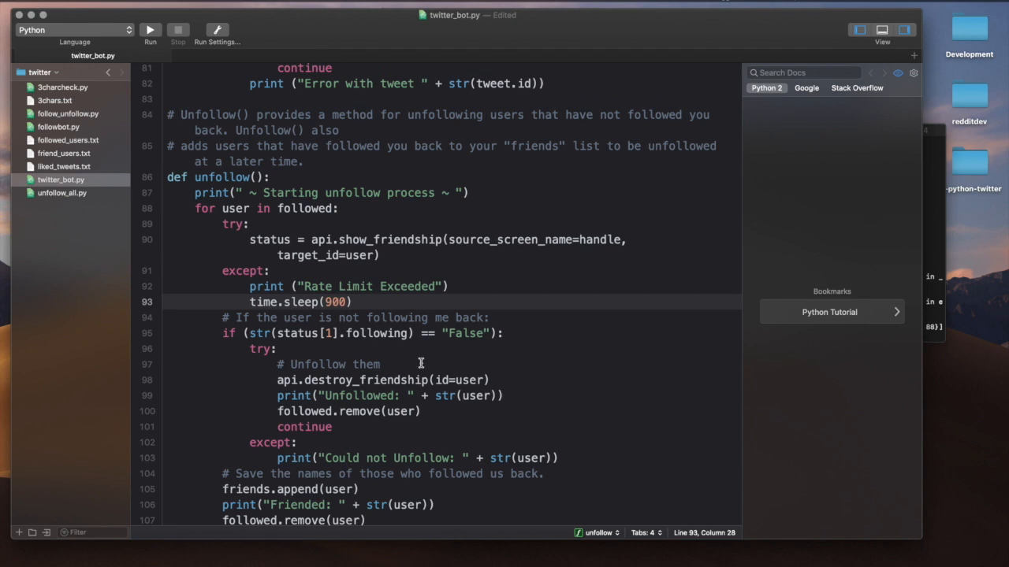
{"action": "scroll", "scroll_direction": "down", "scroll_amount": 3}
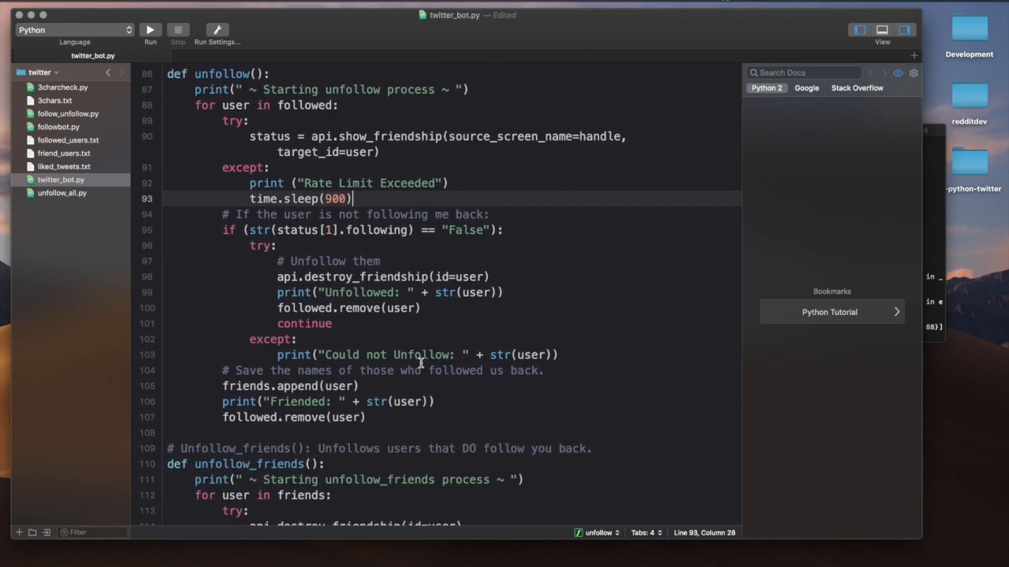
{"action": "scroll", "scroll_direction": "down", "scroll_amount": 3}
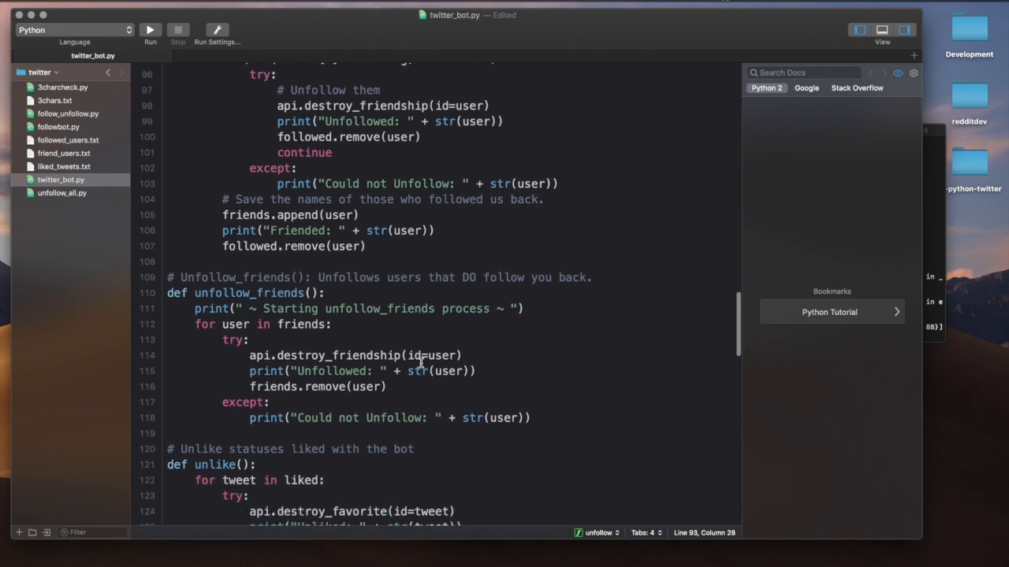
{"action": "scroll", "scroll_direction": "down", "scroll_amount": 3}
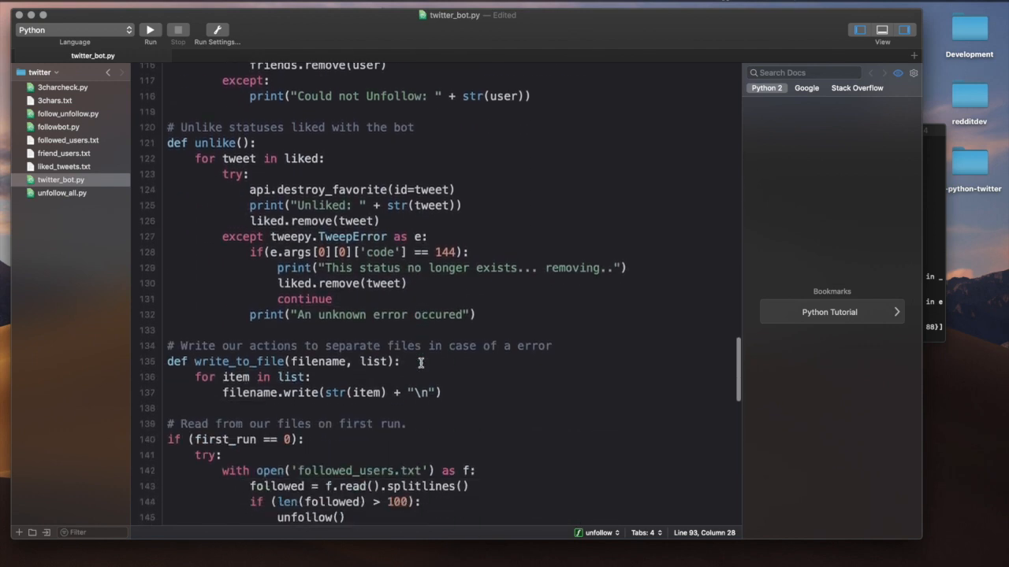
{"action": "scroll", "scroll_direction": "down", "scroll_amount": 3}
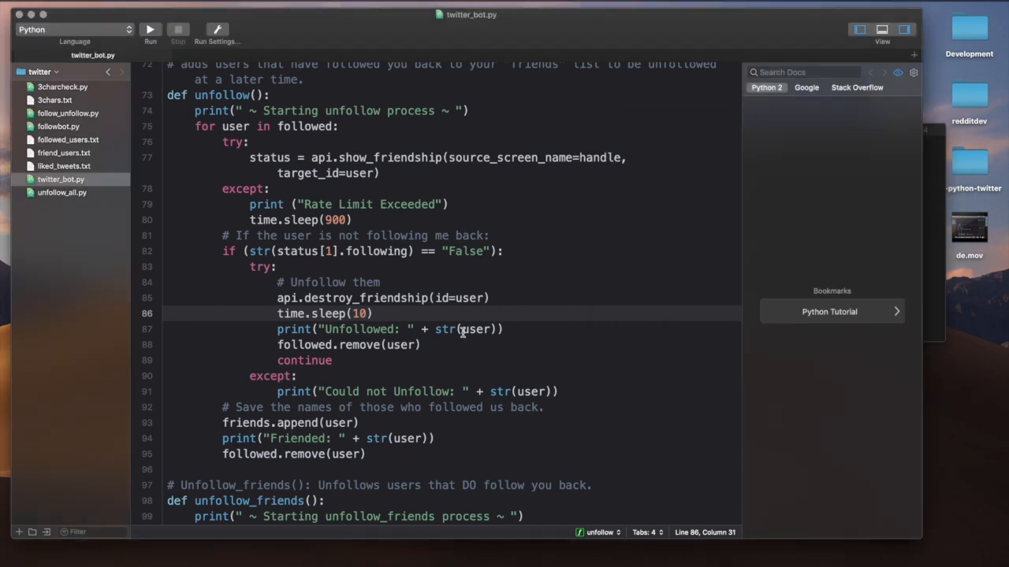
{"action": "mouse_move", "coordinate": [480, 309]}
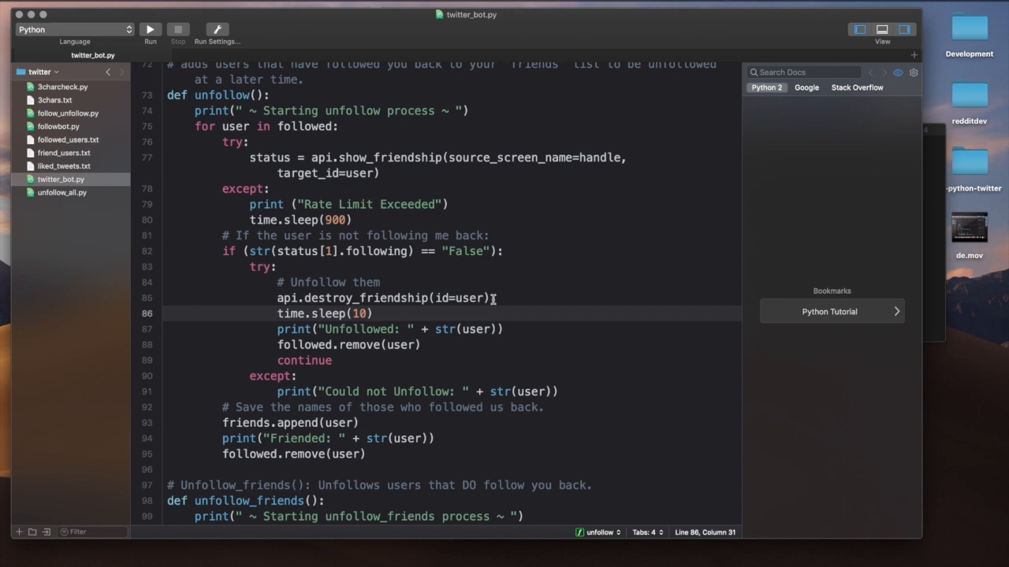
Step: Add time.sleep(10) after api.destroy_friendship(id=user) and save the script
{"action": "left_click", "coordinate": [373, 313]}
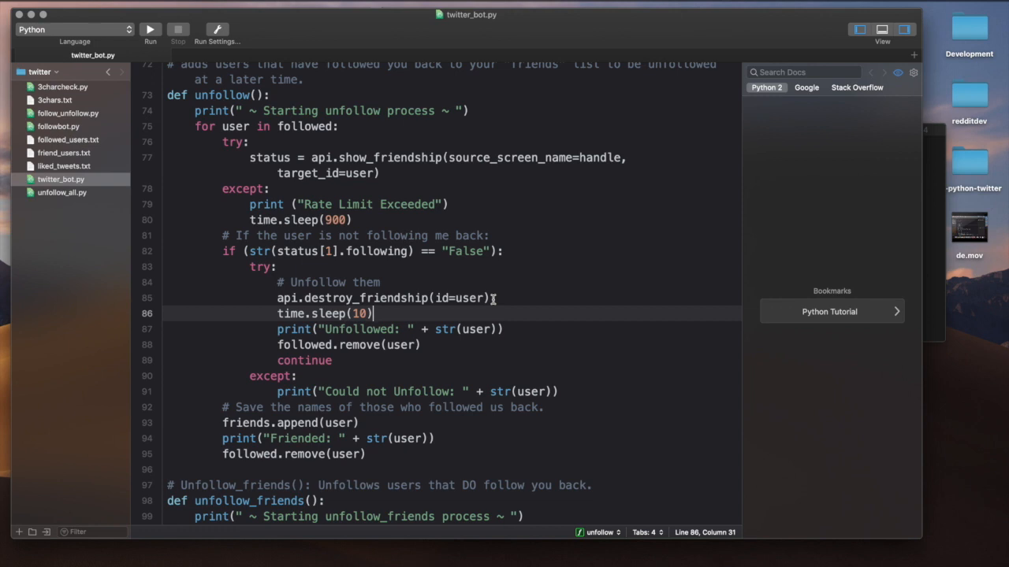